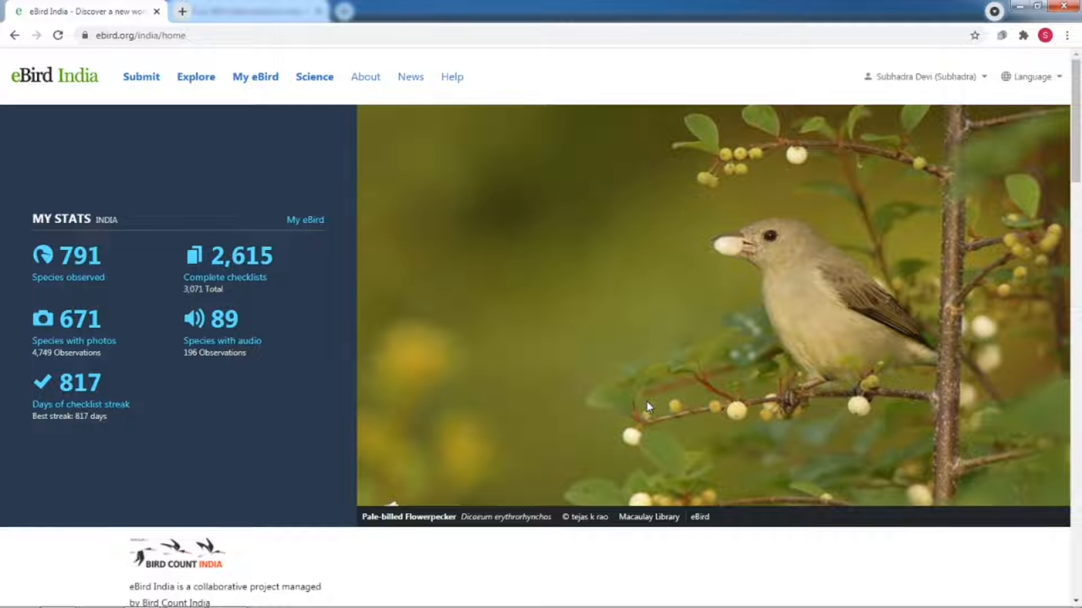
# Step: Navigate via Science > Request data to the Basic Dataset (EBD) download page
pyautogui.scroll(-3)
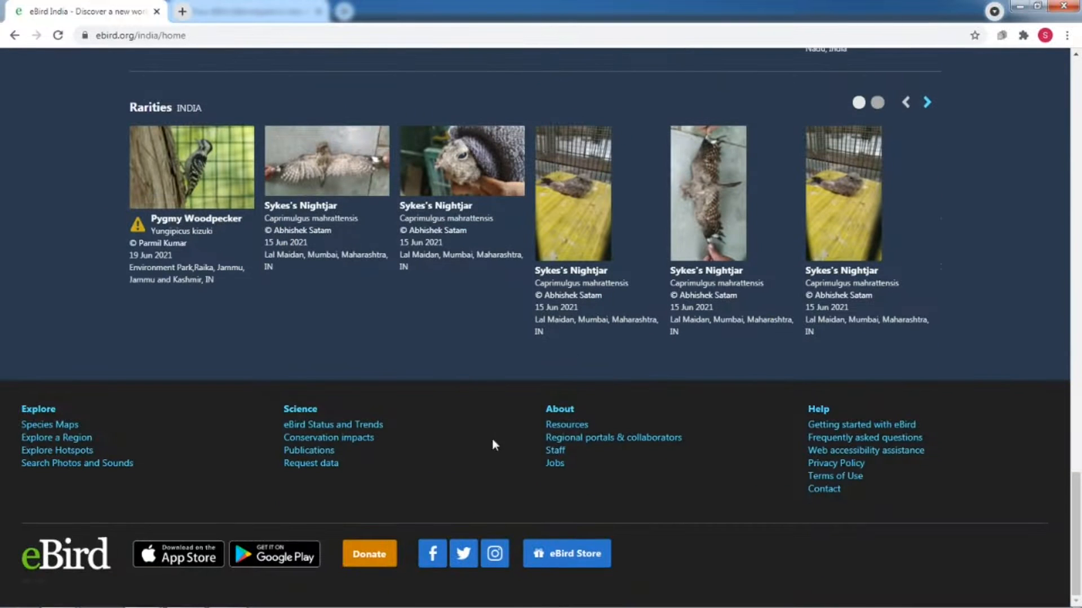
pyautogui.moveTo(318, 469)
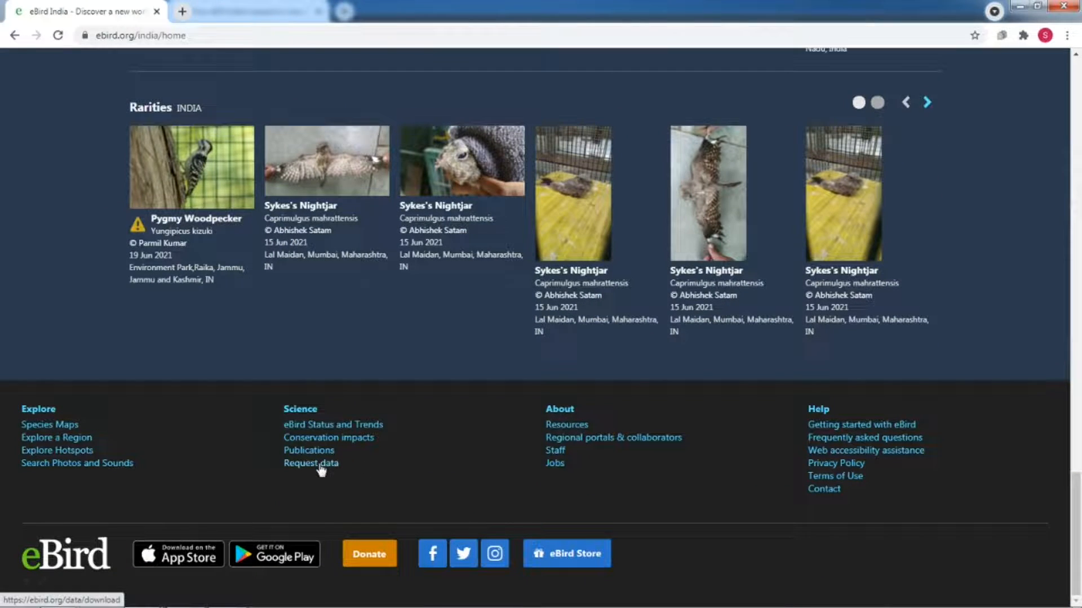
pyautogui.click(311, 463)
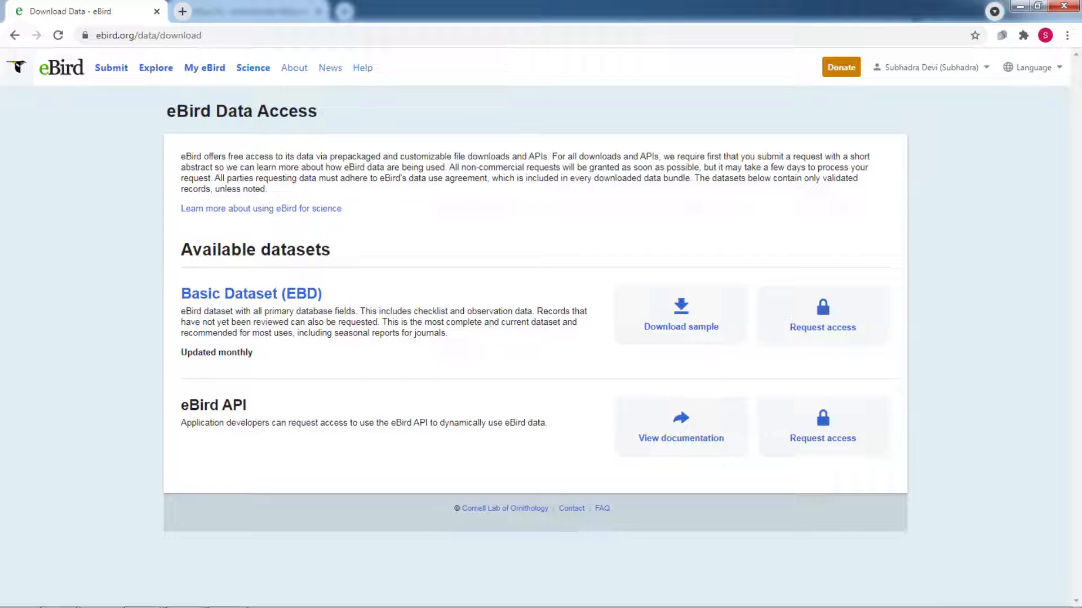
pyautogui.click(821, 314)
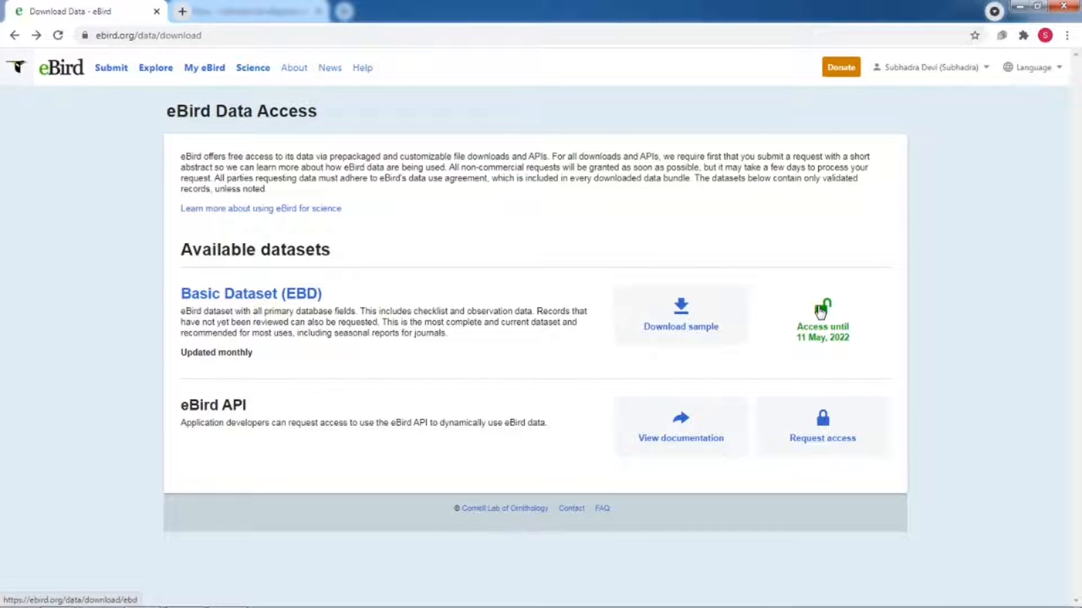
pyautogui.click(821, 311)
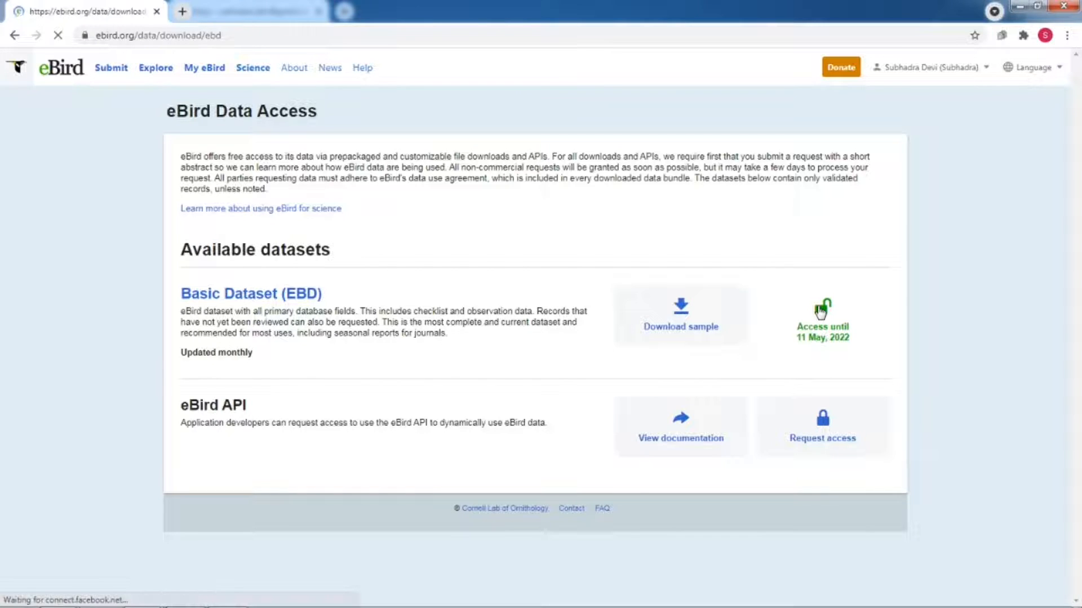
pyautogui.click(250, 292)
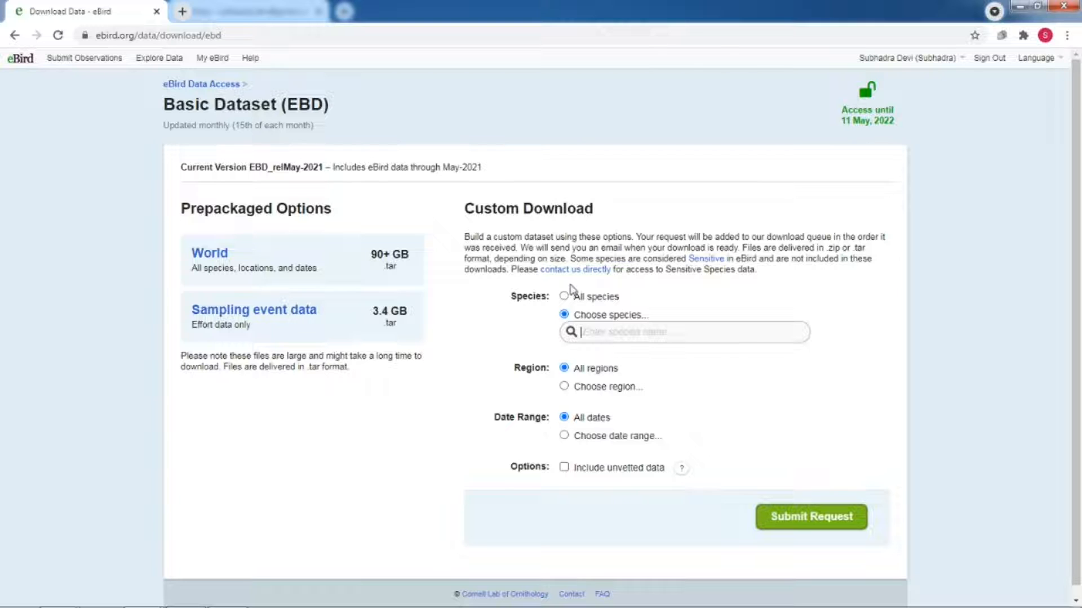
# Step: Include all species and restrict the region to Bangalore Rural, Karnataka
pyautogui.click(565, 296)
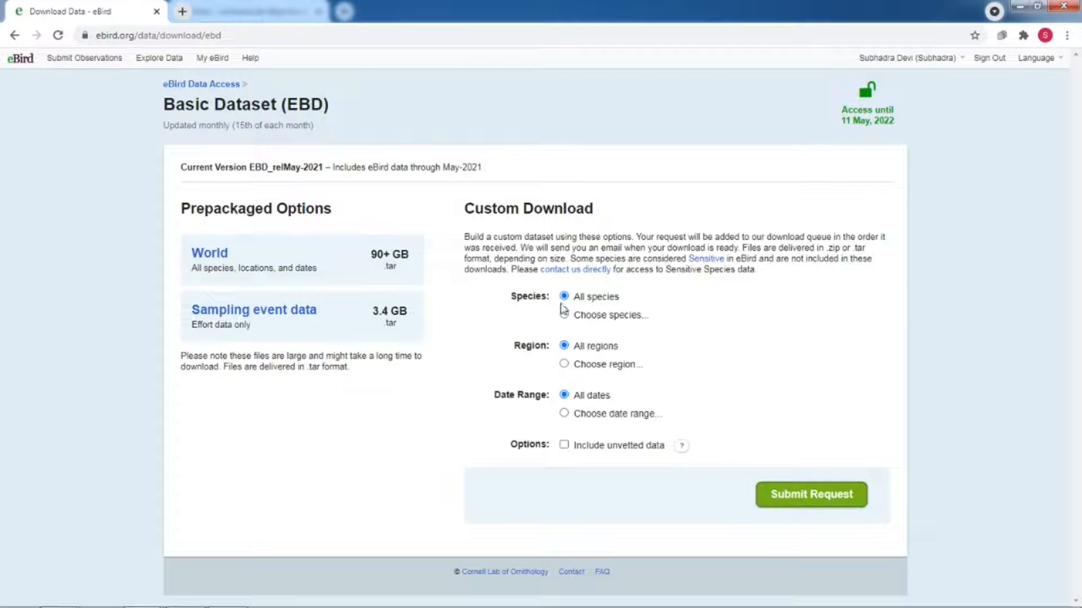
pyautogui.click(565, 364)
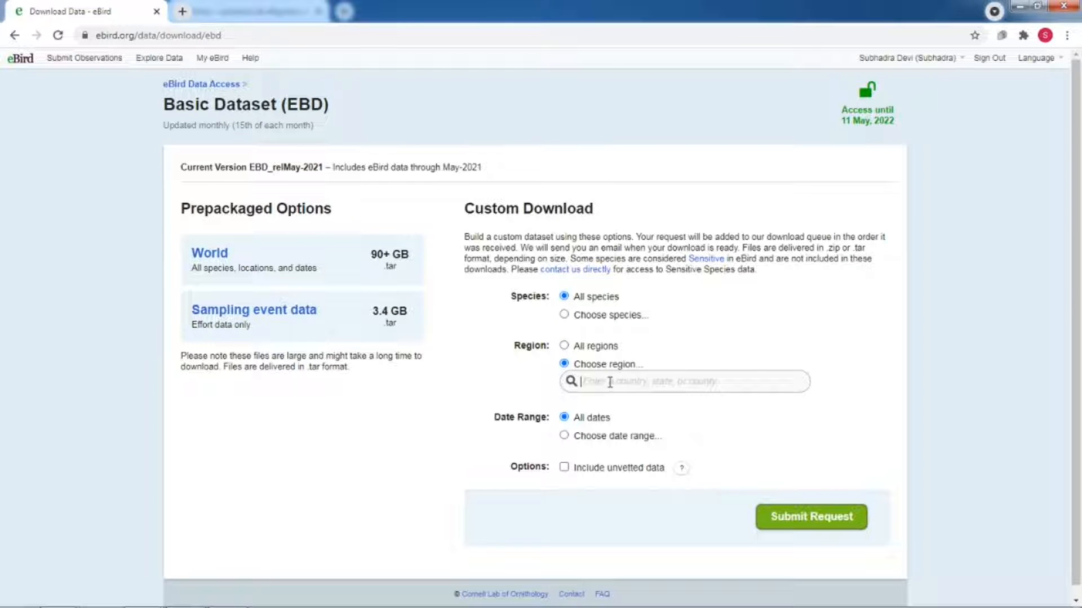
pyautogui.write('banga')
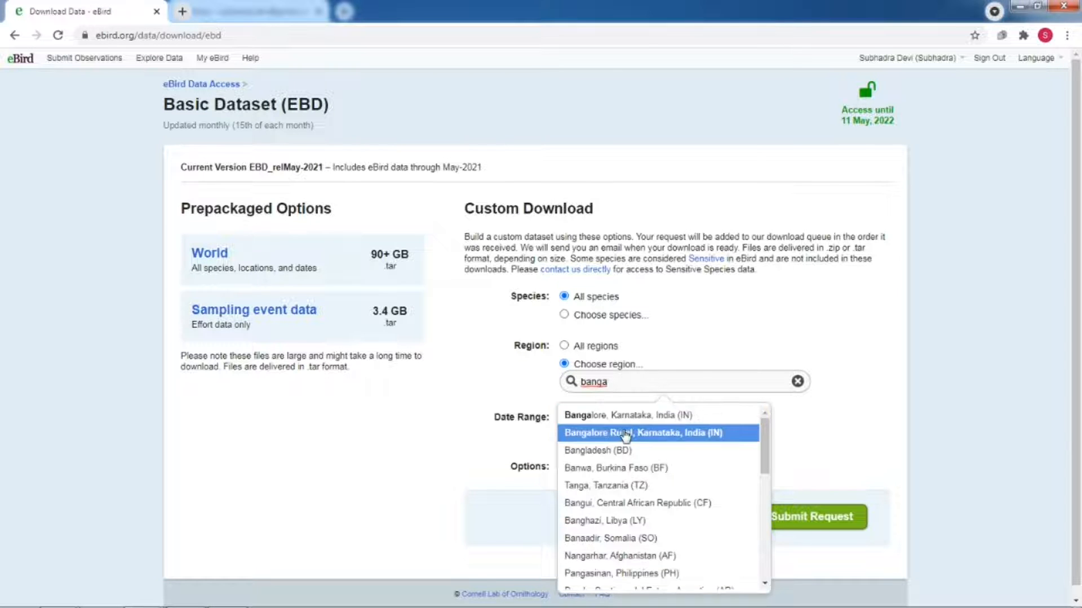
pyautogui.click(626, 433)
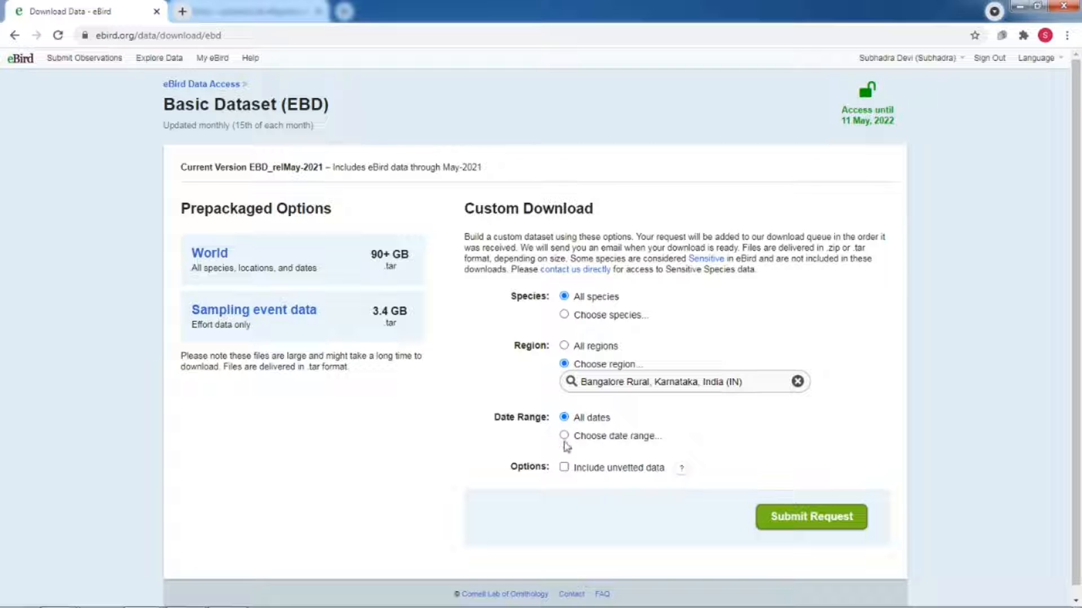
# Step: Set the date range to March 2021 only and submit the download request
pyautogui.click(564, 435)
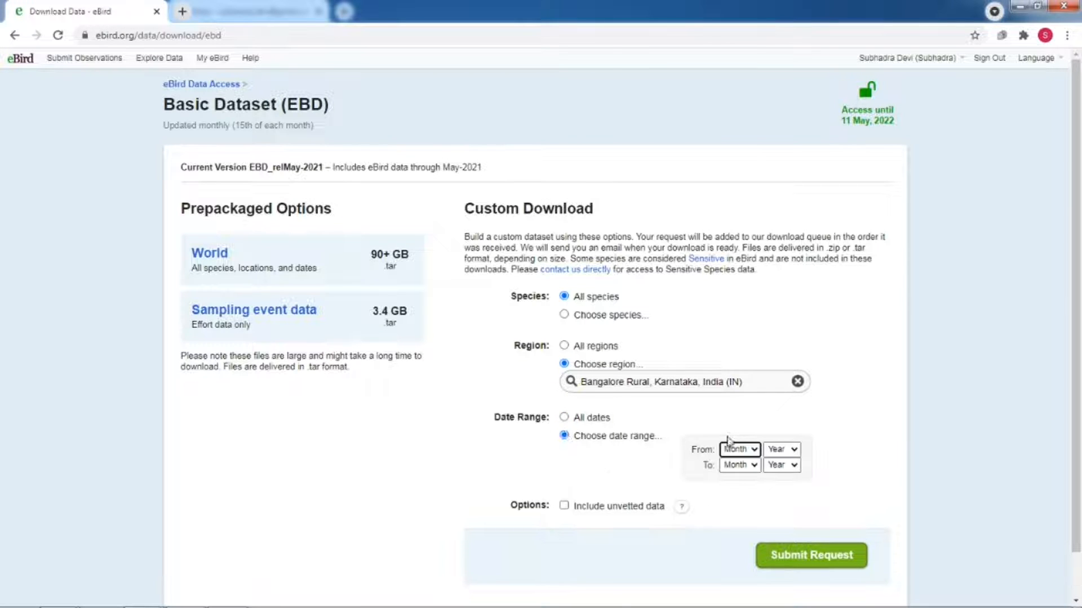
pyautogui.click(739, 450)
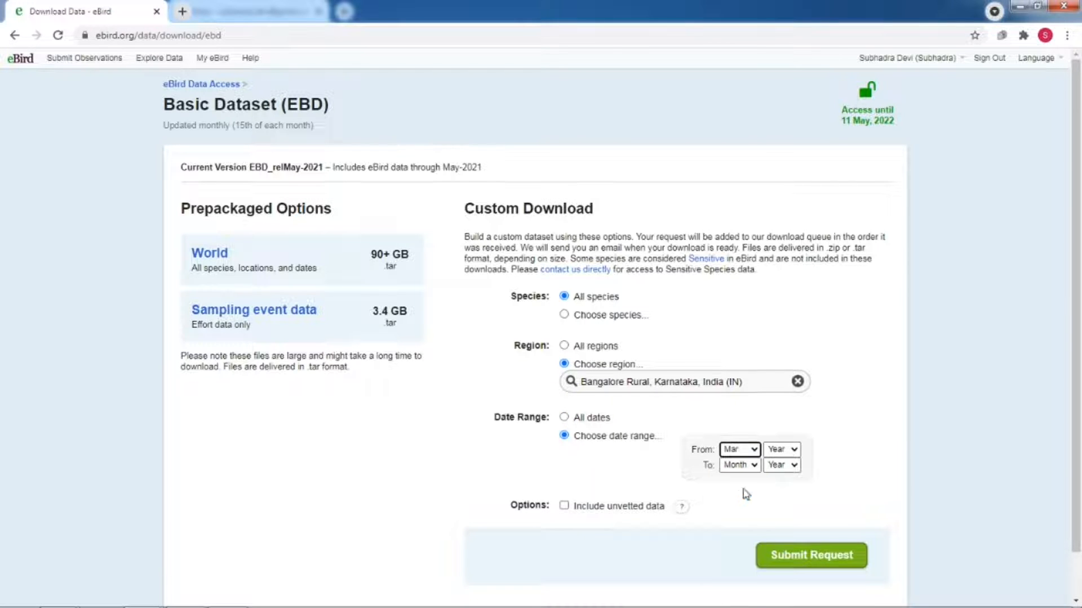
pyautogui.click(781, 449)
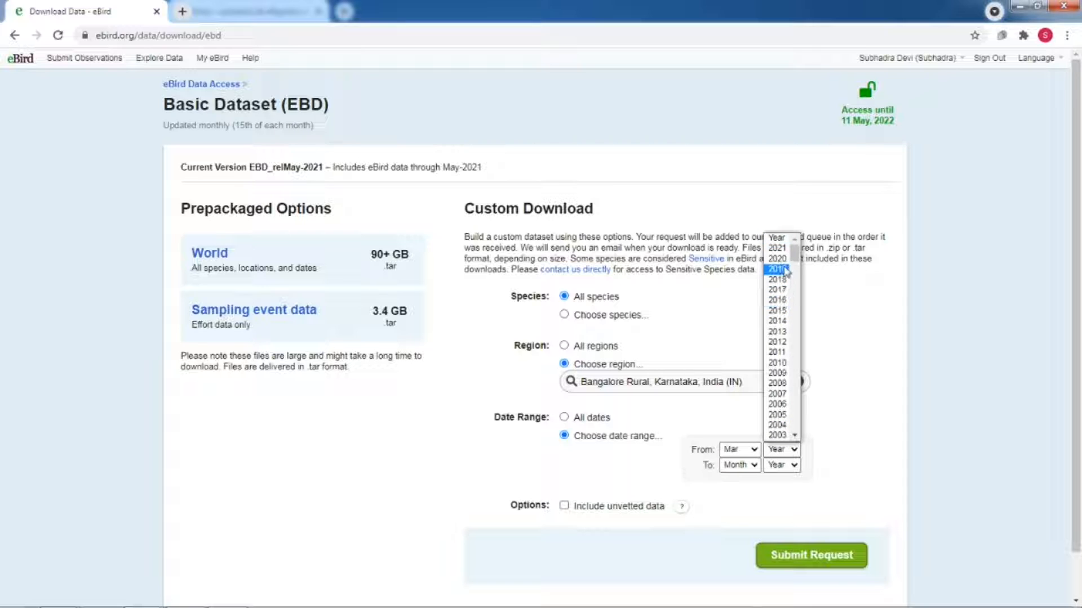
pyautogui.click(738, 450)
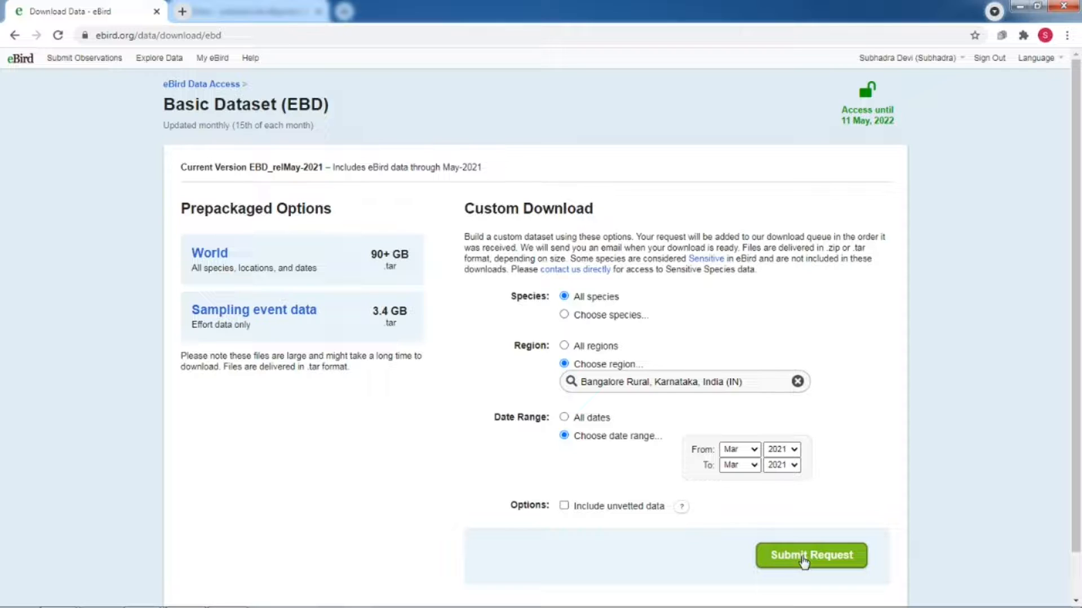
pyautogui.click(810, 555)
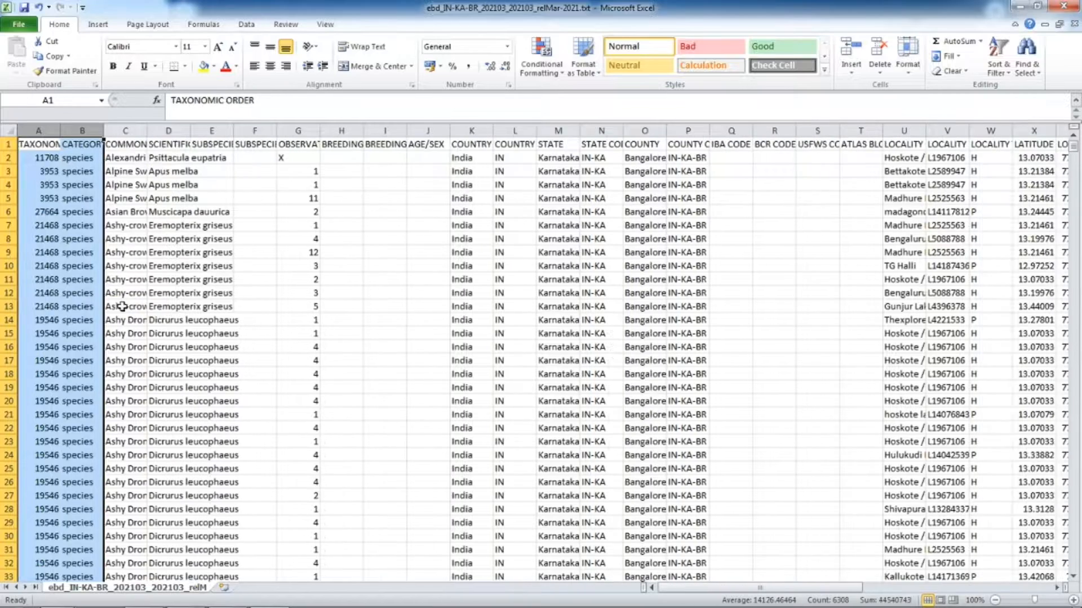
# Step: Save the EBD text file as an Excel .xlsx workbook with a 'Working' prefix
pyautogui.click(125, 306)
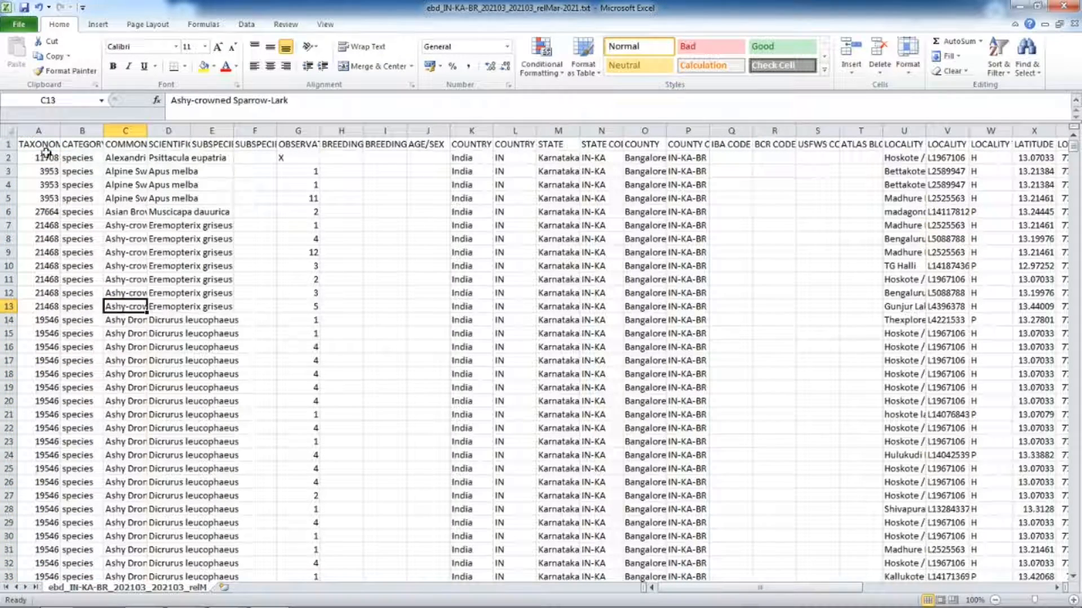
pyautogui.click(19, 24)
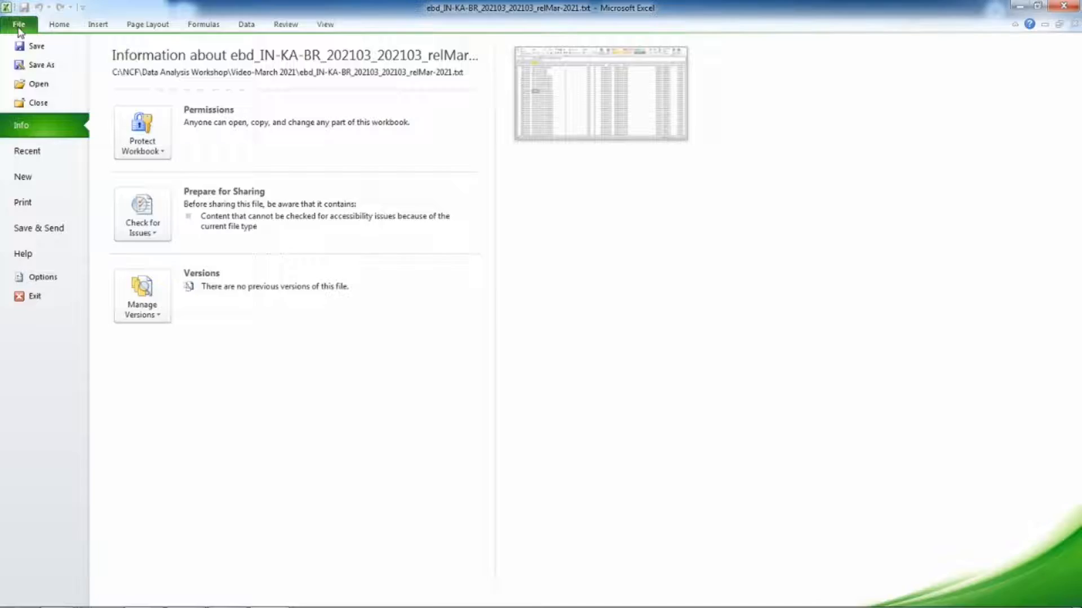
pyautogui.click(40, 64)
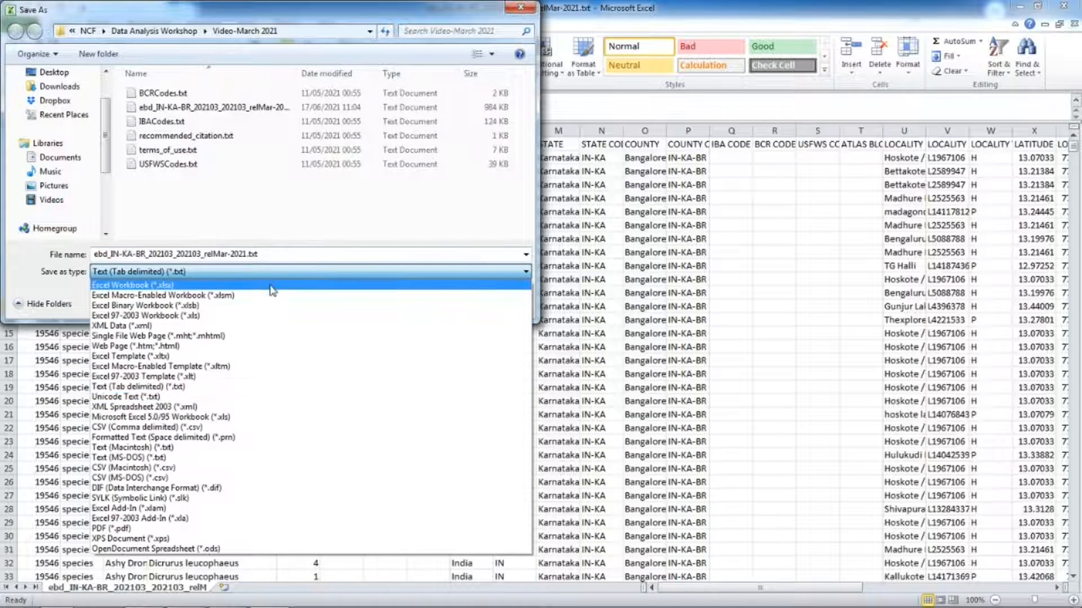
pyautogui.click(133, 285)
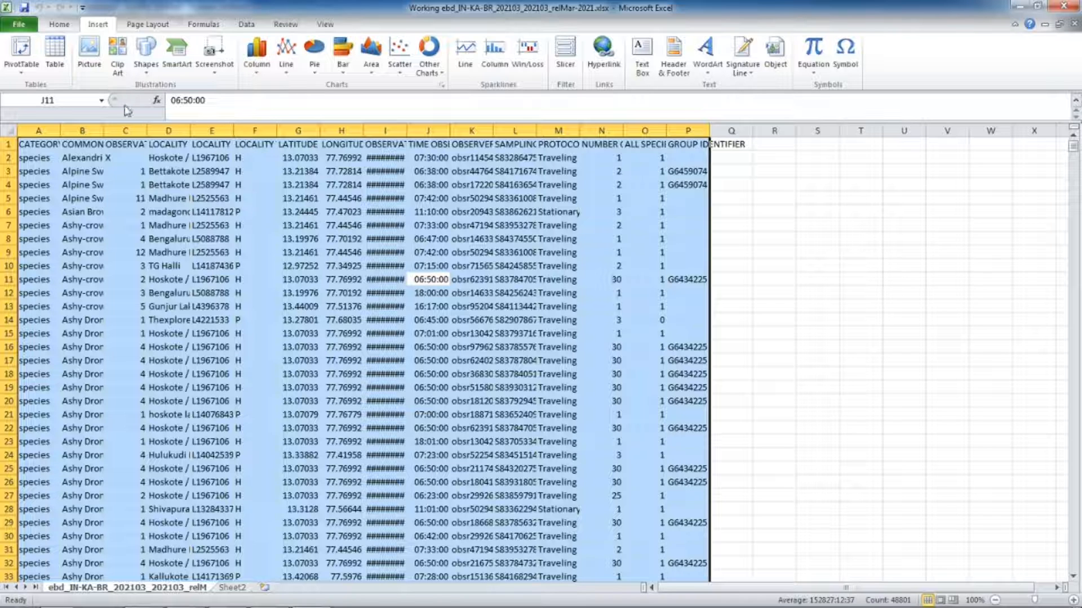
# Step: Build a pivot table on a new sheet listing every SAMPLING EVENT IDENTIFIER as rows
pyautogui.click(20, 55)
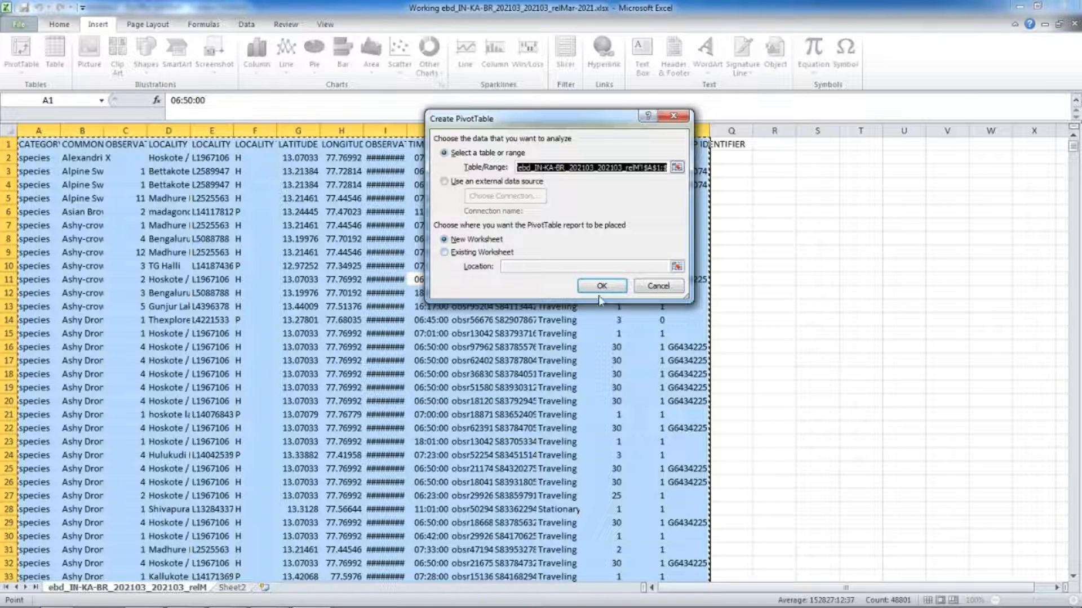
pyautogui.click(600, 285)
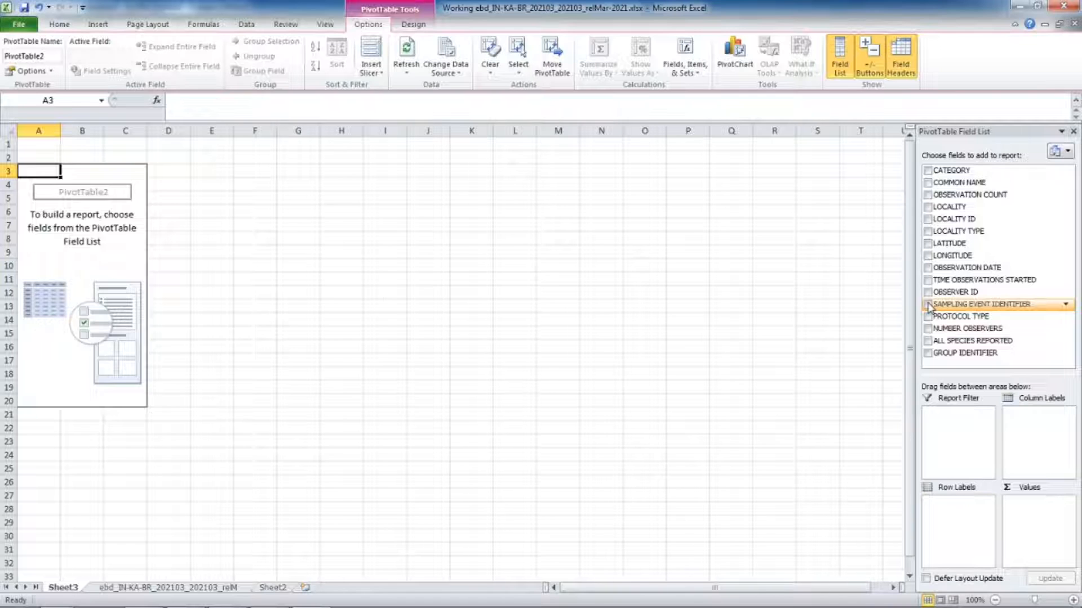
pyautogui.click(927, 305)
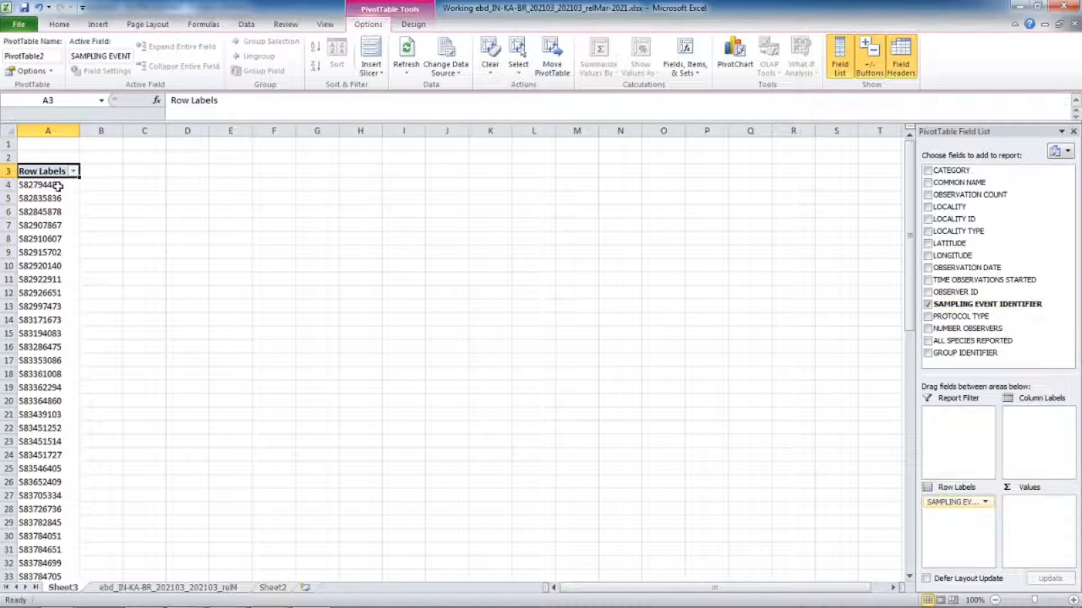
# Step: Count the listed checklist IDs with =COUNTA(A4:A71), giving 68, and go to Sheet2
pyautogui.write('=count')
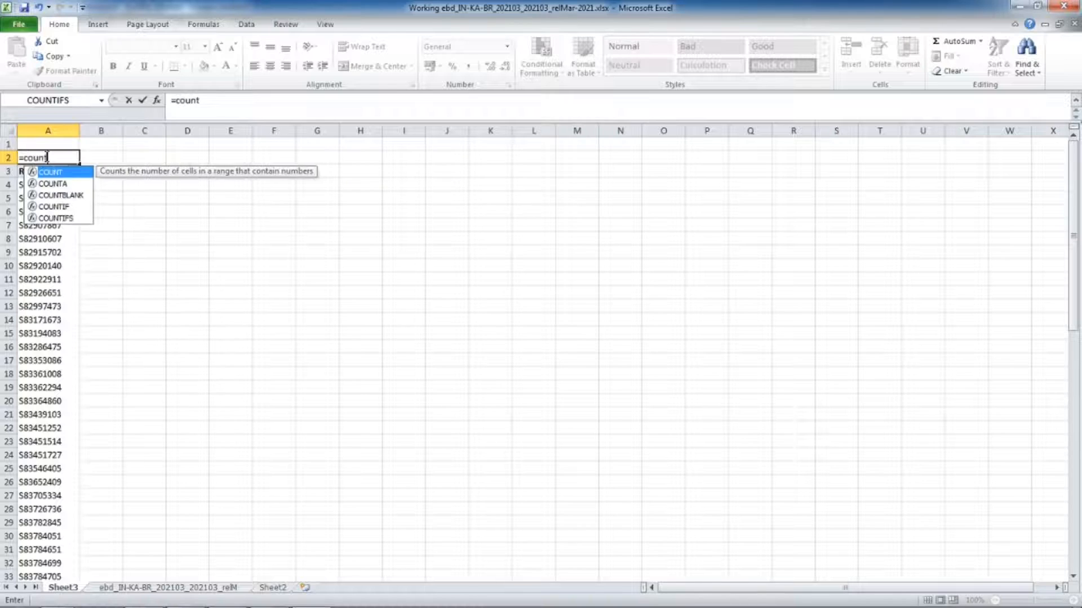
pyautogui.write('a')
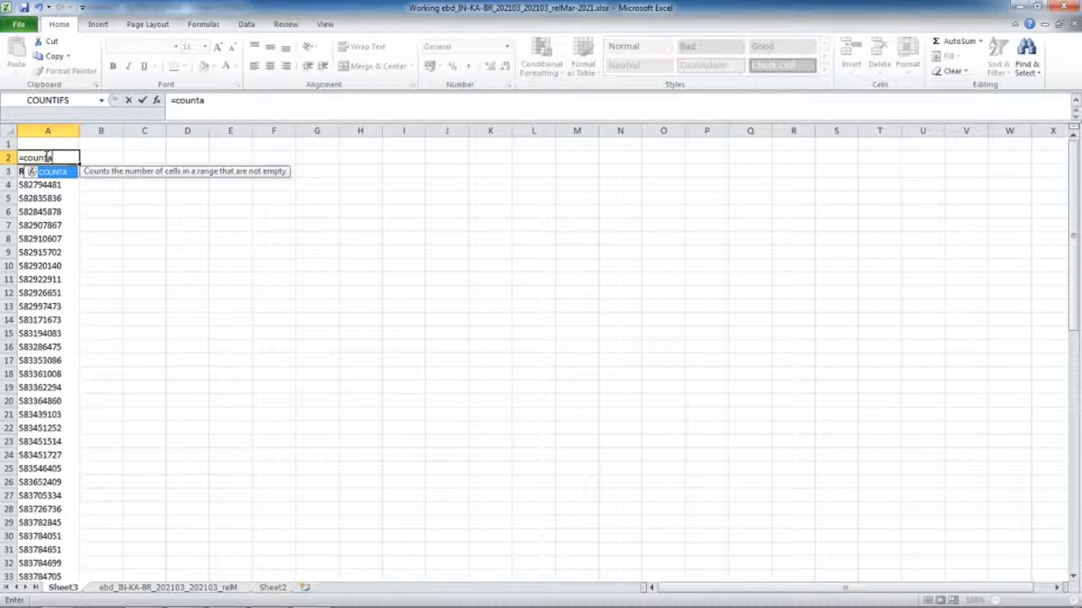
pyautogui.write('(')
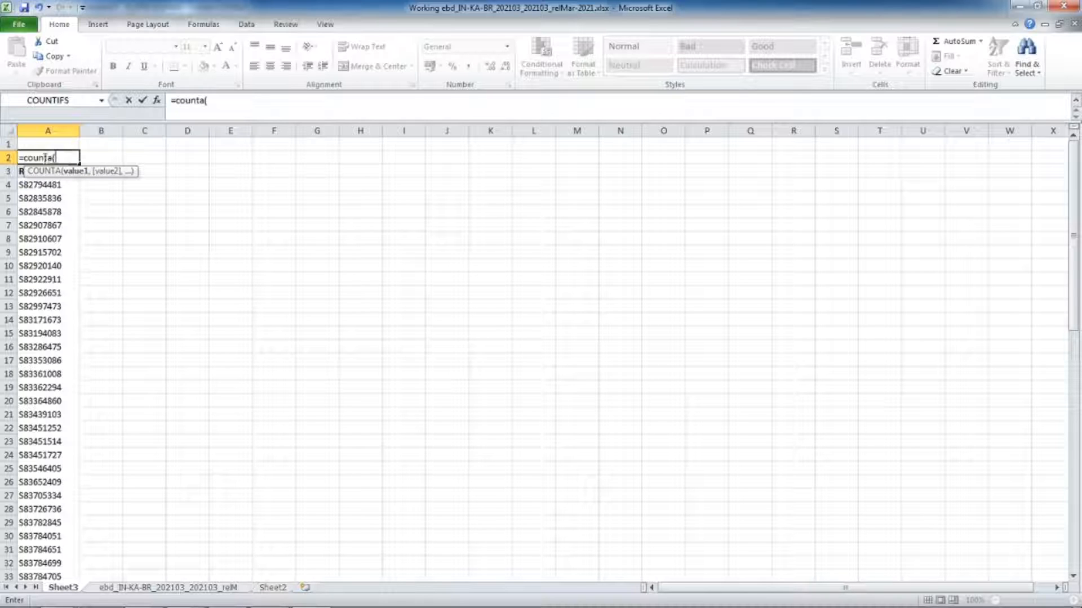
pyautogui.click(39, 183)
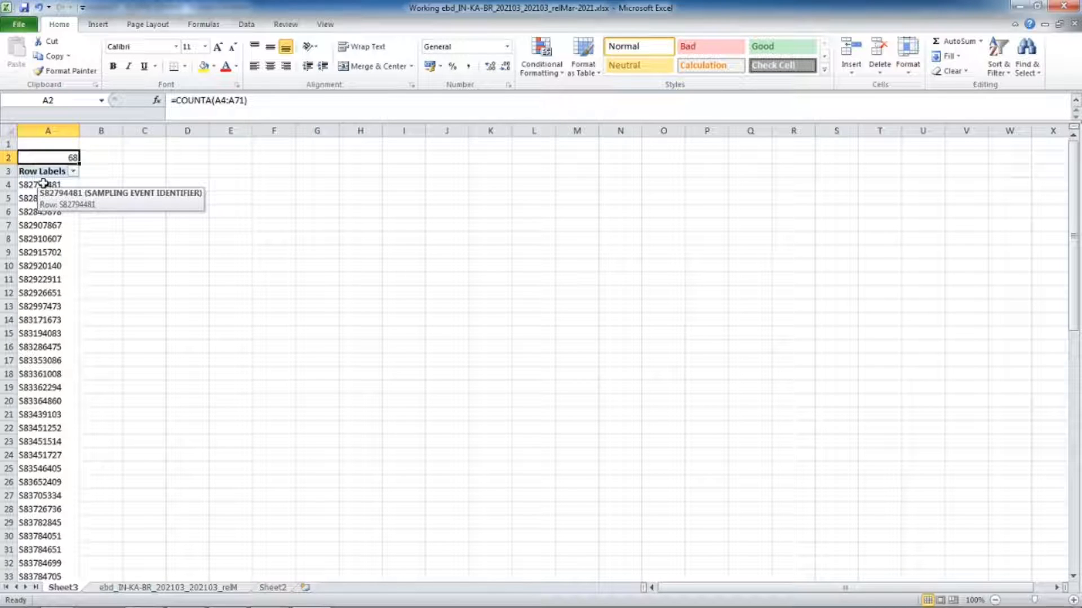
pyautogui.click(272, 588)
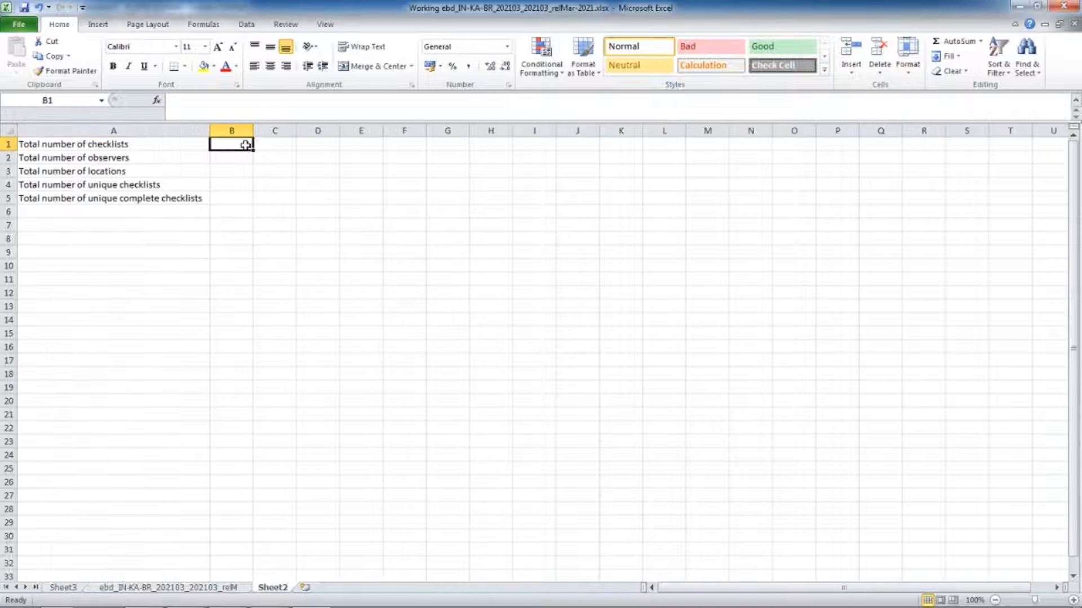
# Step: List OBSERVER ID in the pivot table and start a COUNTA formula above the list
pyautogui.click(231, 158)
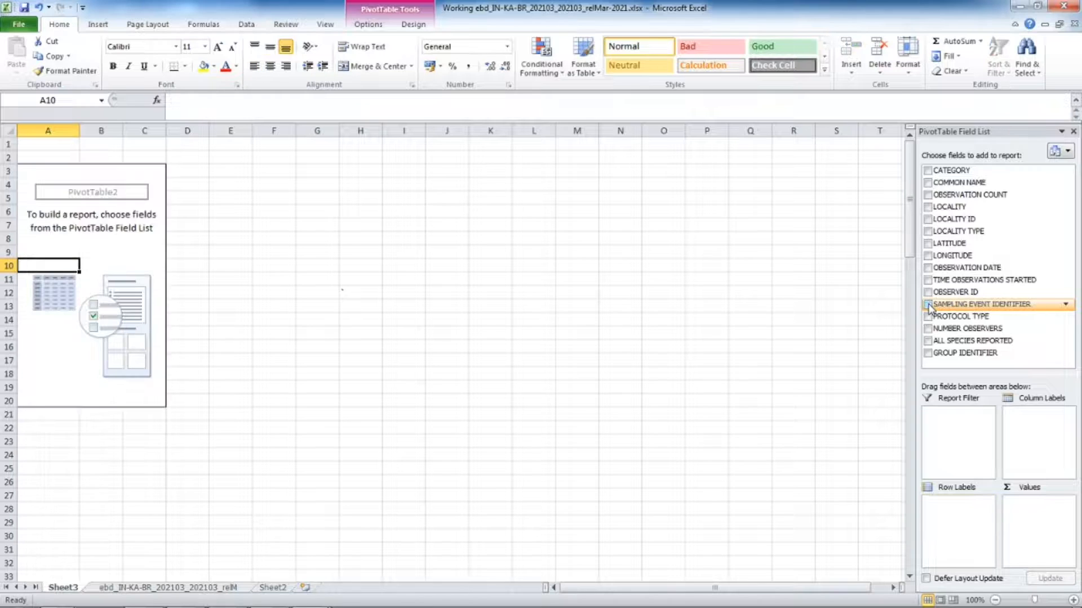
pyautogui.click(927, 292)
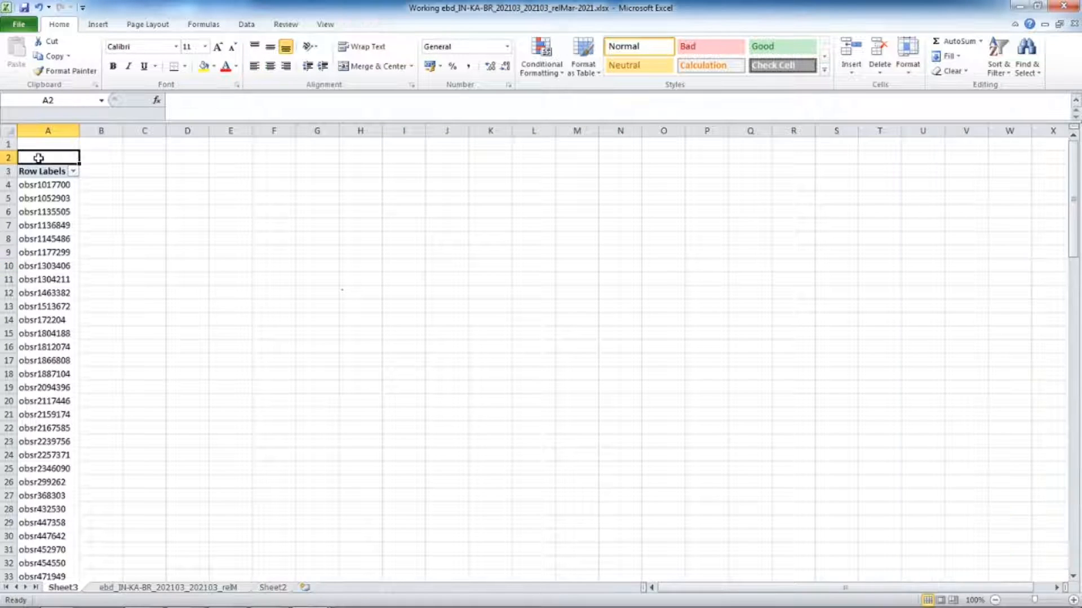
pyautogui.write('=count')
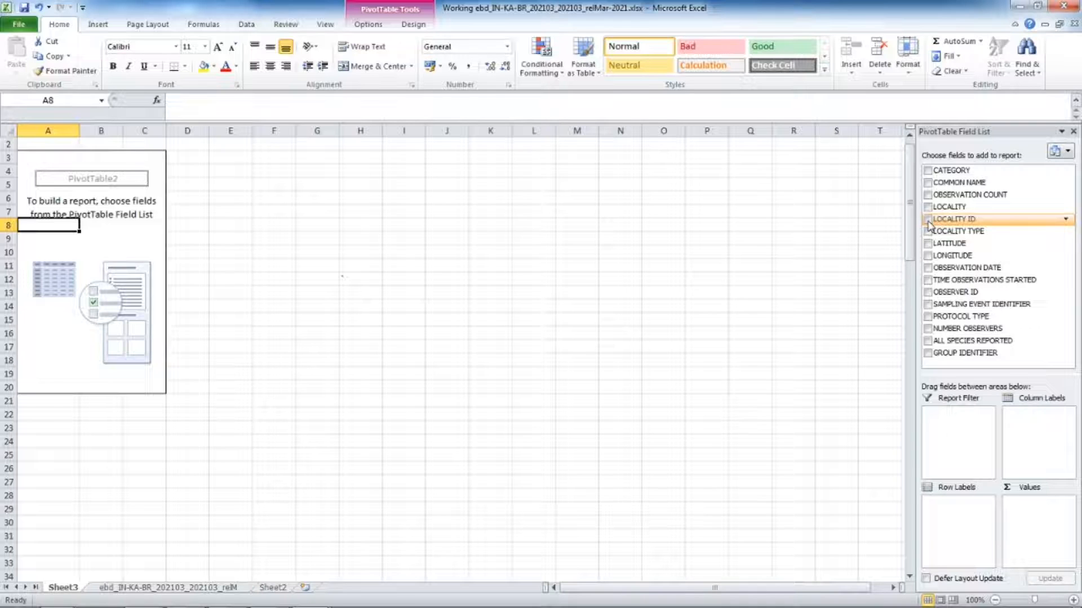
# Step: List LOCALITY ID in the pivot table and count the IDs with a COUNTA over the range
pyautogui.click(928, 219)
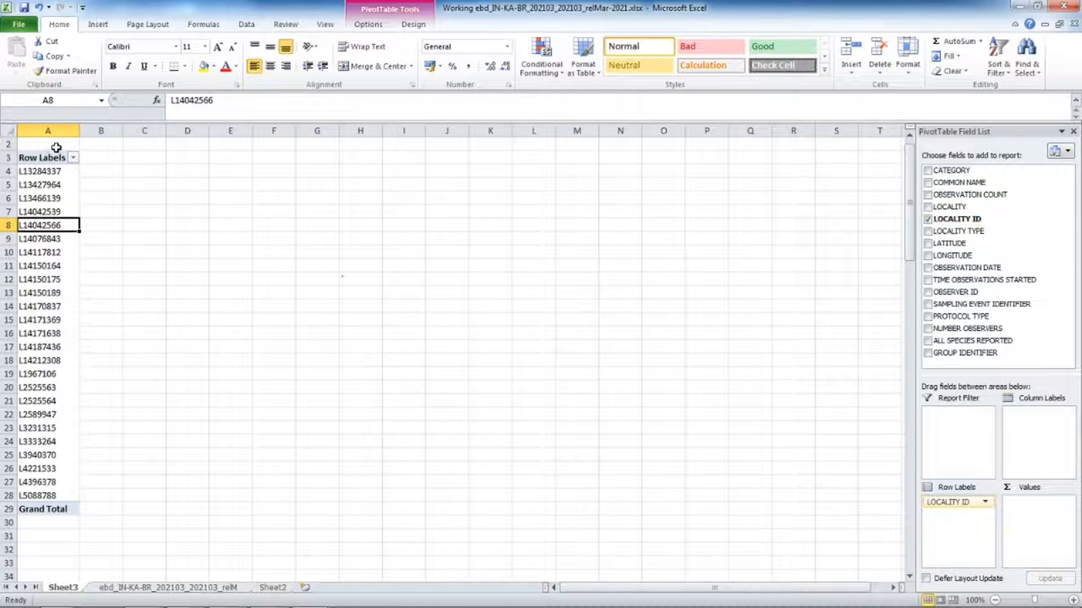
pyautogui.write('=counta(A4')
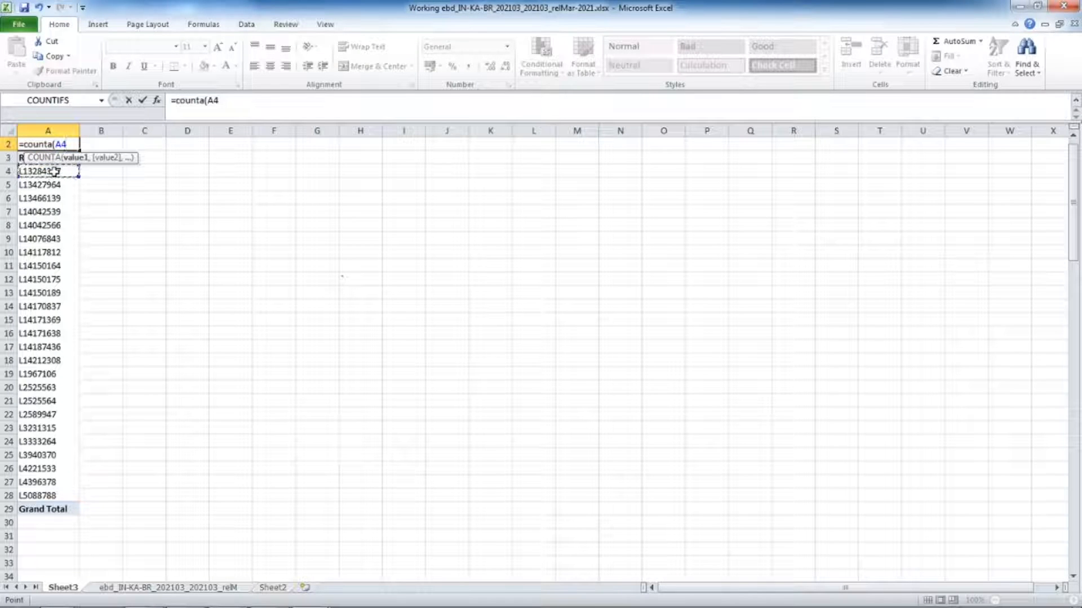
pyautogui.moveTo(47, 171); pyautogui.dragTo(47, 496)
pyautogui.write('=')
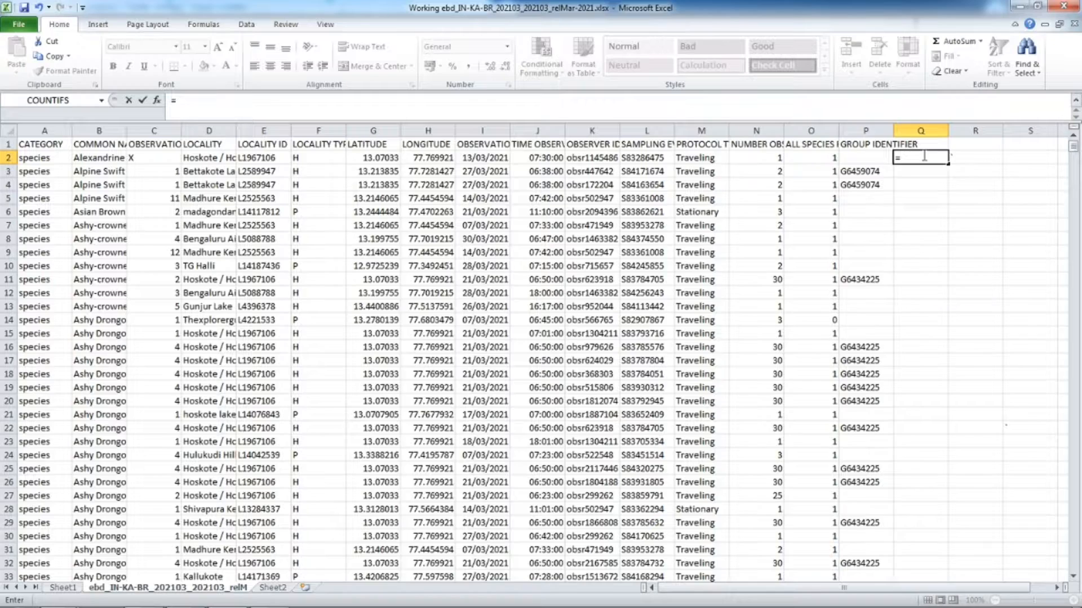
# Step: Enter =IF(COUNTBLANK(P2)=1,L2,P2) in Q2 to substitute sampling event ID for blank groups
pyautogui.write('if(')
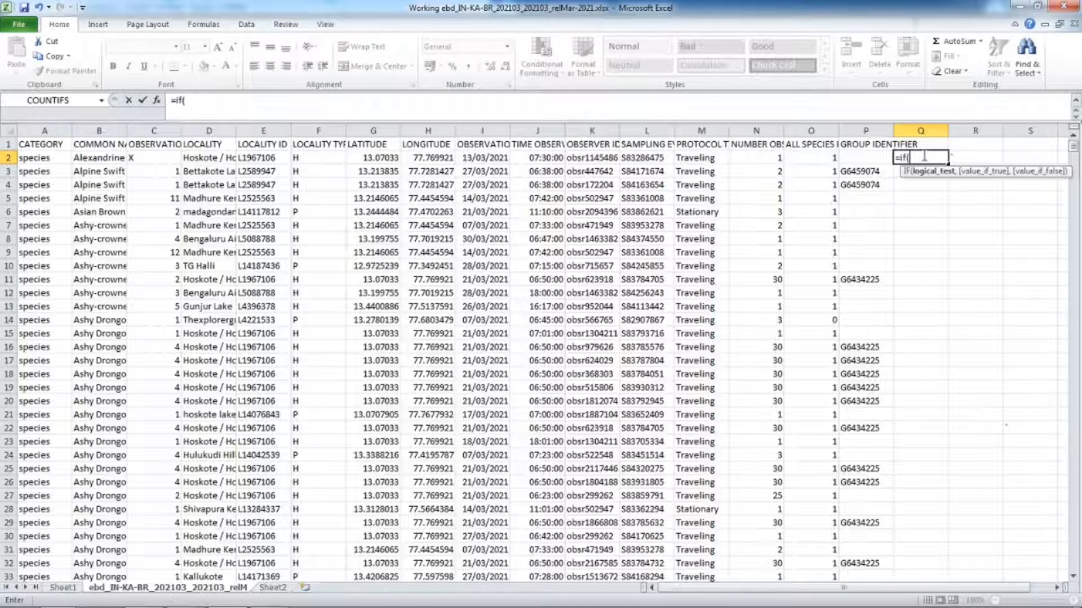
pyautogui.write('count')
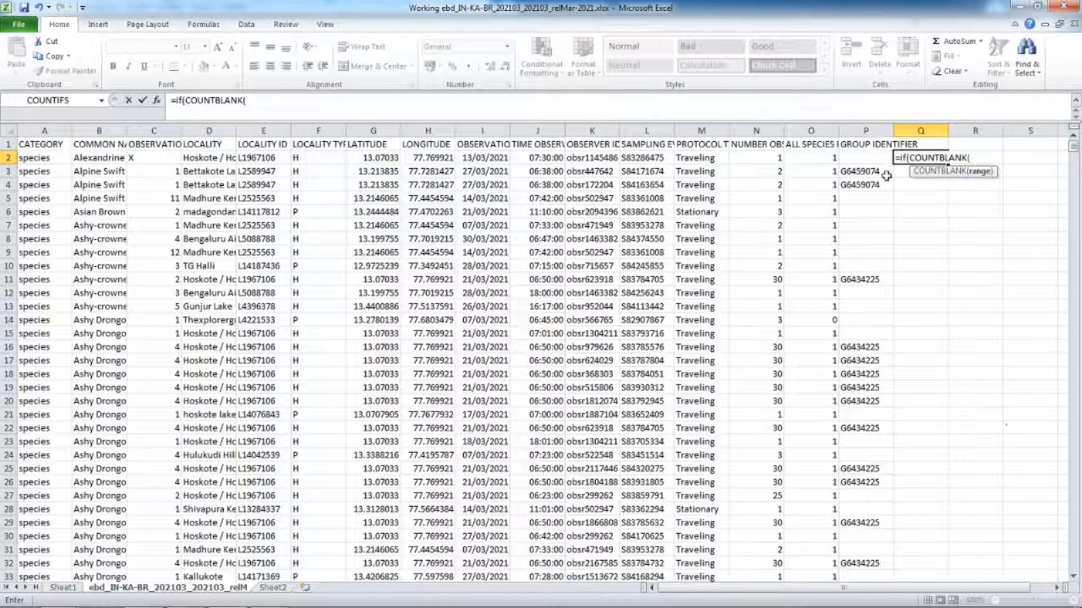
pyautogui.click(865, 158)
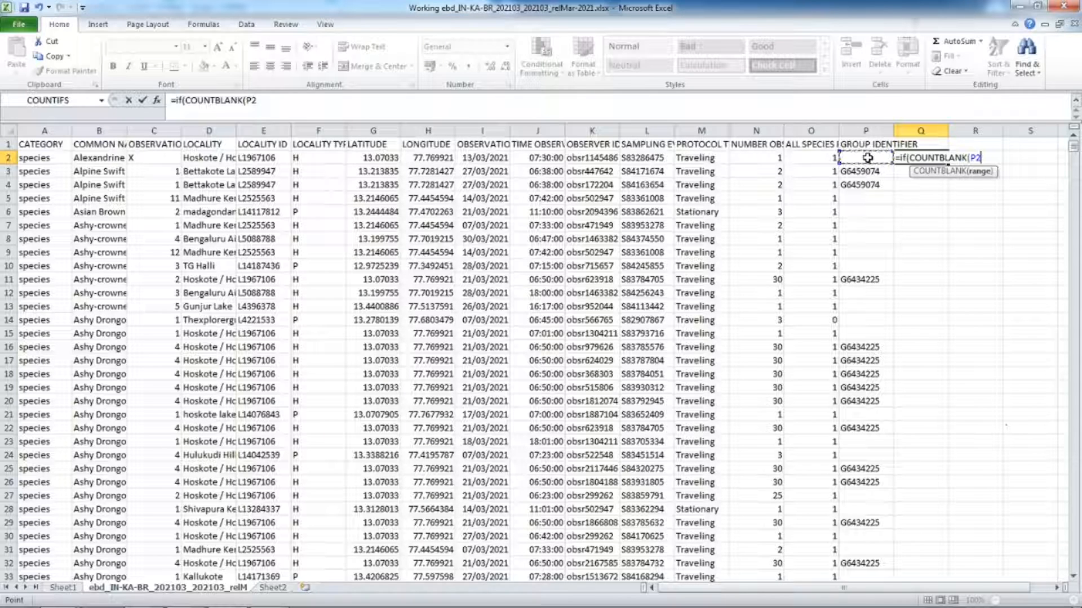
pyautogui.write('=1')
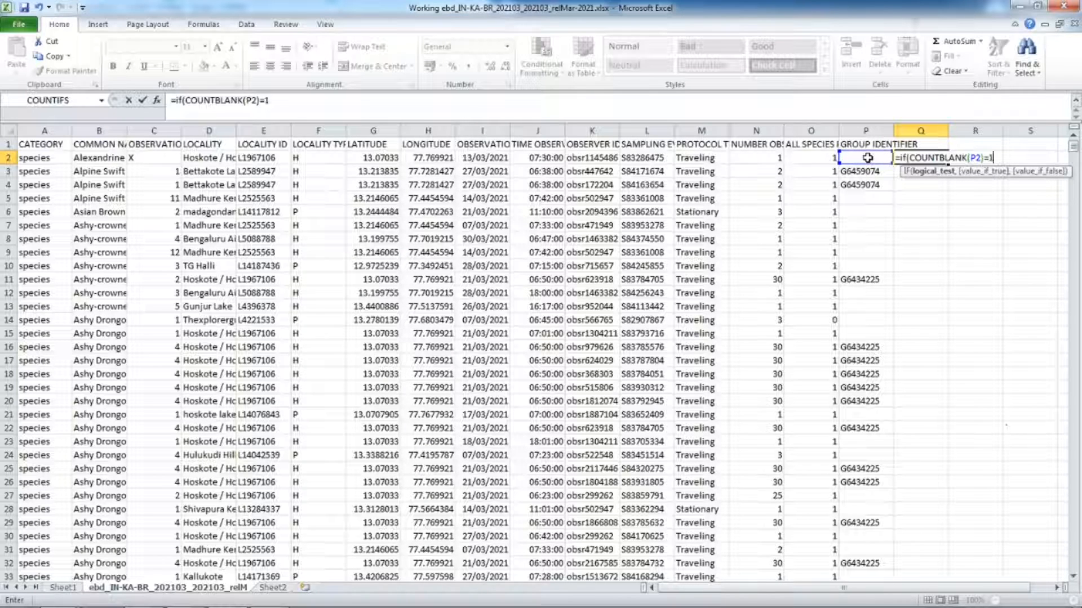
pyautogui.write(',')
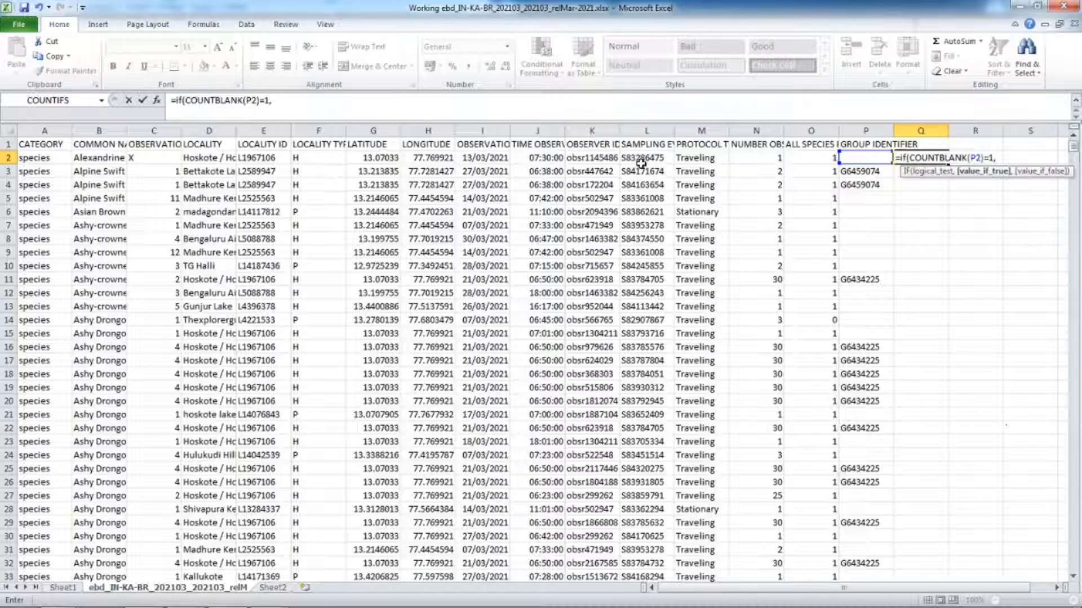
pyautogui.click(647, 157)
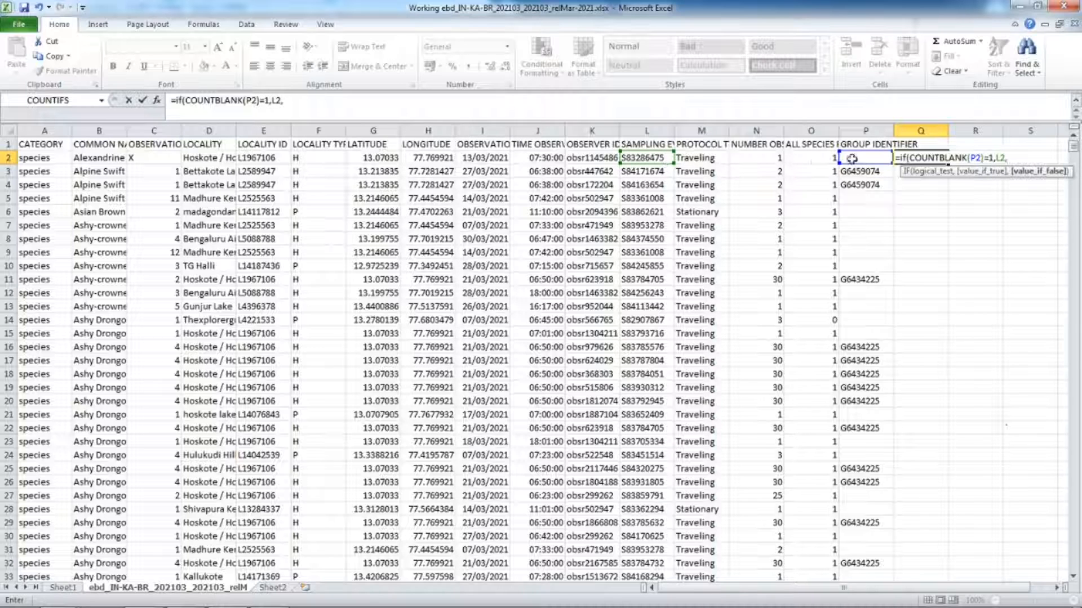
pyautogui.write('P2)')
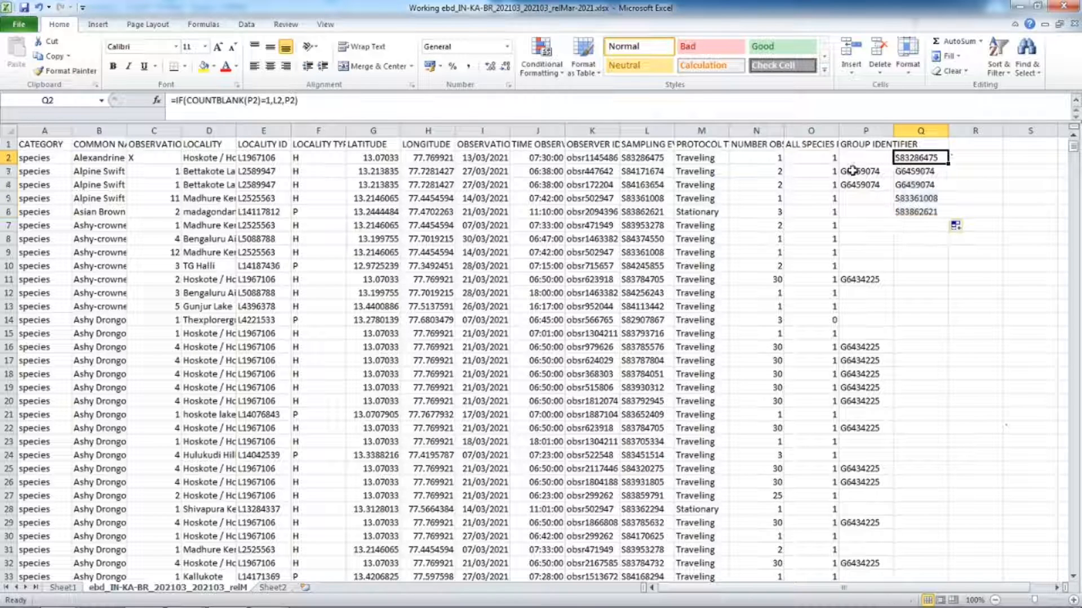
# Step: Check the filled-down helper column, copy column Q and bring up Paste Options over column P
pyautogui.click(919, 171)
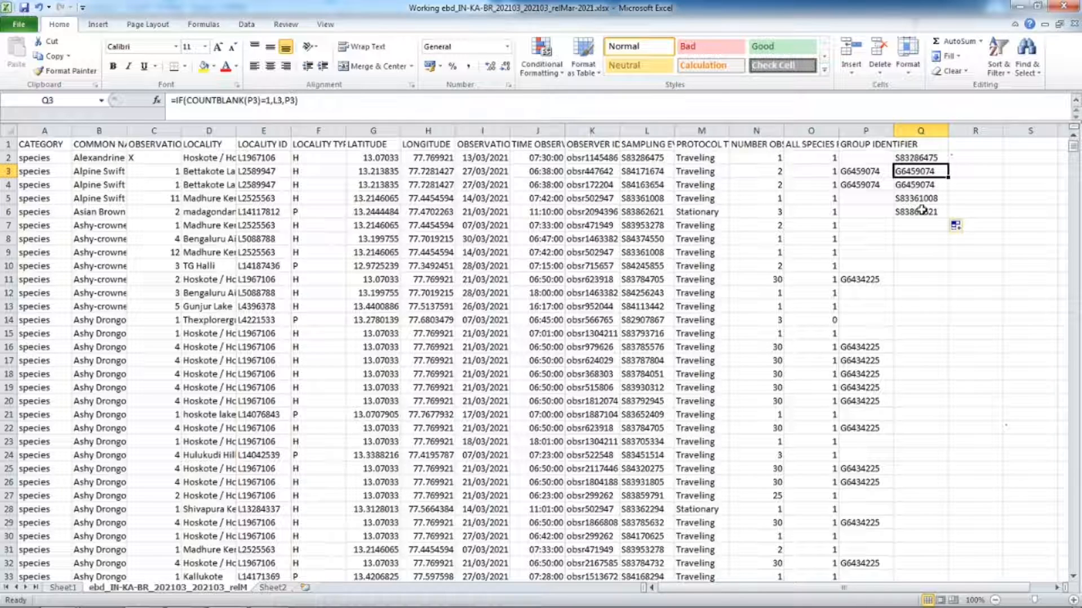
pyautogui.click(920, 212)
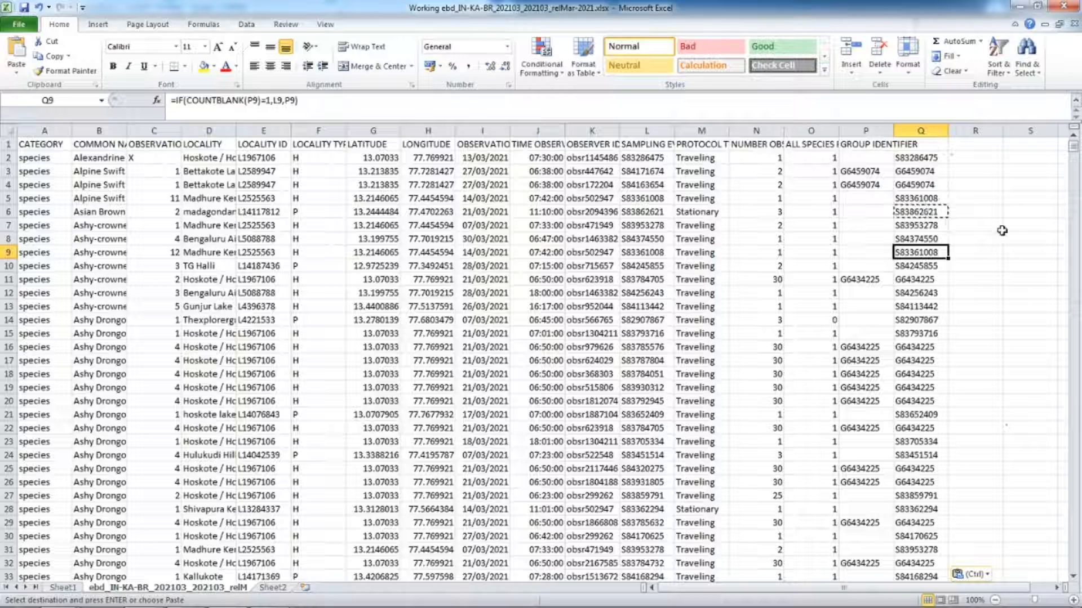
pyautogui.click(919, 158)
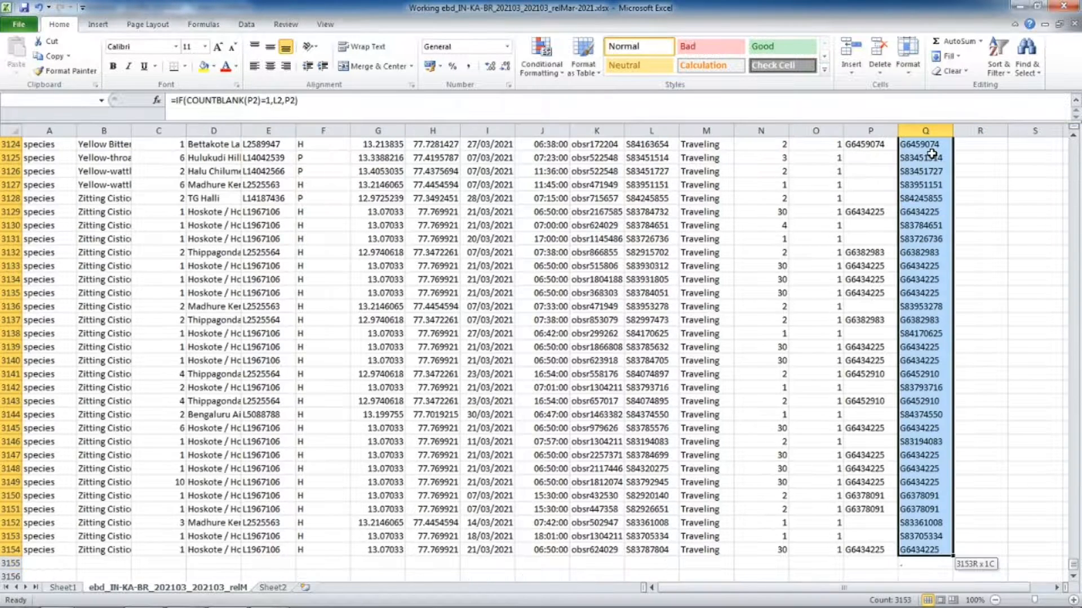
pyautogui.press('ctrl+c')
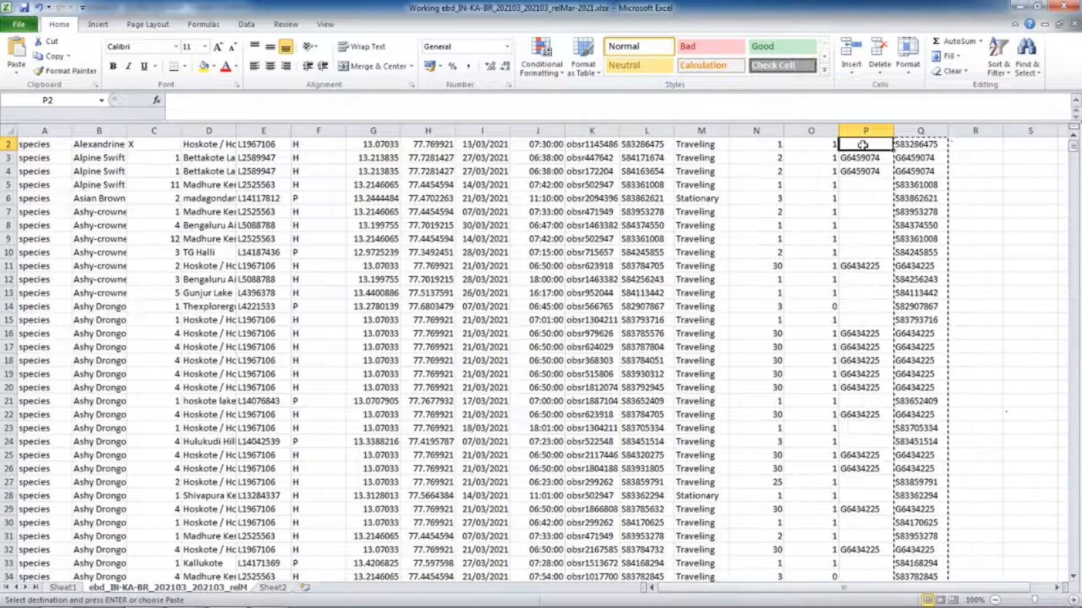
pyautogui.rightClick(863, 144)
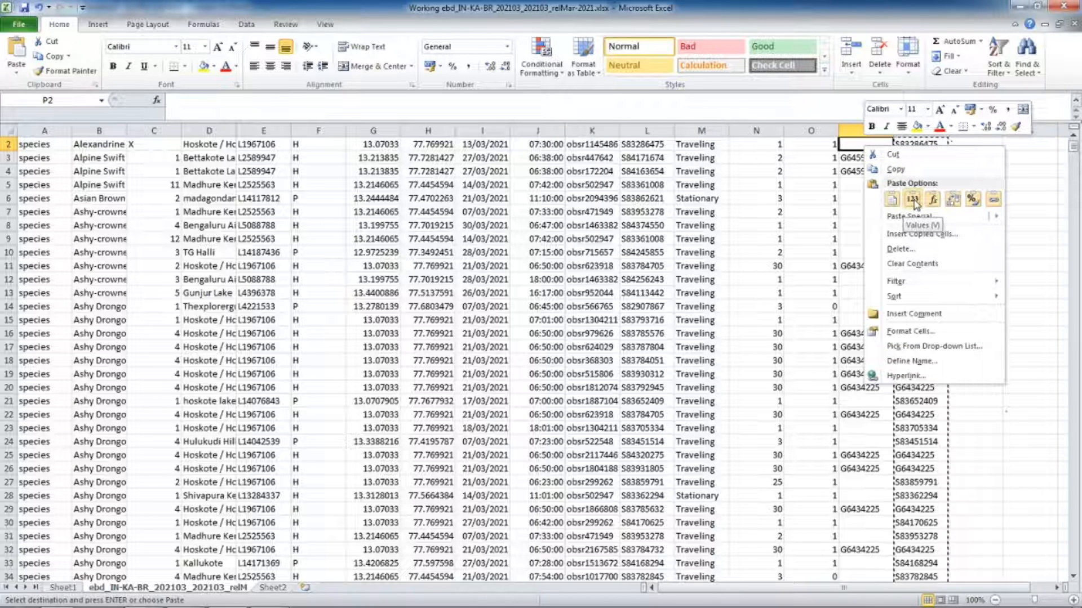
# Step: Paste values into GROUP IDENTIFIER, pivot on it, refresh, and COUNTA the 53 unique checklists
pyautogui.click(911, 199)
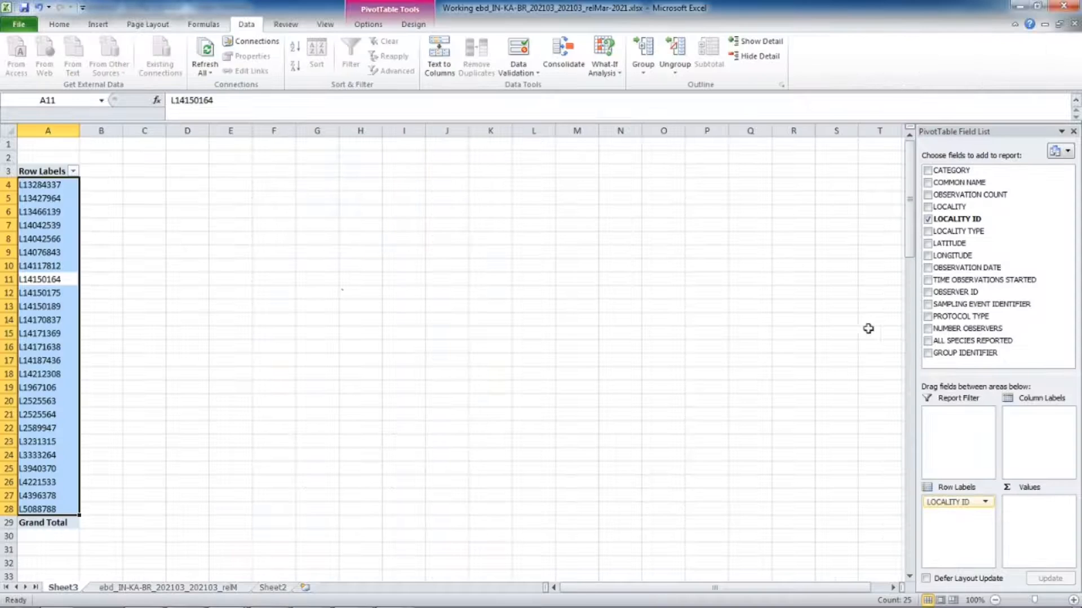
pyautogui.click(928, 353)
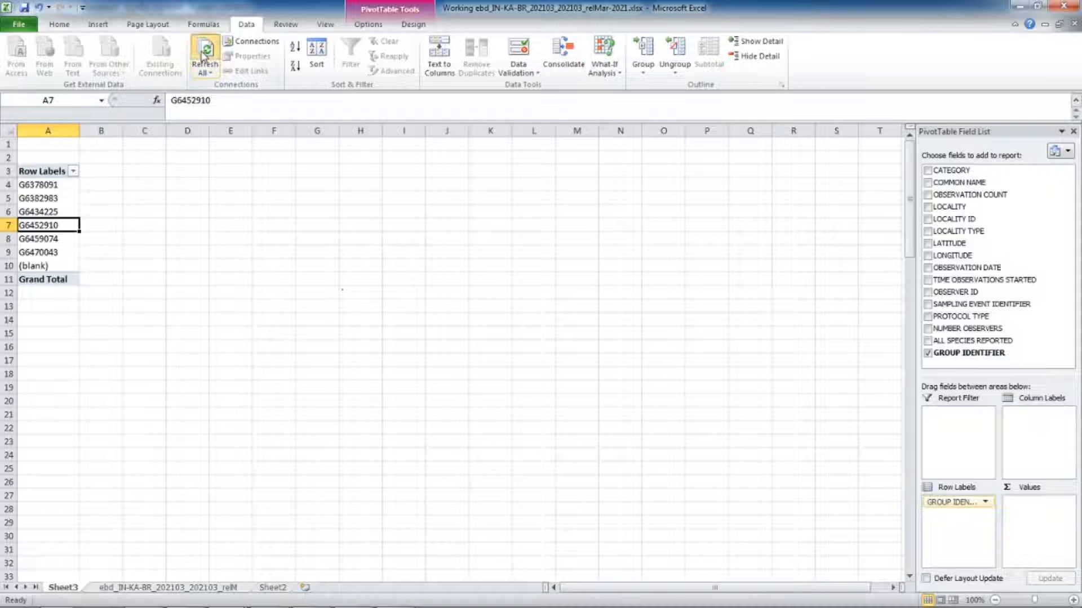
pyautogui.click(204, 55)
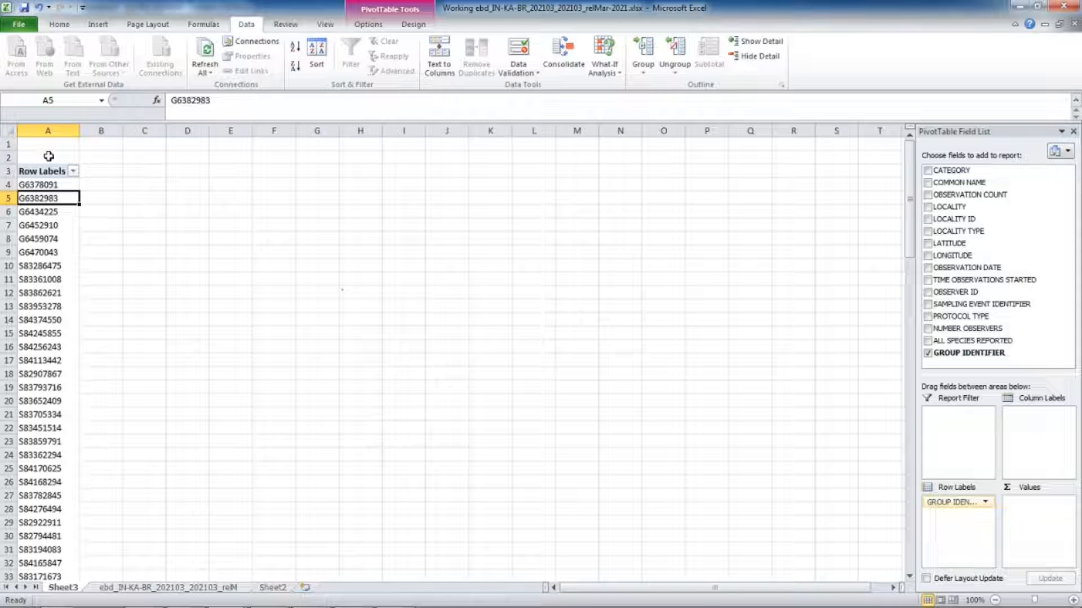
pyautogui.write('=counta(')
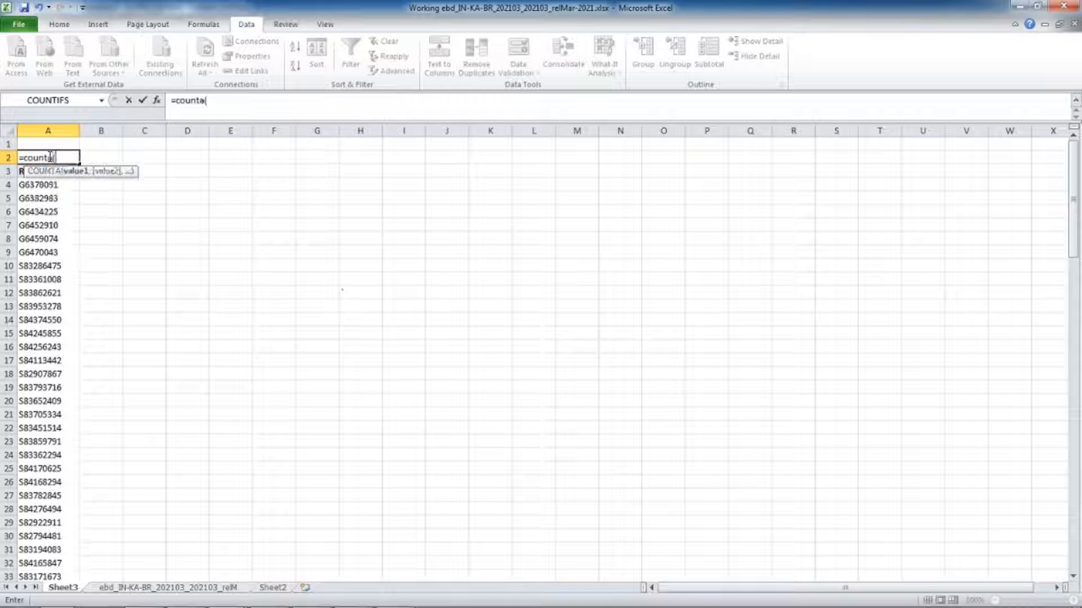
pyautogui.click(48, 199)
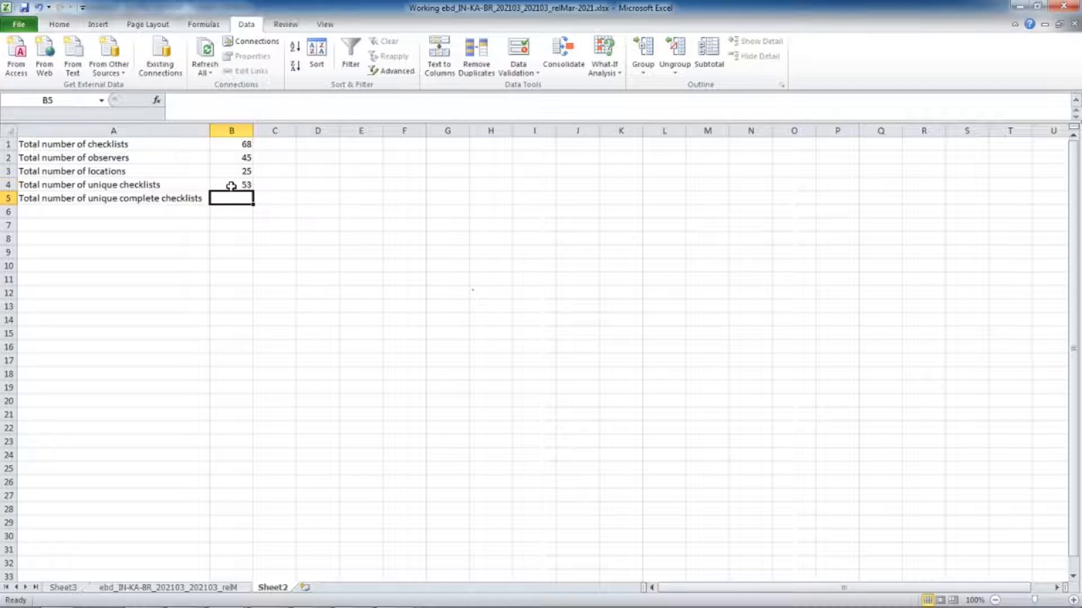
# Step: Switch back to the raw ebd observation data sheet
pyautogui.click(166, 587)
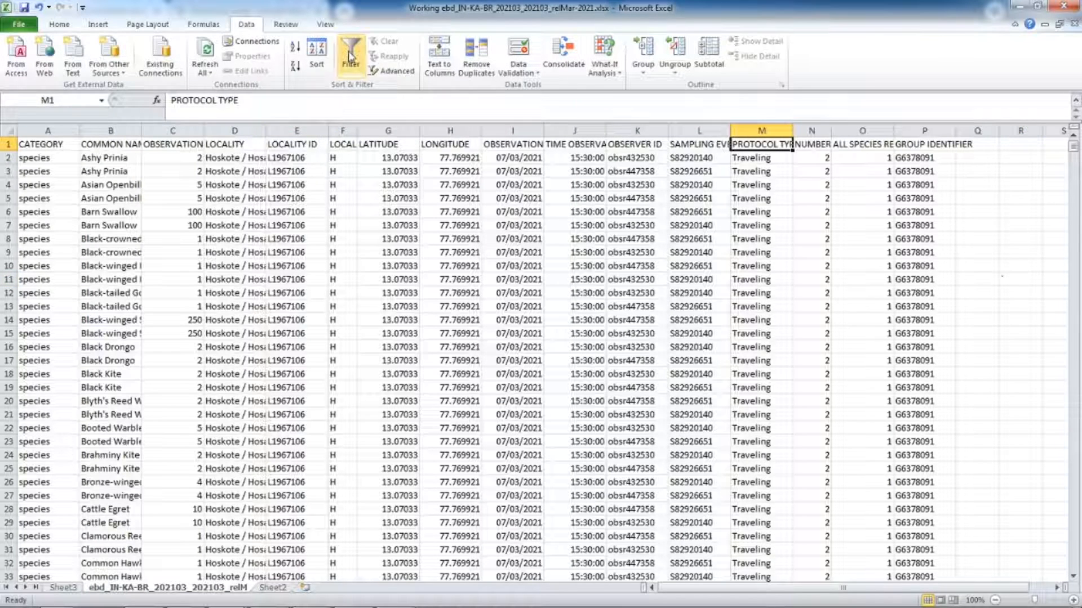
# Step: Filter PROTOCOL TYPE to show only Incidental records
pyautogui.click(351, 55)
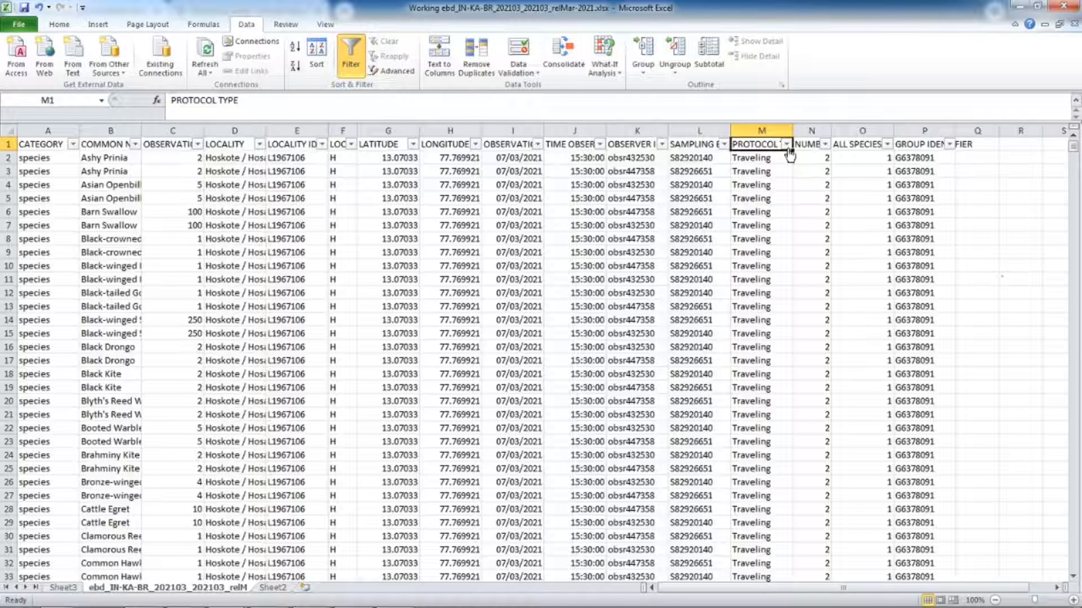
pyautogui.click(785, 144)
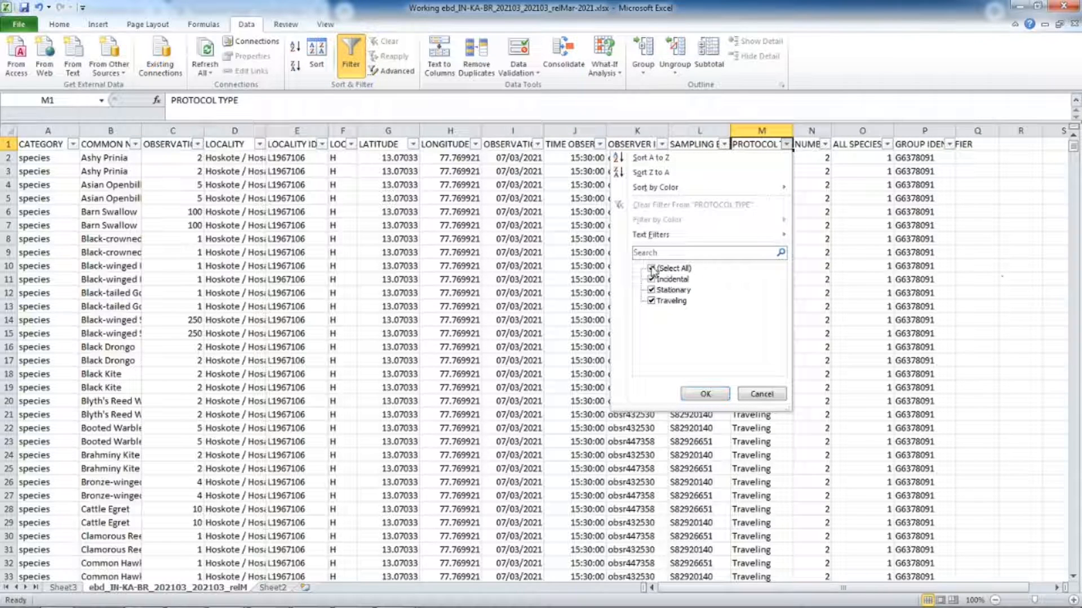
pyautogui.click(650, 268)
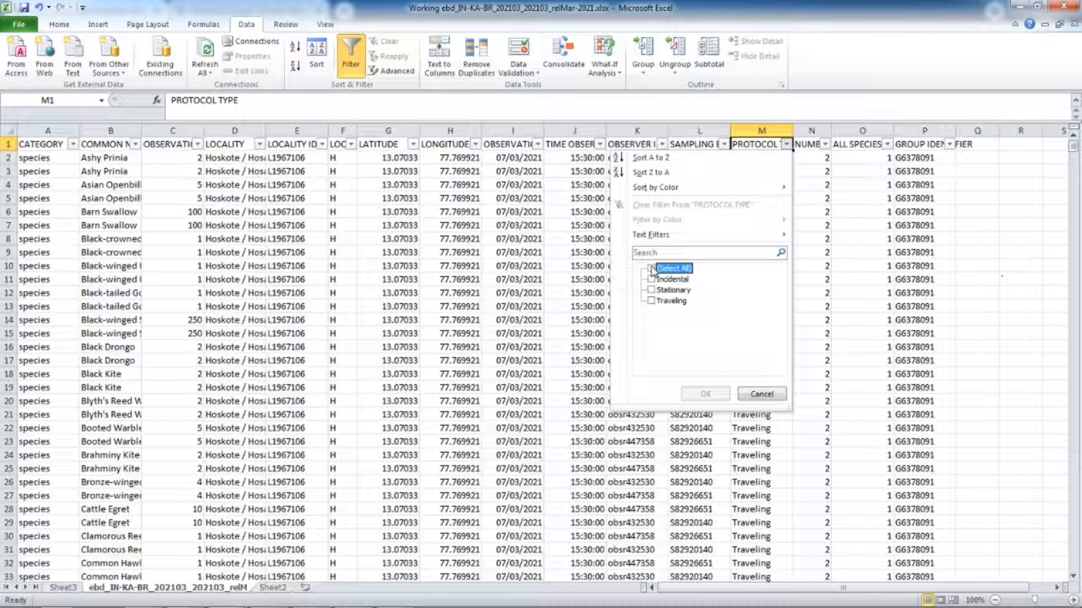
pyautogui.click(651, 278)
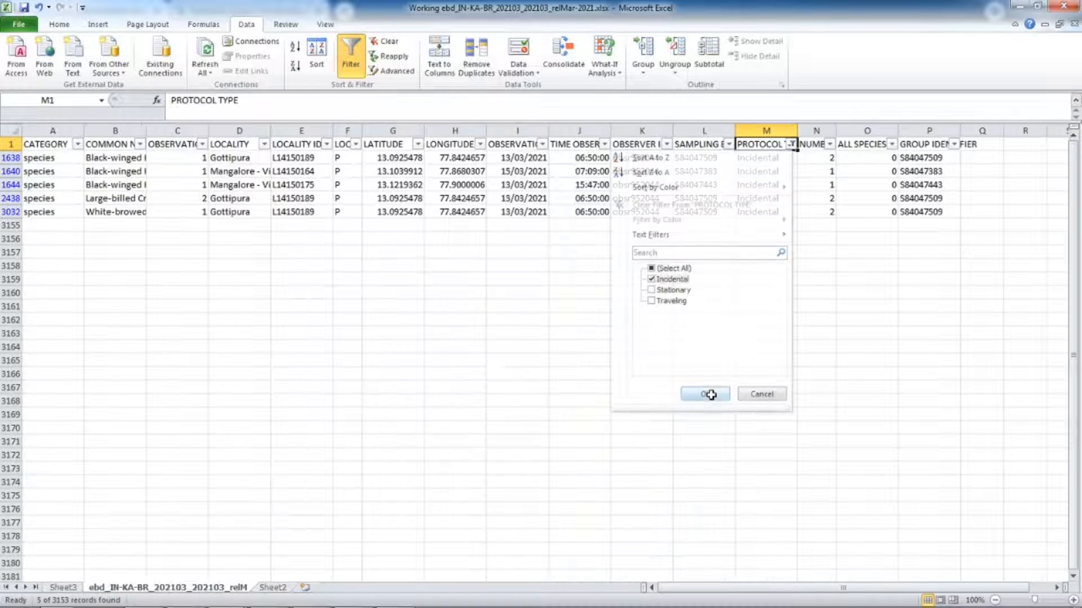
pyautogui.click(704, 394)
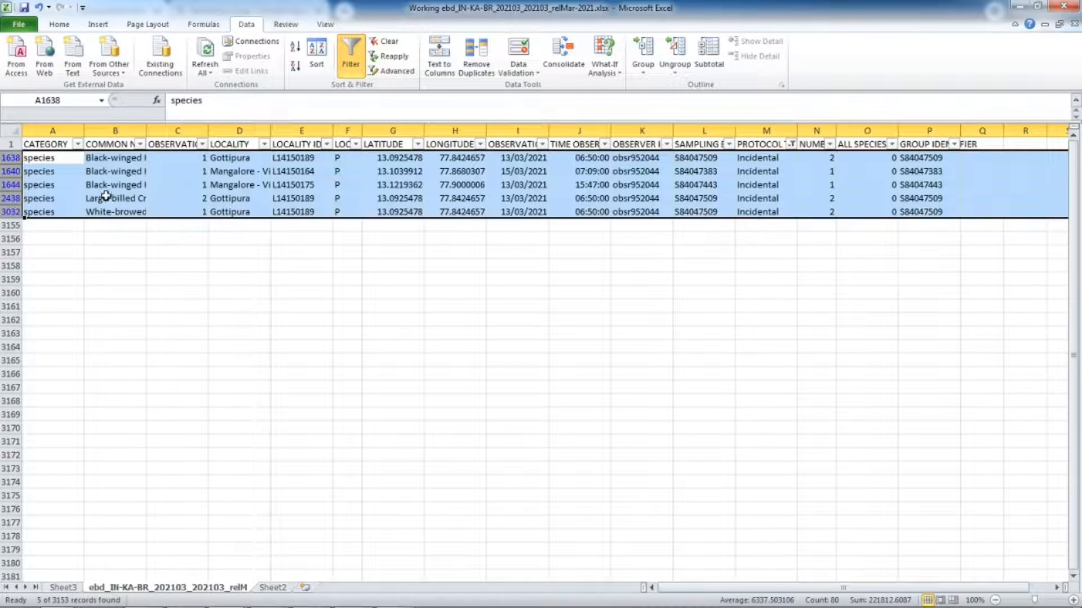
# Step: Delete the five Incidental rows and remove the filter to show all rows again
pyautogui.rightClick(104, 198)
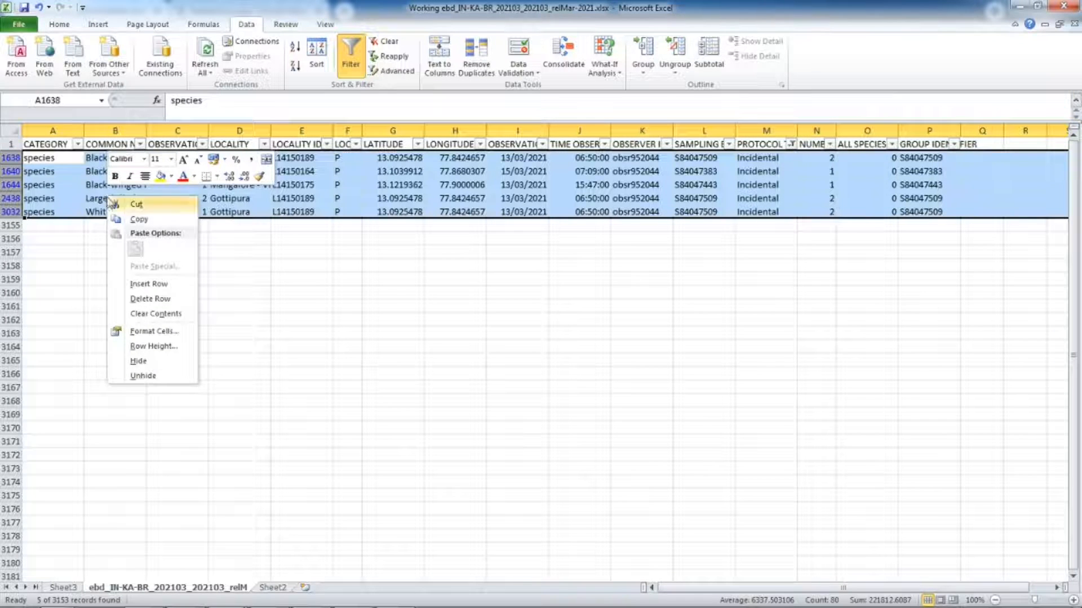
pyautogui.click(150, 298)
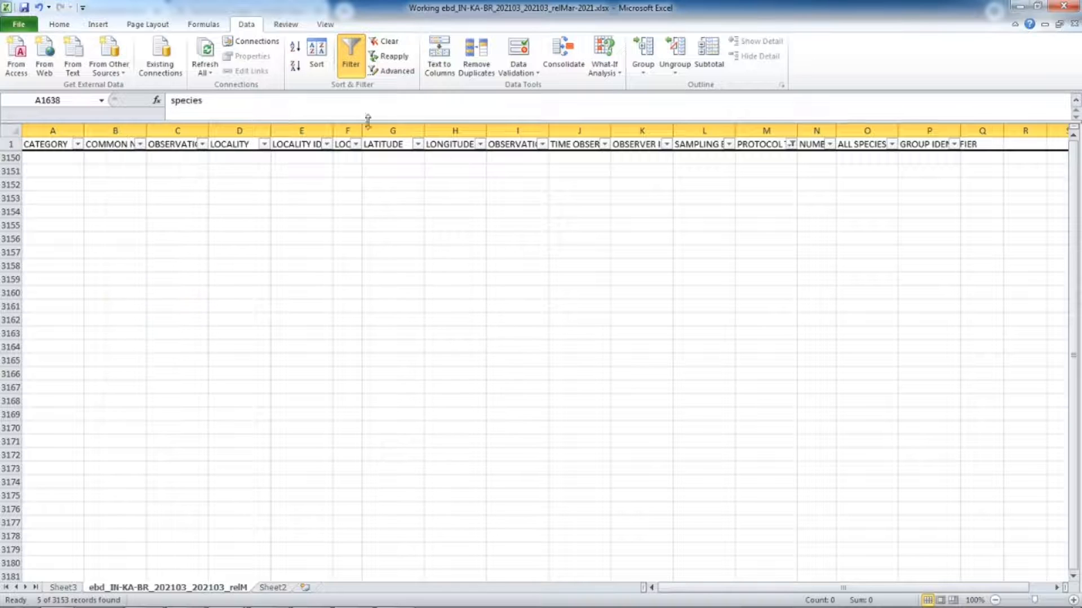
pyautogui.click(350, 56)
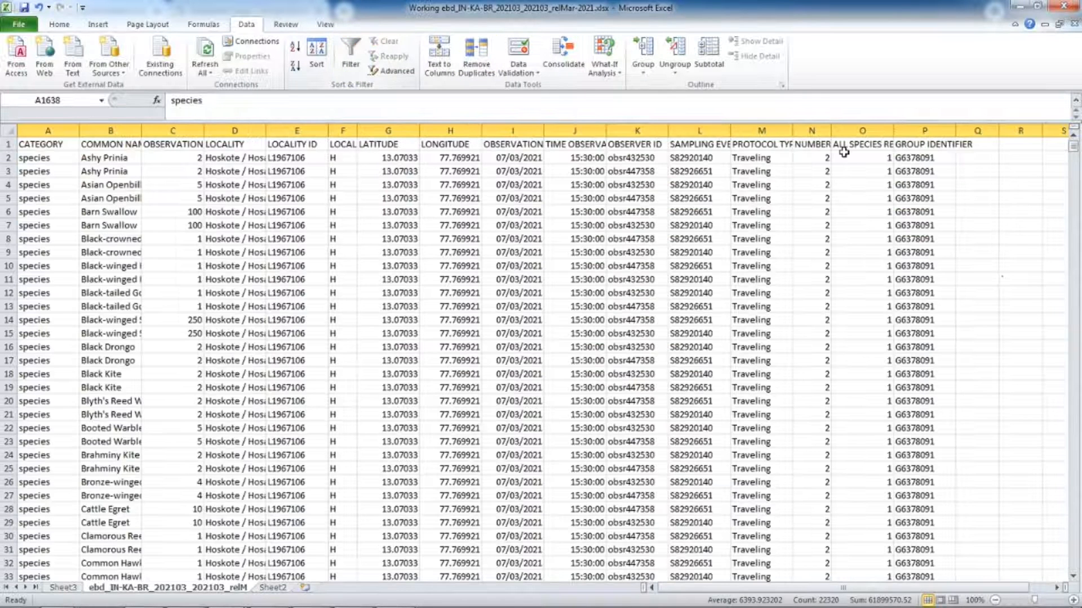
# Step: Filter the raw records to rows where ALL SPECIES REPORTED is 0 and bring up row options for them
pyautogui.click(862, 143)
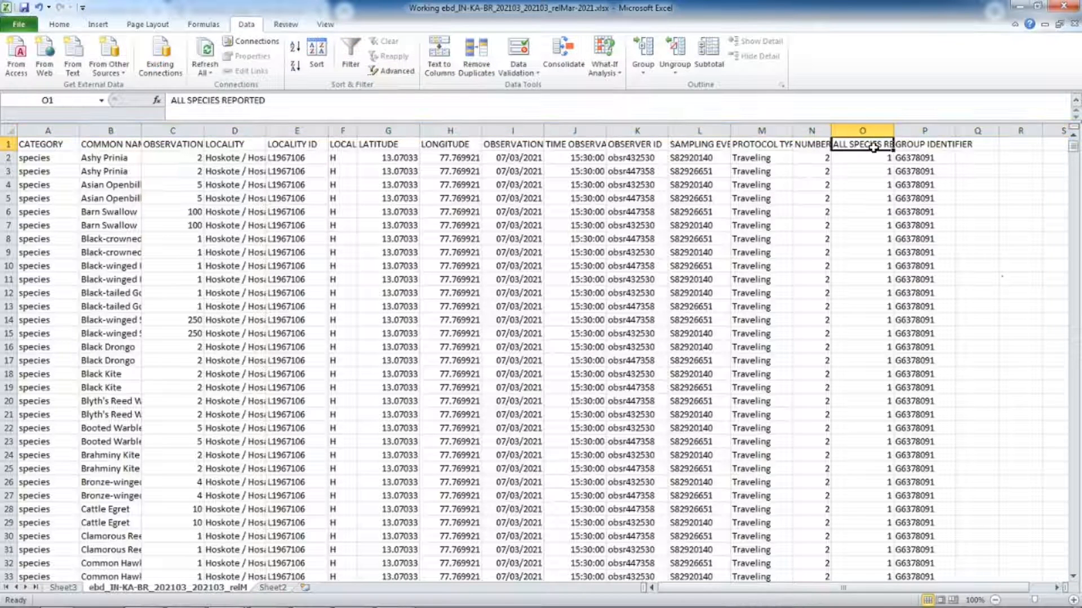
pyautogui.click(349, 52)
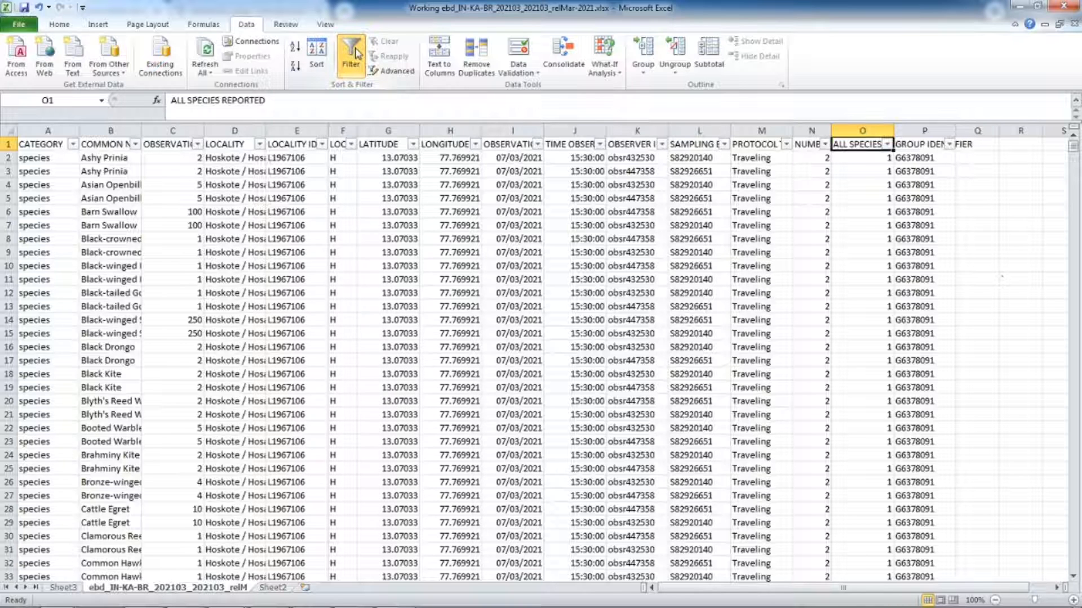
pyautogui.click(886, 143)
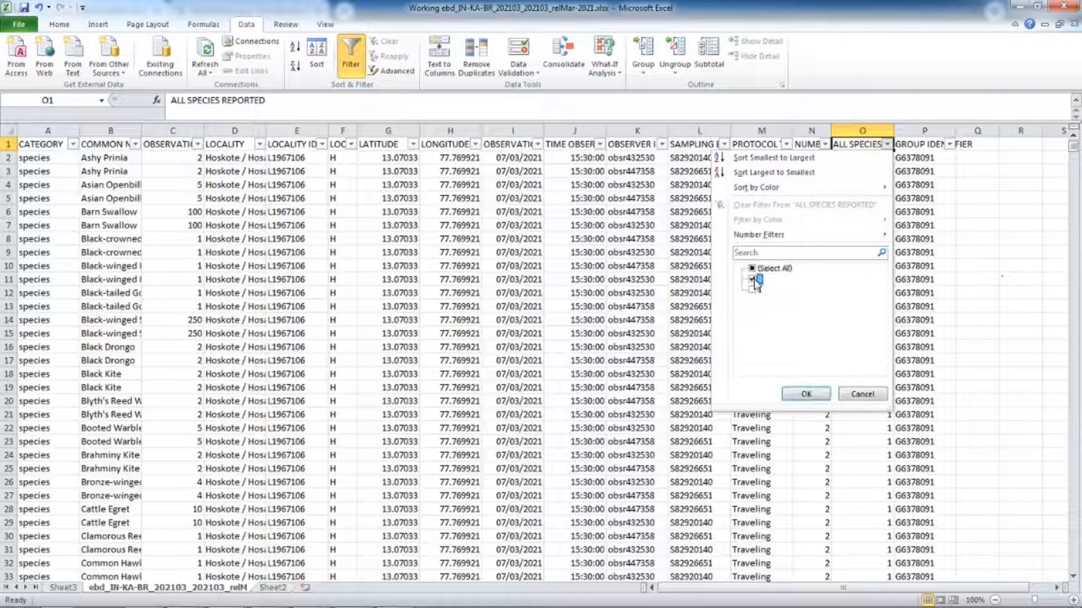
pyautogui.click(805, 393)
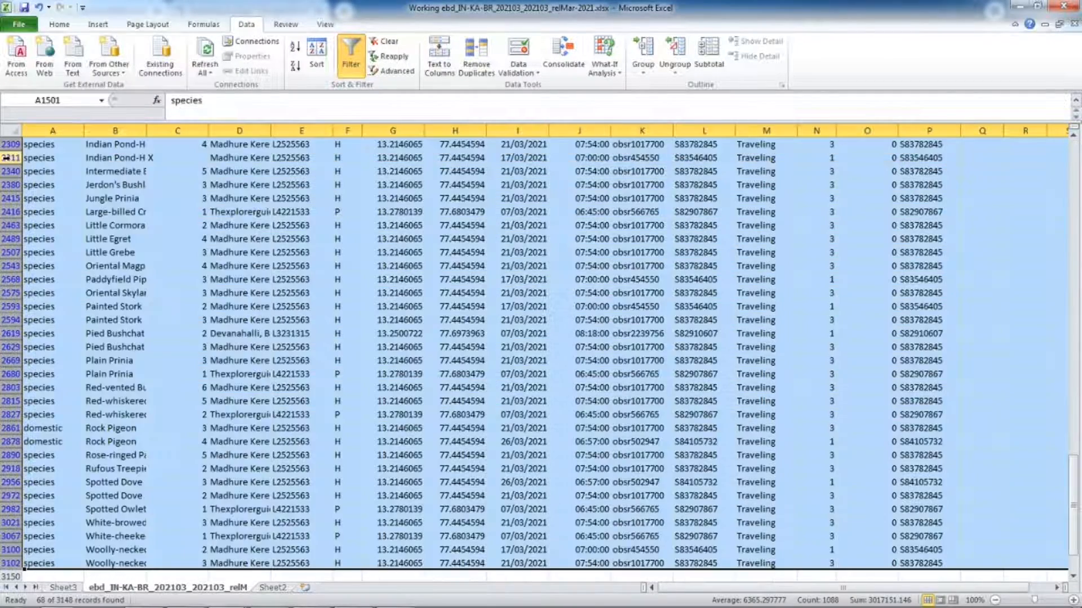
pyautogui.rightClick(239, 184)
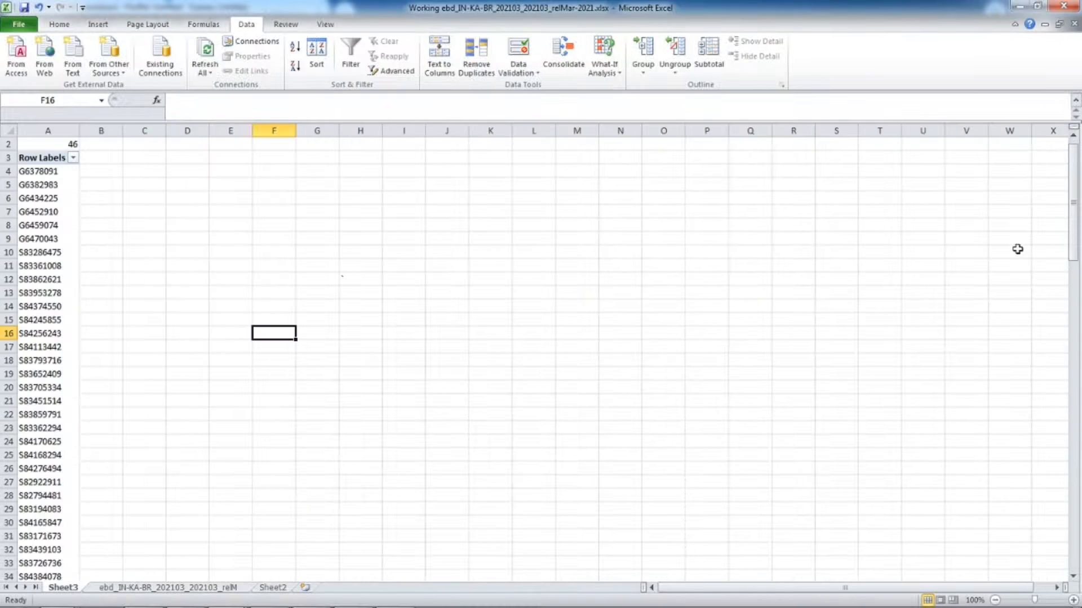
# Step: Count the pivot's group identifiers in A2 with a COUNTA formula over the list, giving 45
pyautogui.click(48, 266)
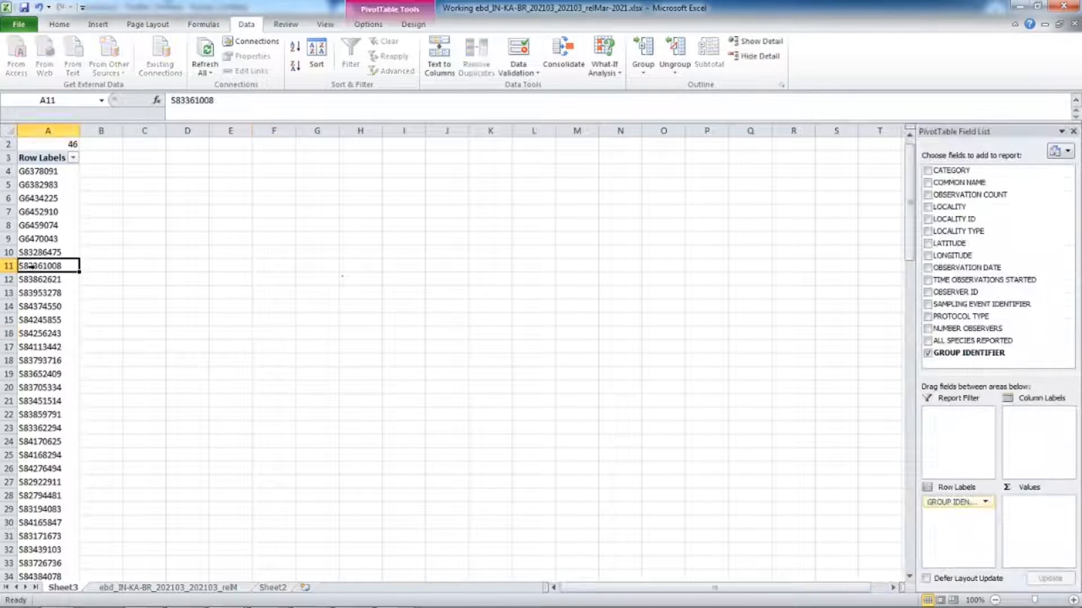
pyautogui.click(47, 144)
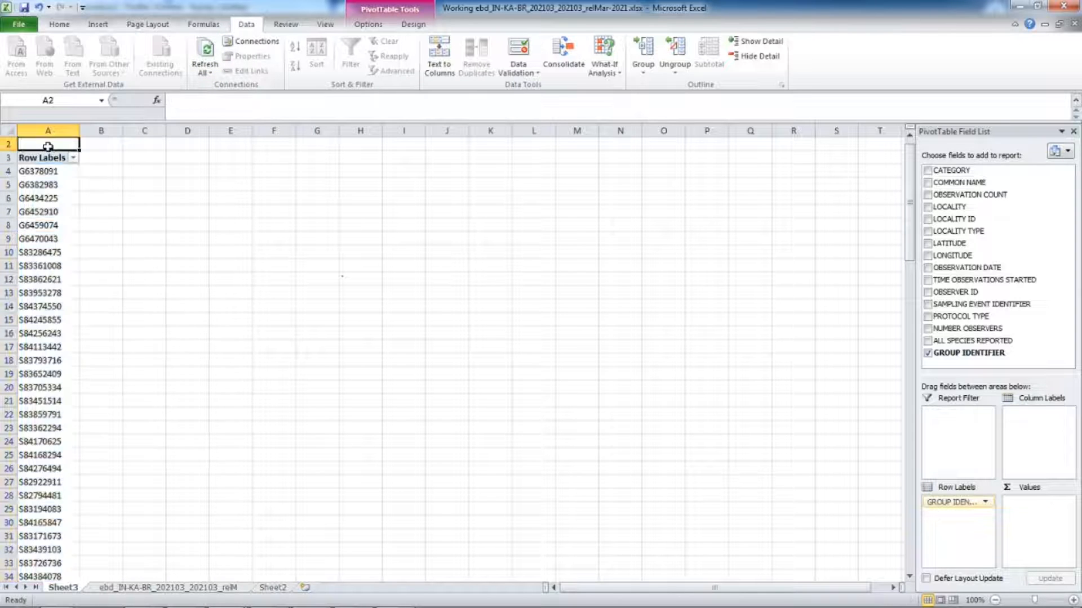
pyautogui.write('=c')
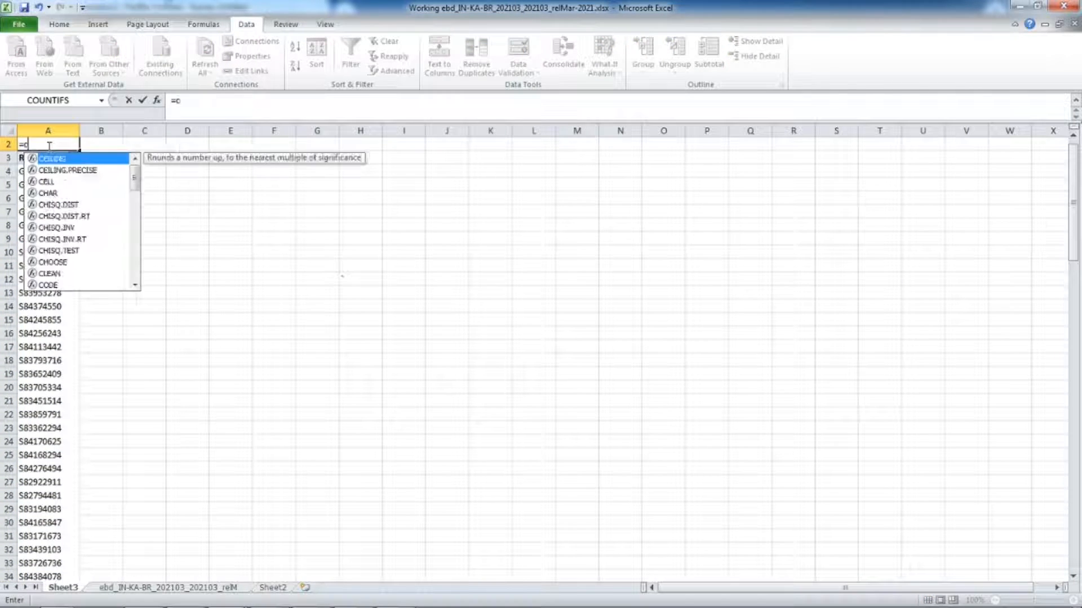
pyautogui.write('counta')
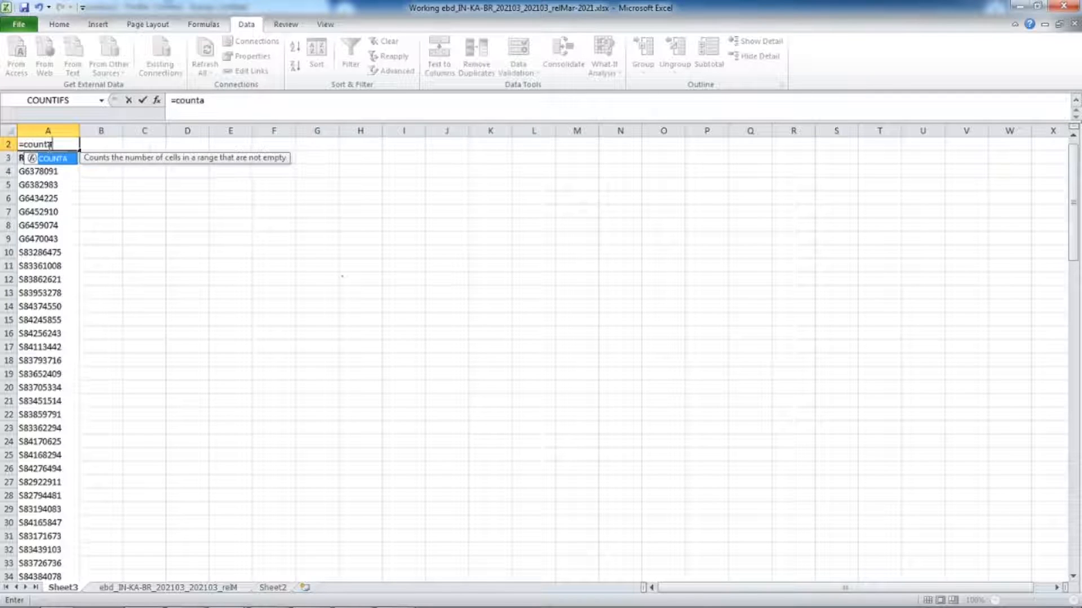
pyautogui.click(38, 171)
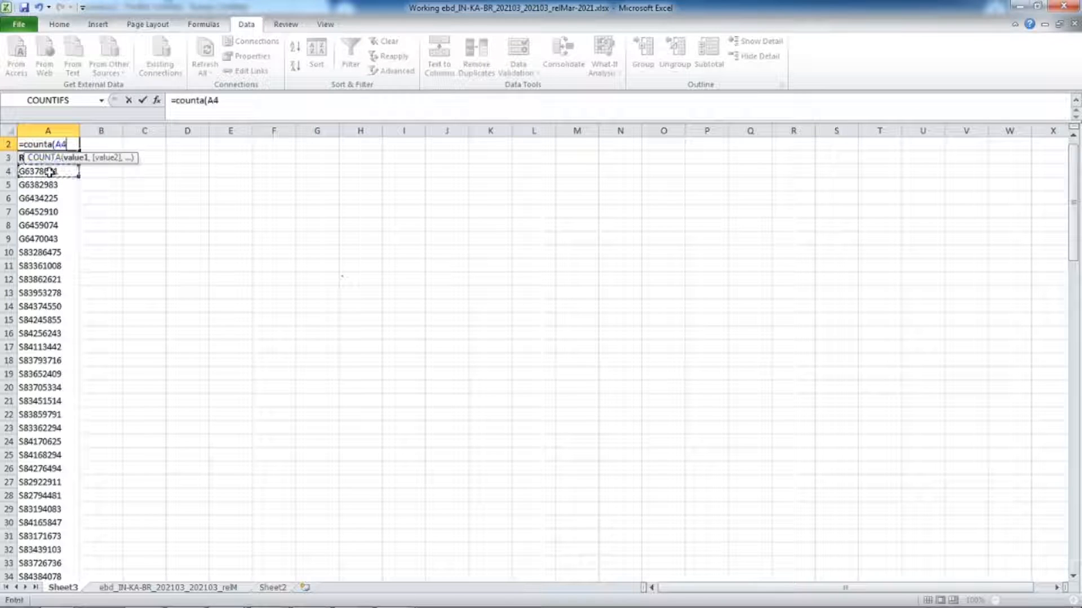
pyautogui.moveTo(48, 172); pyautogui.dragTo(47, 550)
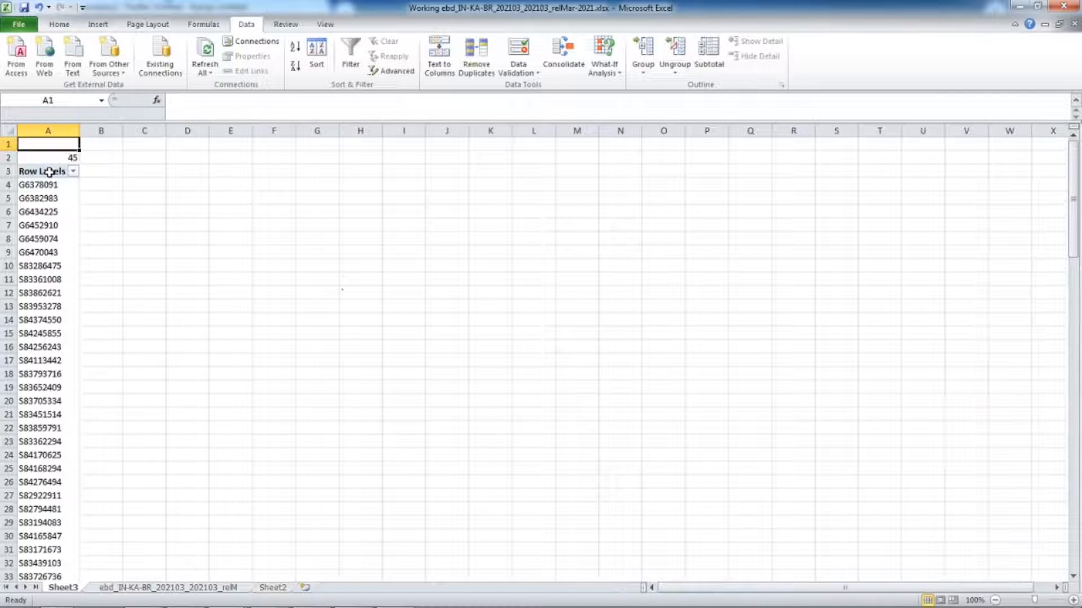
# Step: Record the result in Sheet2's unique complete checklists total cell
pyautogui.click(271, 589)
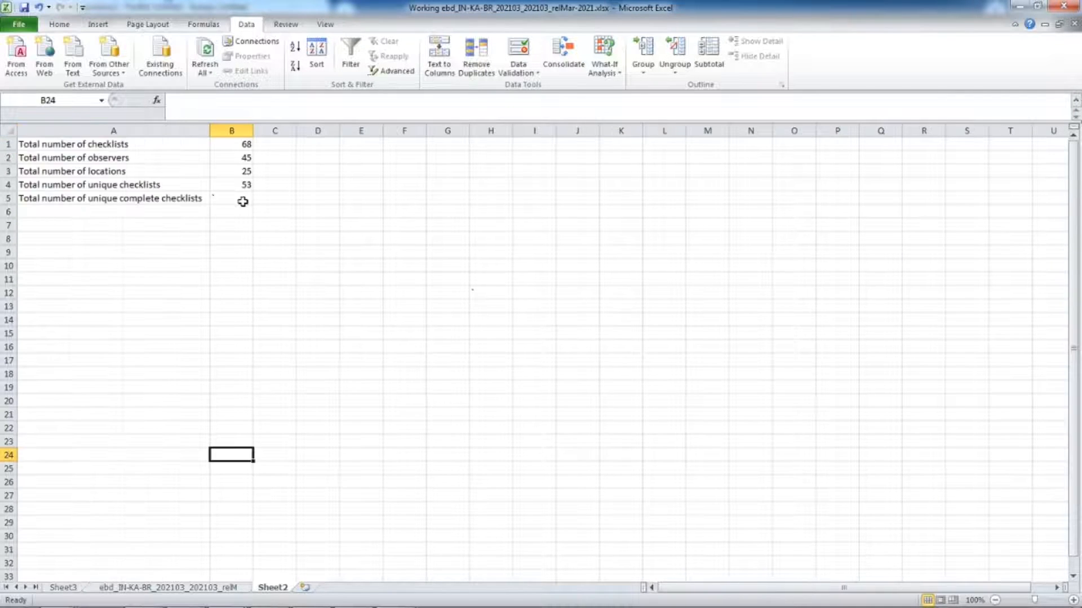
pyautogui.click(231, 198)
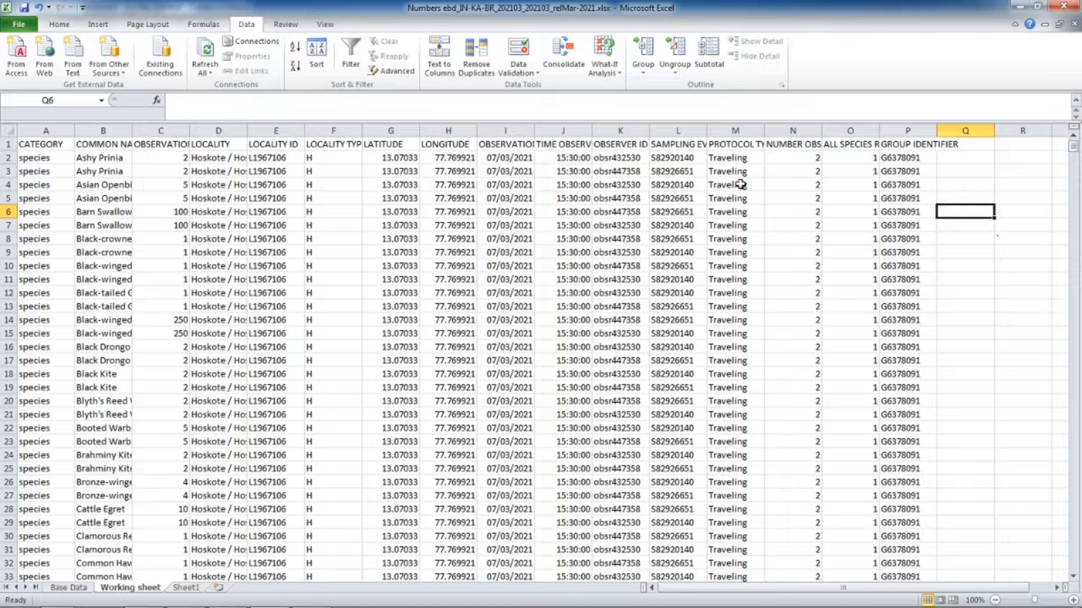
# Step: Remove duplicate records by group identifier with headers treated as labels, leaving 1,956 unique rows
pyautogui.click(103, 158)
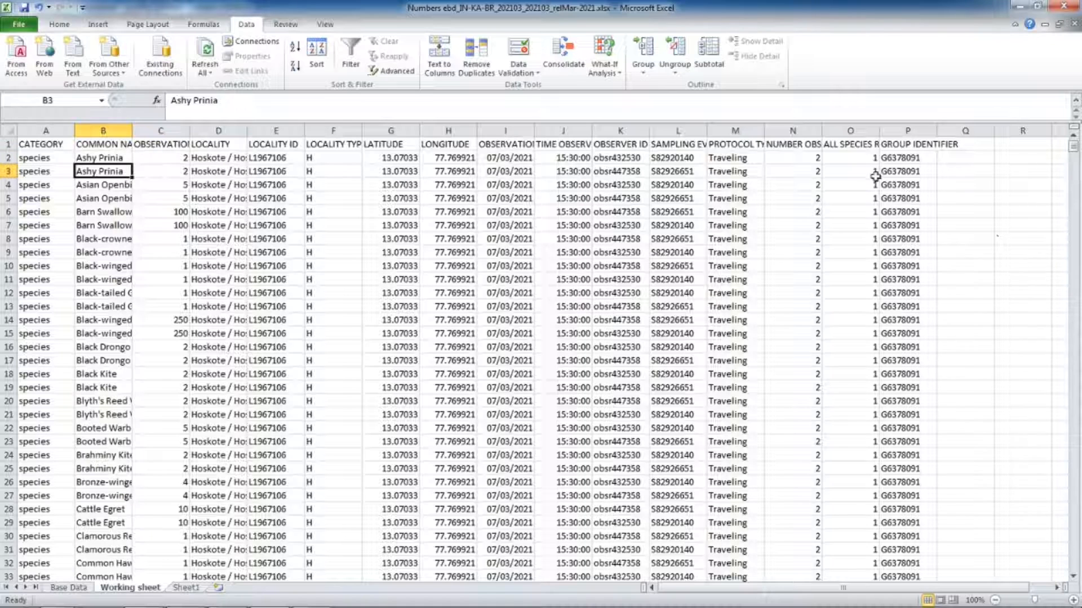
pyautogui.click(907, 171)
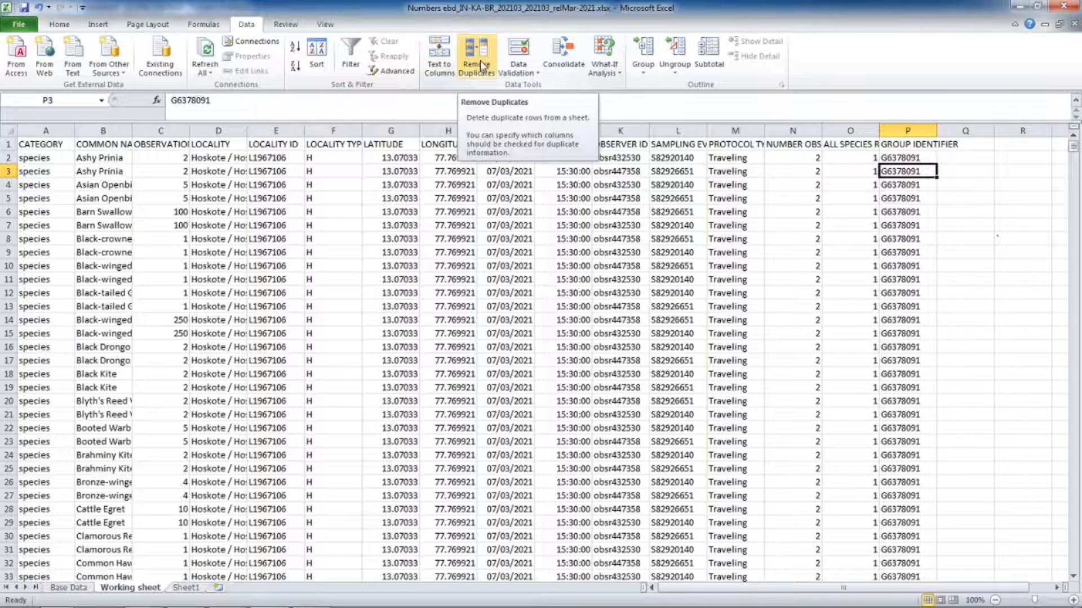
pyautogui.click(474, 54)
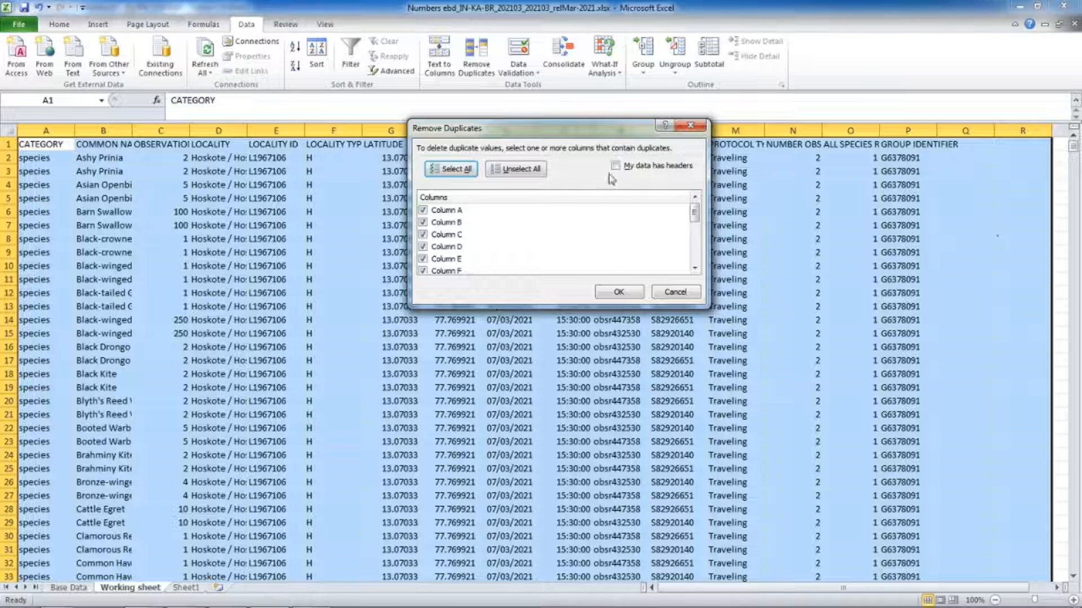
pyautogui.click(616, 166)
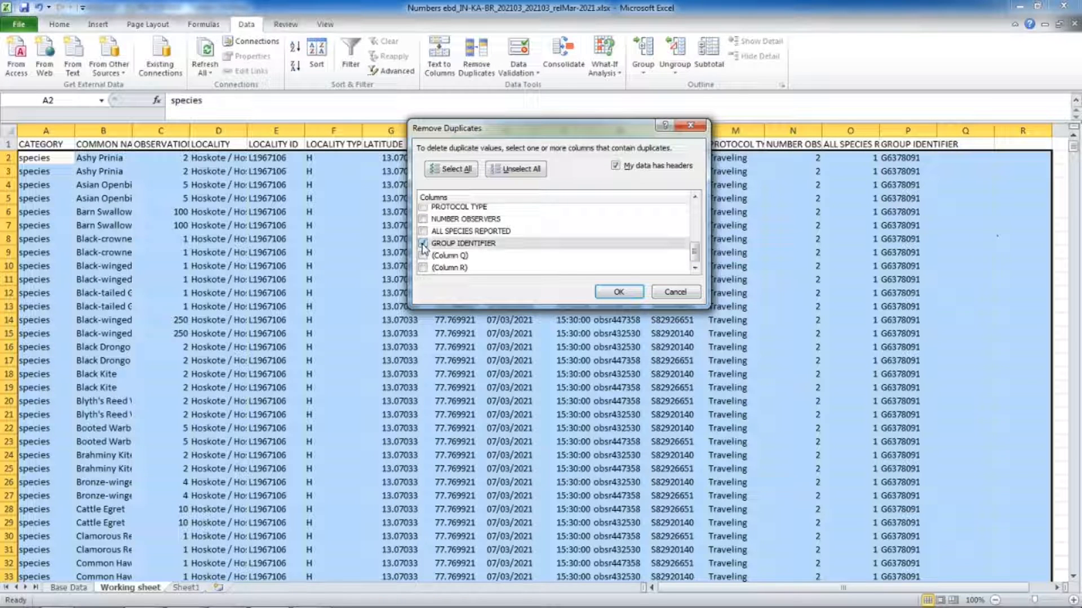
pyautogui.click(617, 290)
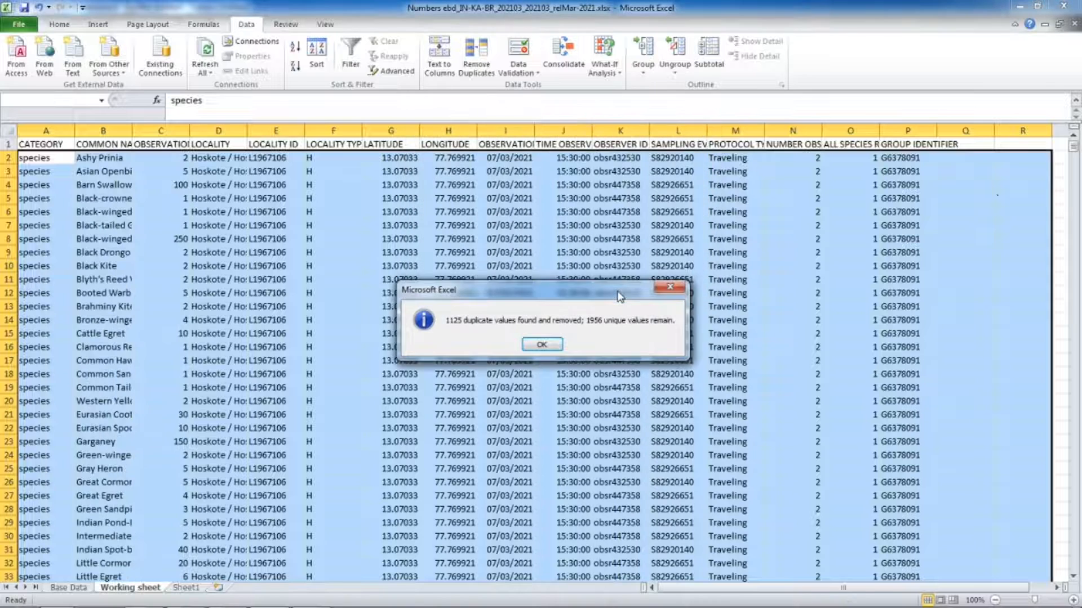
pyautogui.click(540, 344)
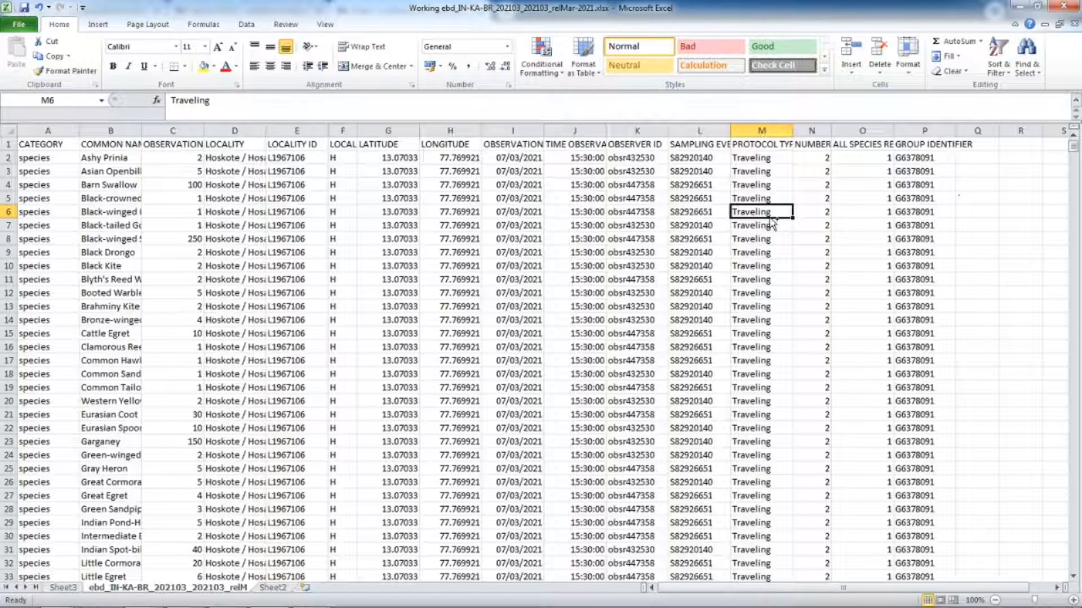
# Step: Insert a pivot table on a new sheet counting observations per species common name
pyautogui.click(98, 24)
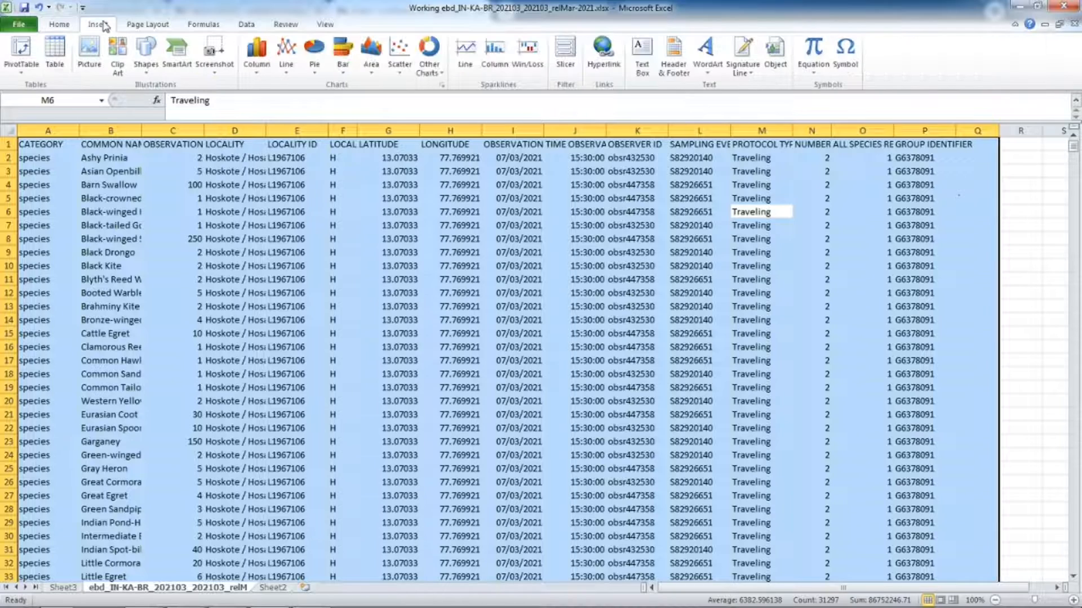
pyautogui.click(20, 52)
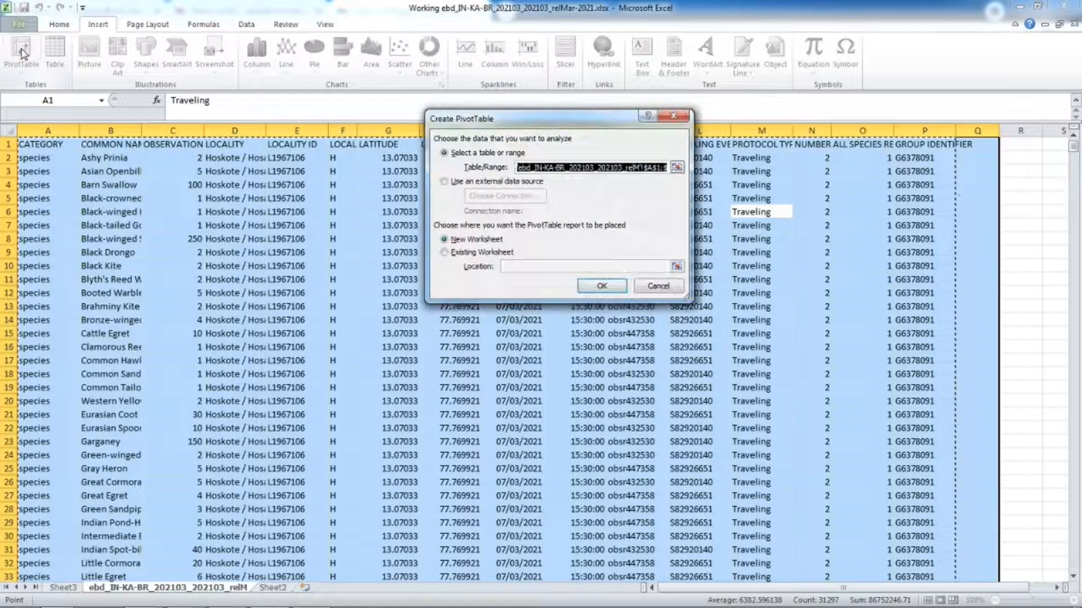
pyautogui.click(599, 286)
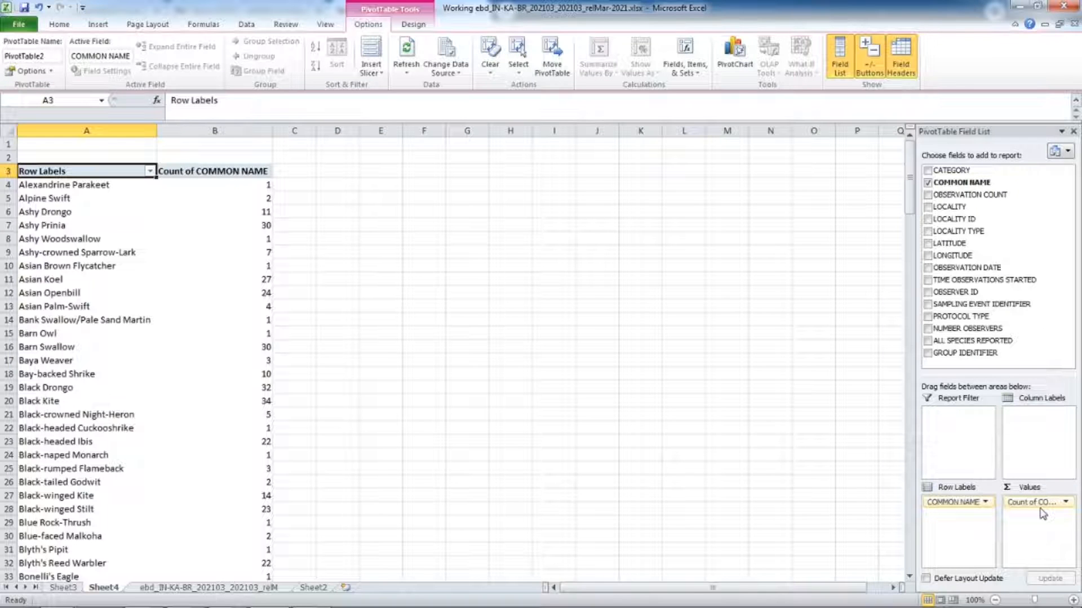
pyautogui.moveTo(247, 196)
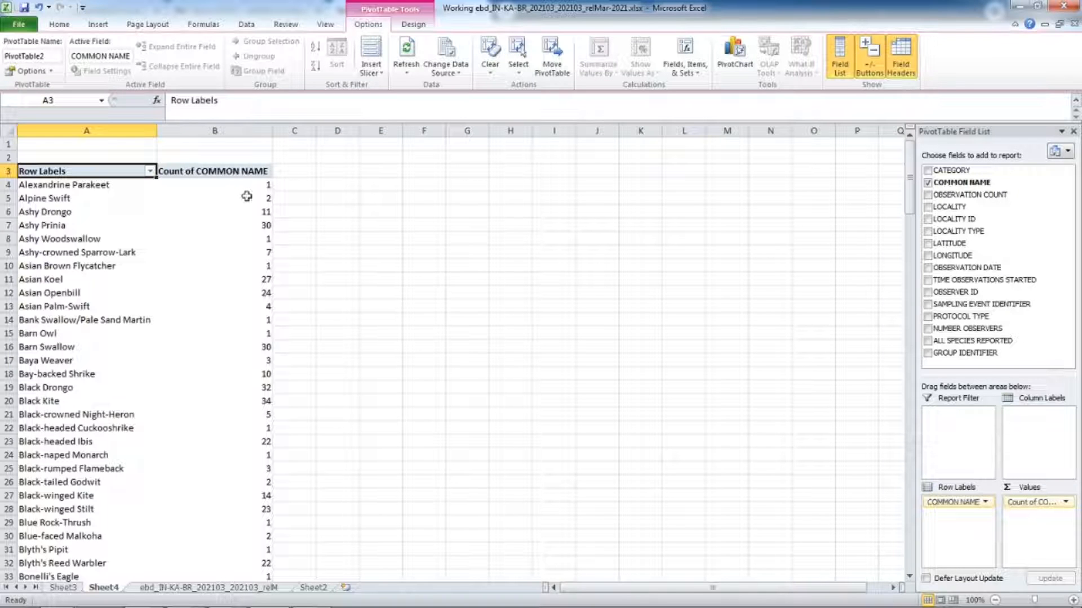
pyautogui.click(214, 198)
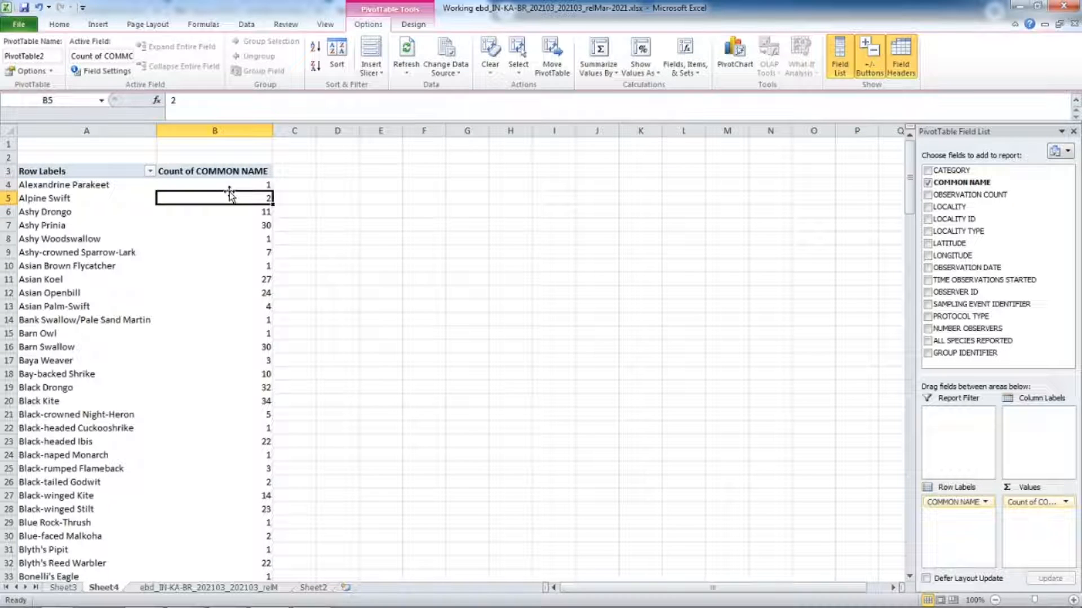
pyautogui.moveTo(298, 183)
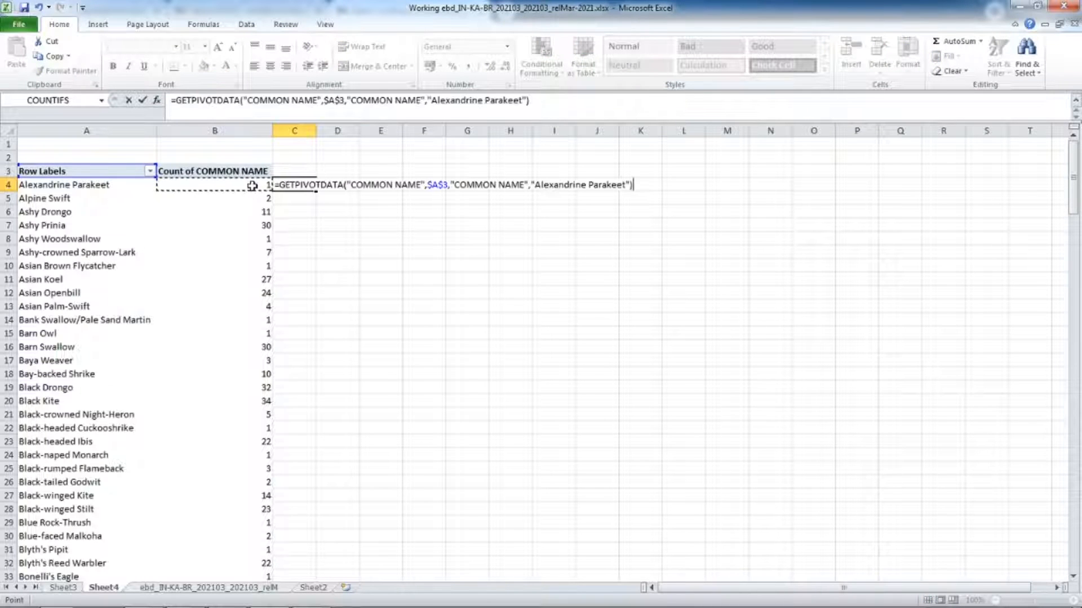
# Step: Divide the species count in C4 by Sheet2's unique complete checklists total and show it as a percentage
pyautogui.write('/')
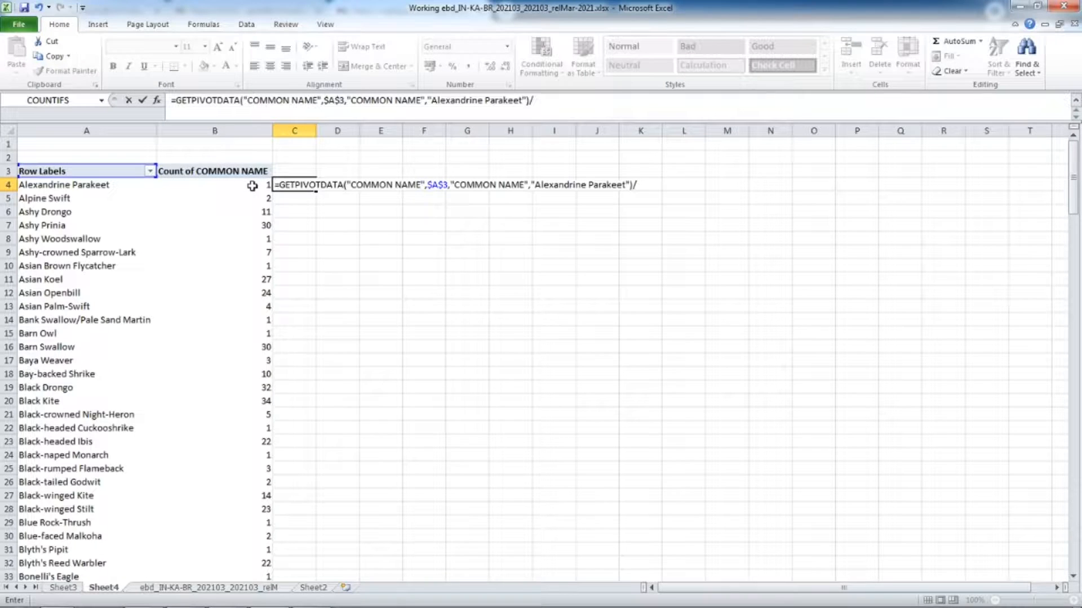
pyautogui.click(312, 588)
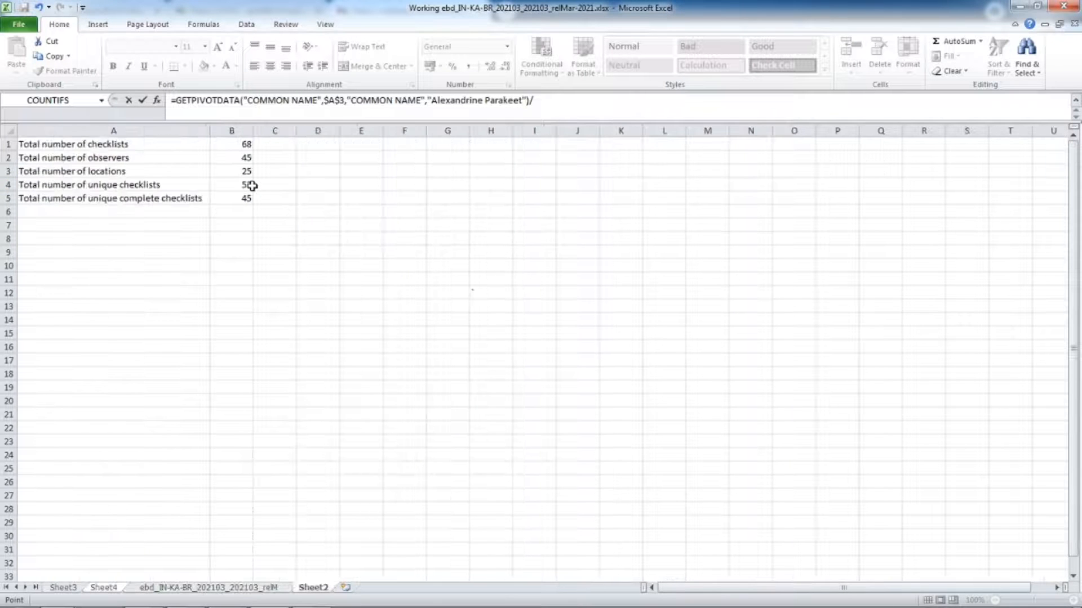
pyautogui.click(231, 198)
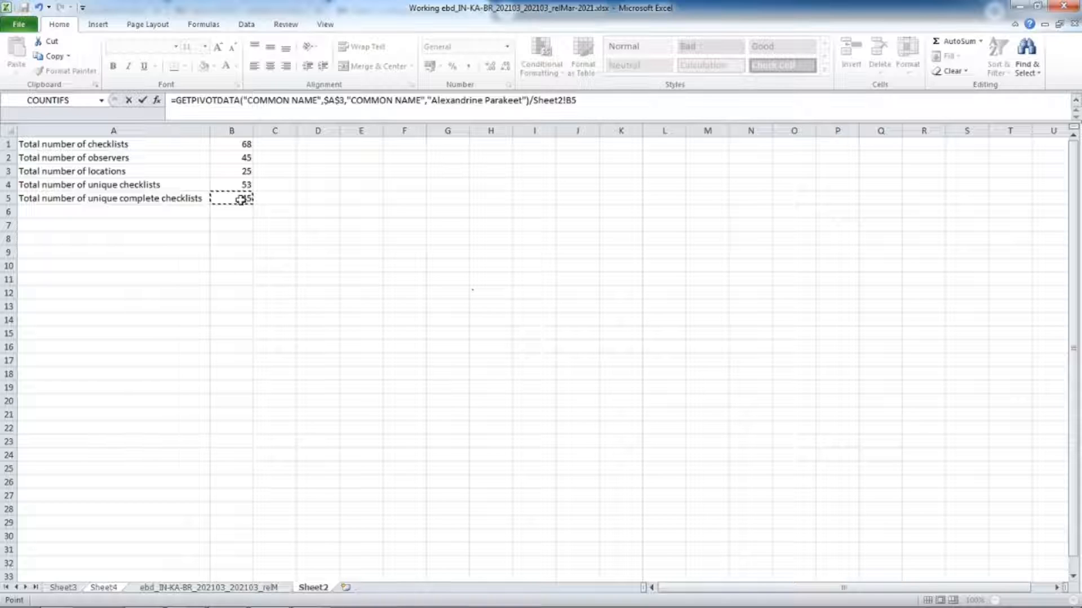
pyautogui.click(103, 588)
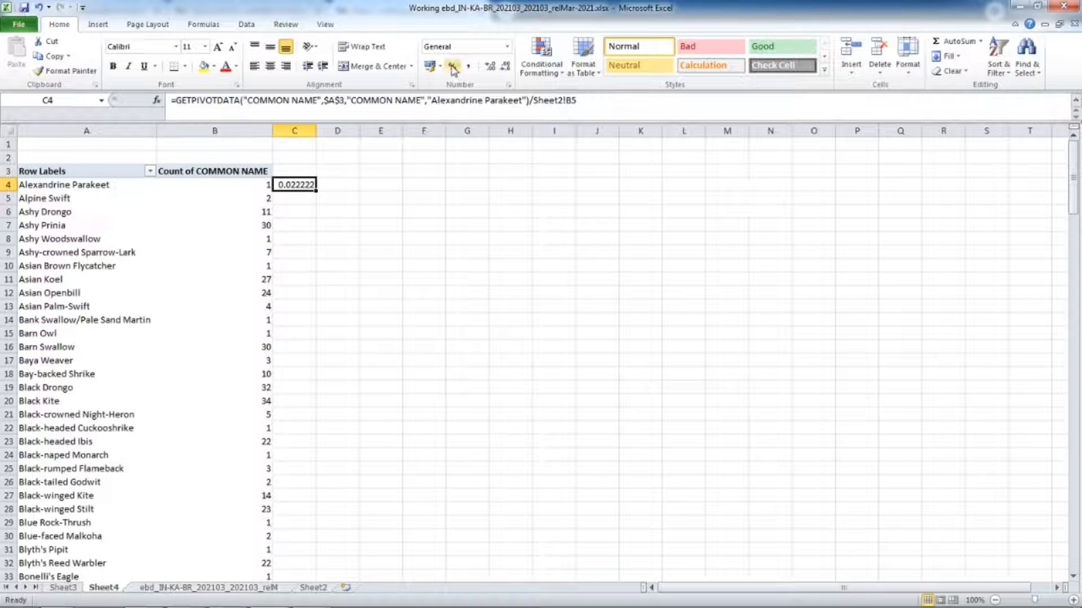
pyautogui.click(452, 66)
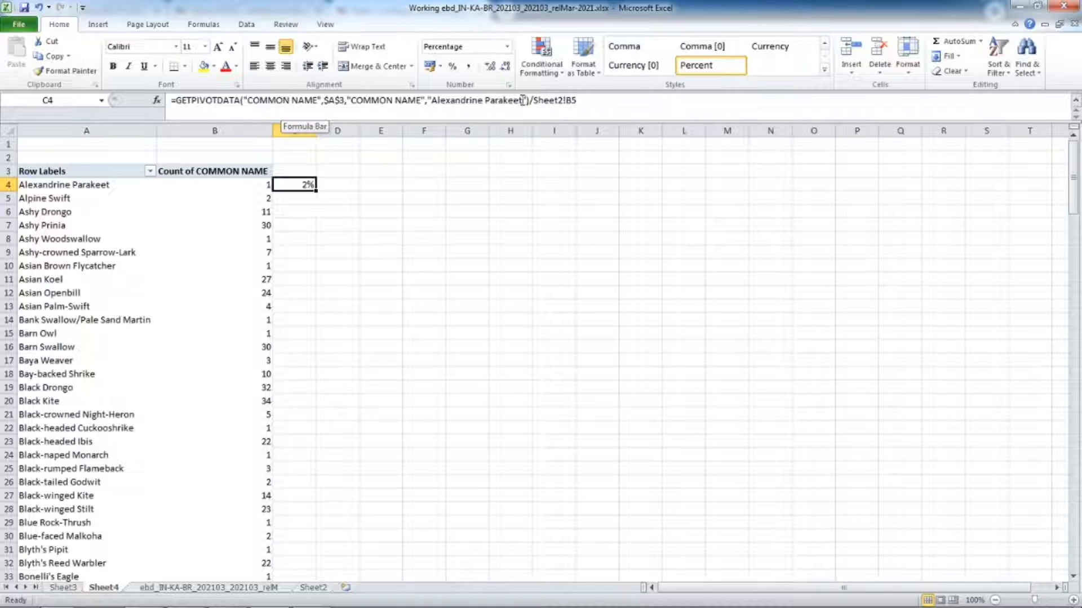
pyautogui.moveTo(122, 186)
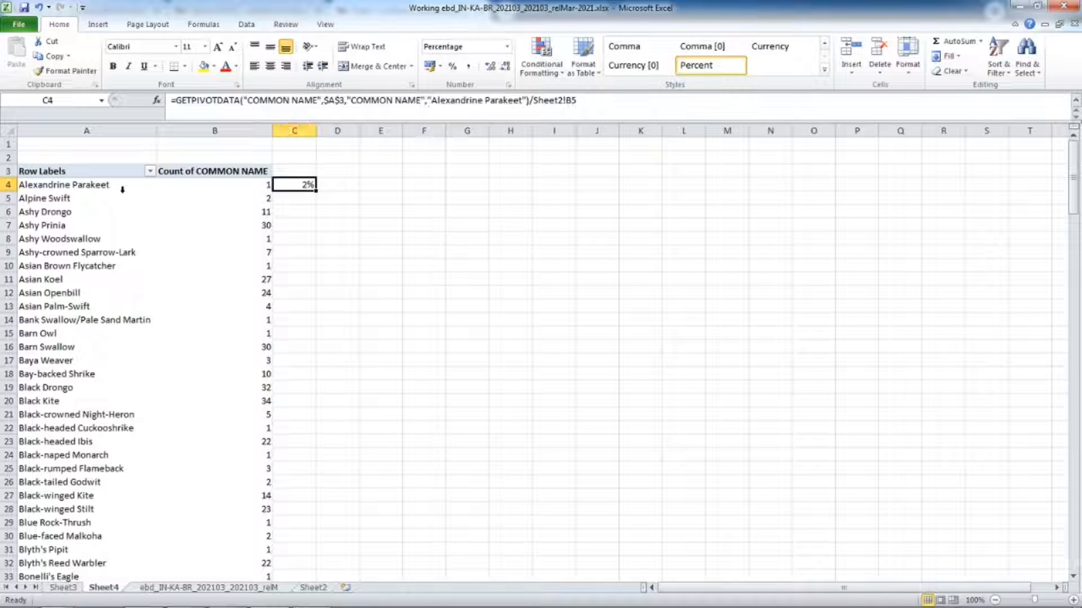
# Step: Make the GETPIVOTDATA formula reference A4 and a locked total cell, then fill it down for every species
pyautogui.click(62, 183)
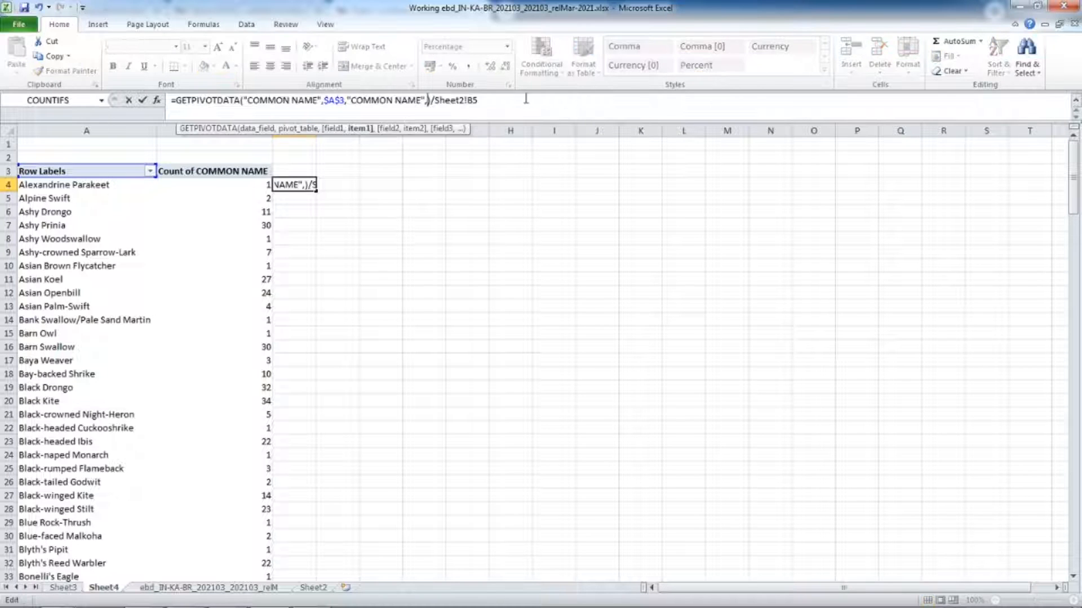
pyautogui.click(83, 184)
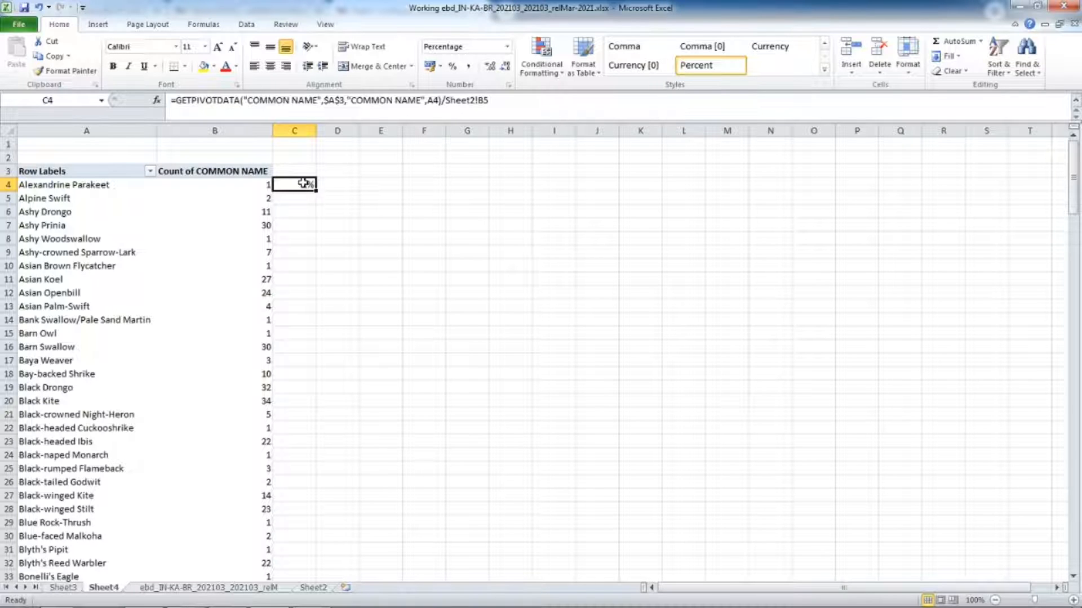
pyautogui.doubleClick(293, 184)
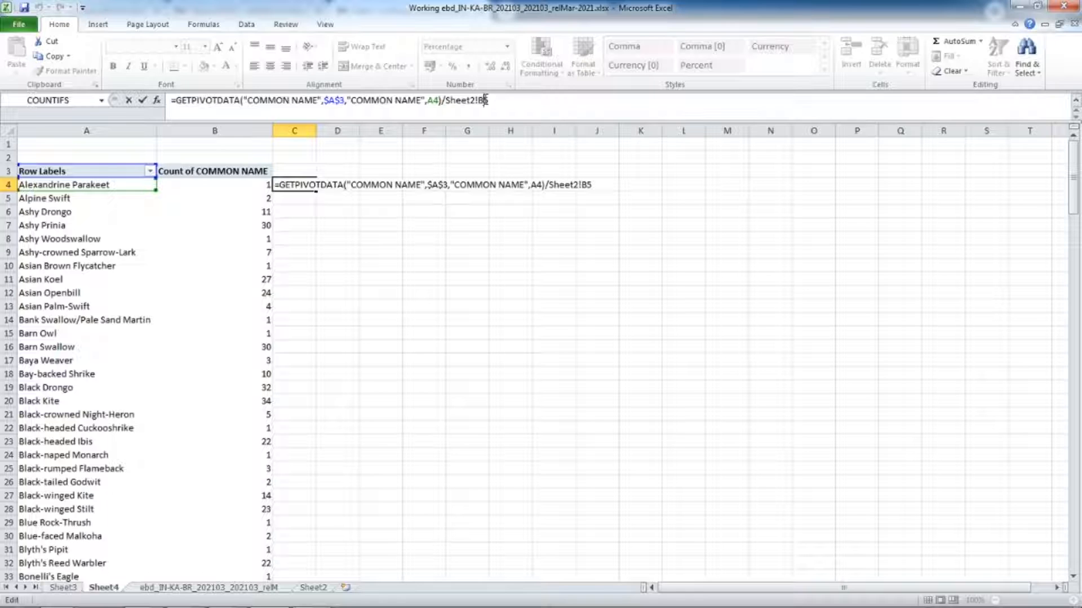
pyautogui.press('F4')
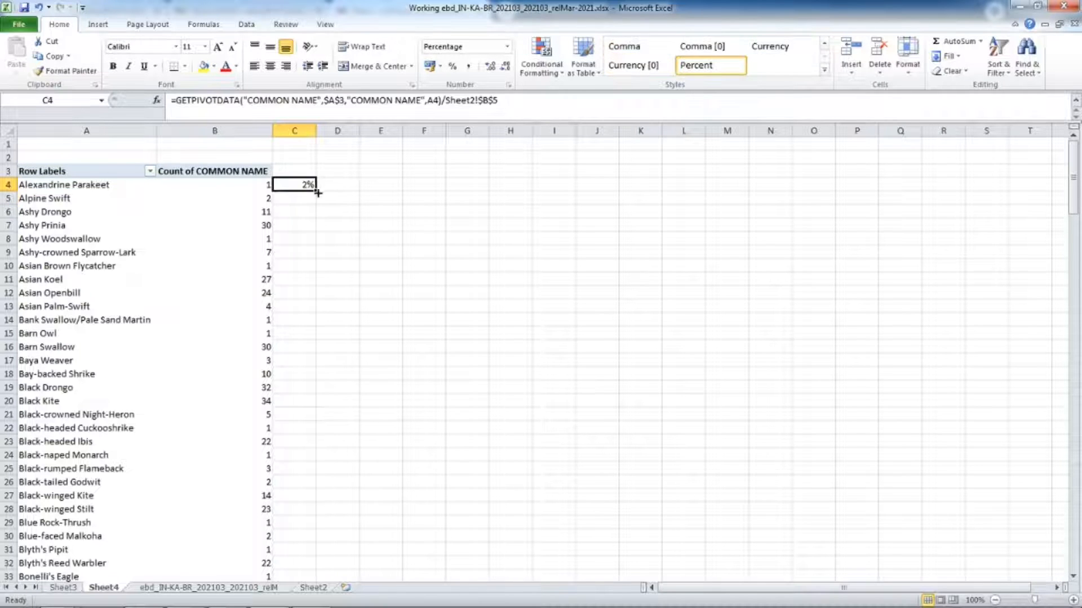
pyautogui.moveTo(297, 183); pyautogui.dragTo(298, 271)
pyautogui.write('Frequency of')
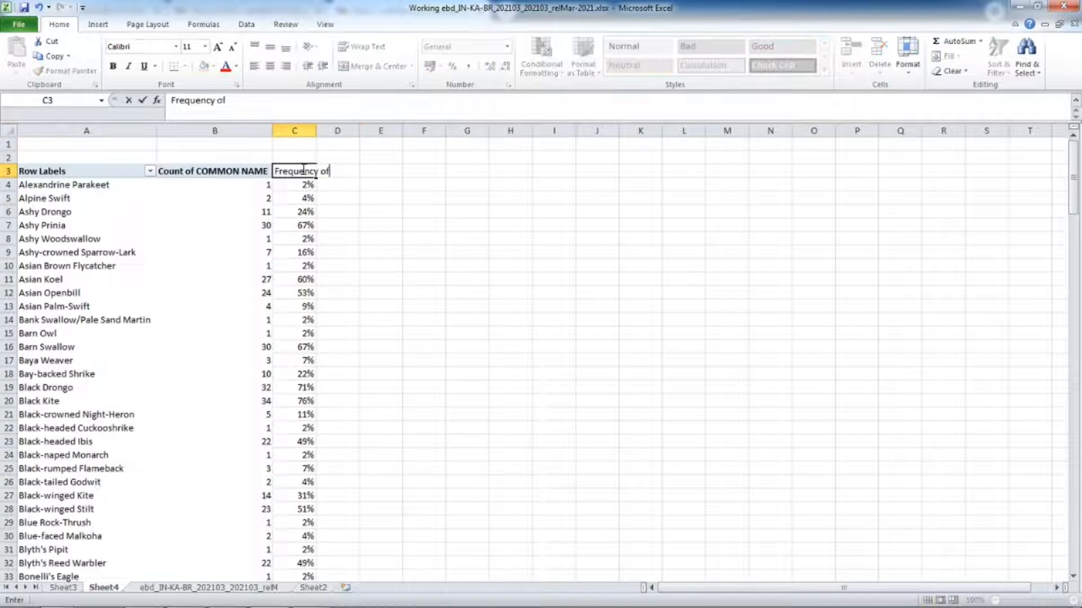
# Step: Label the percentage column 'Frequency of reporting' in C3
pyautogui.write('reporting')
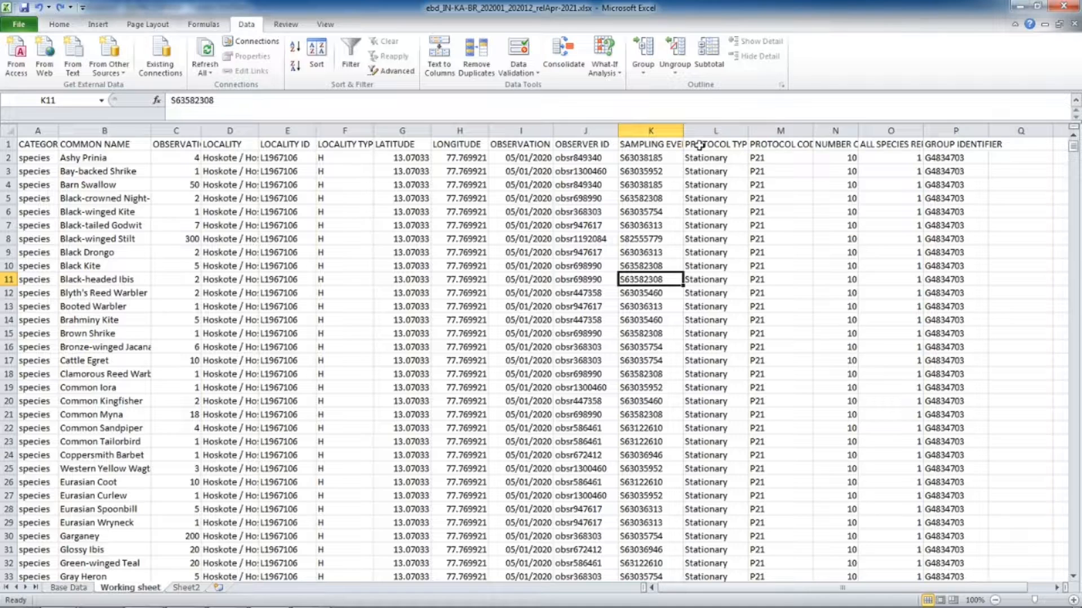
# Step: Insert two blank columns after OBSERVATION DATE and split the dates at '/' with Text to Columns
pyautogui.click(584, 131)
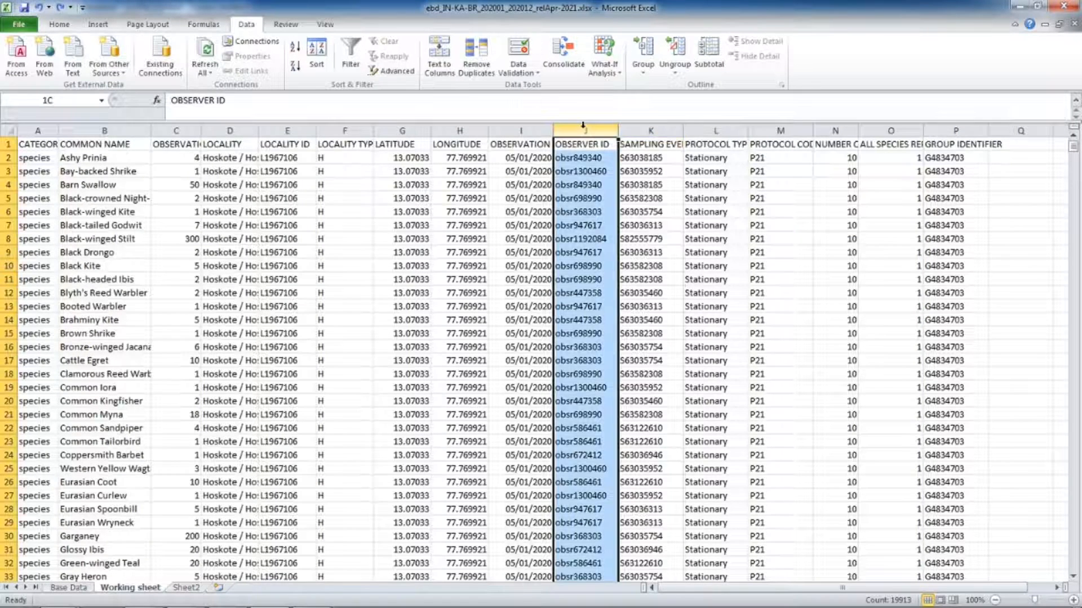
pyautogui.click(649, 130)
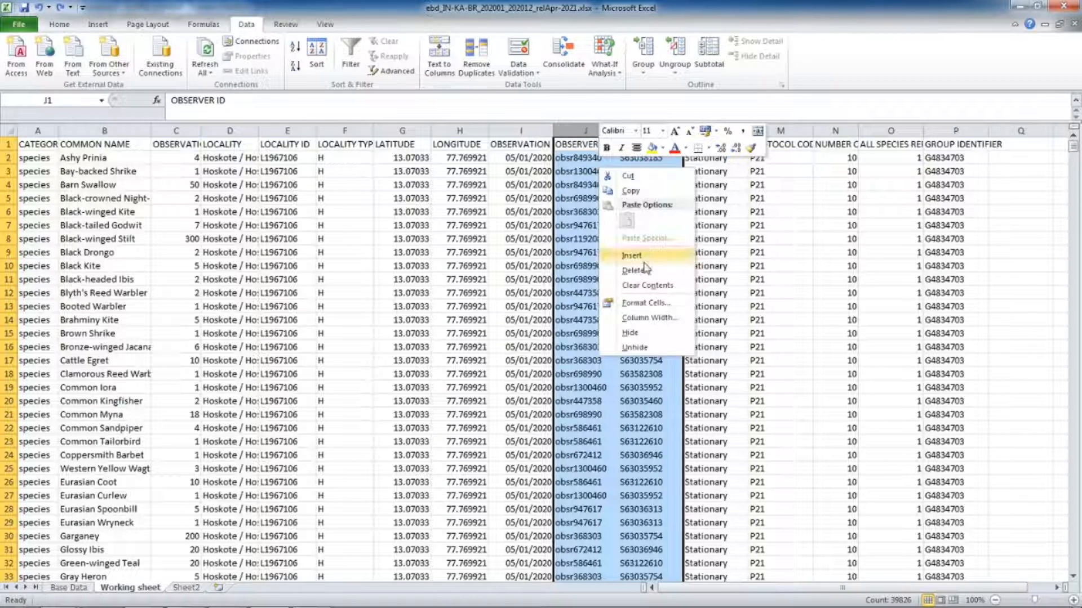
pyautogui.click(631, 256)
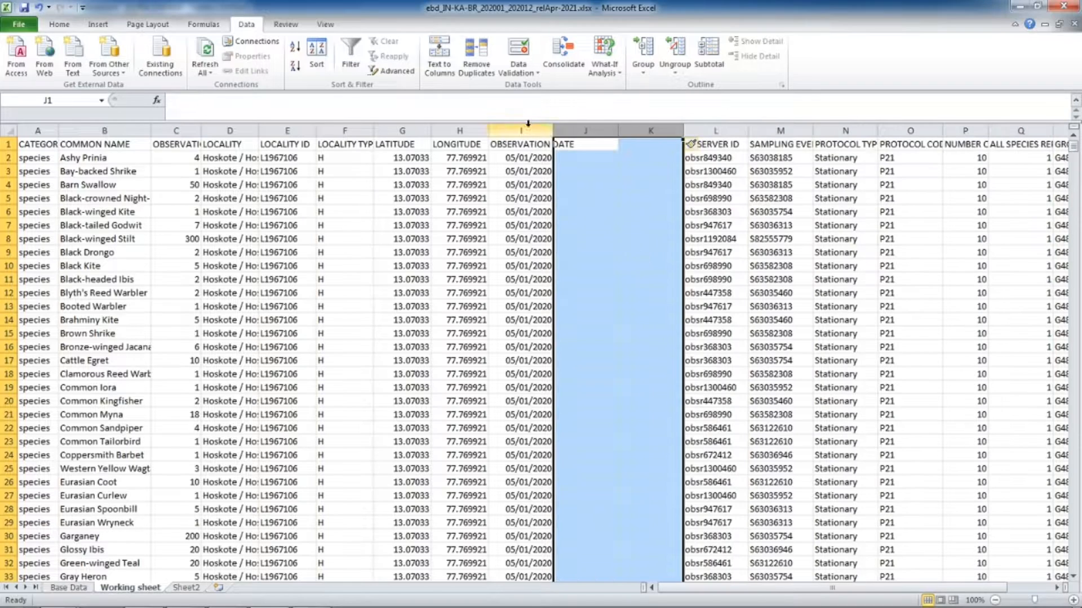
pyautogui.click(518, 131)
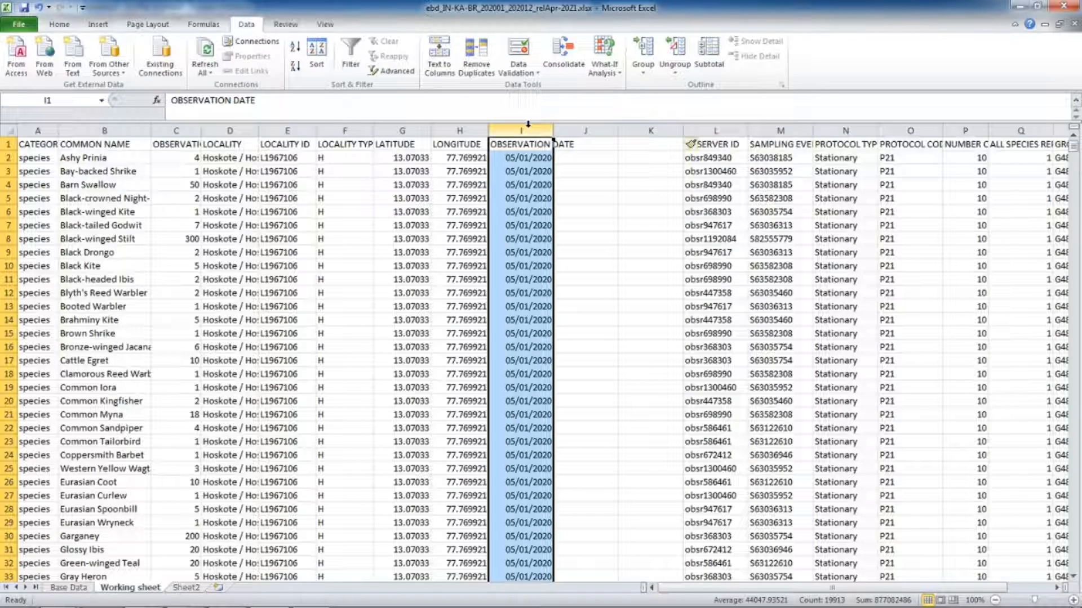
pyautogui.click(438, 54)
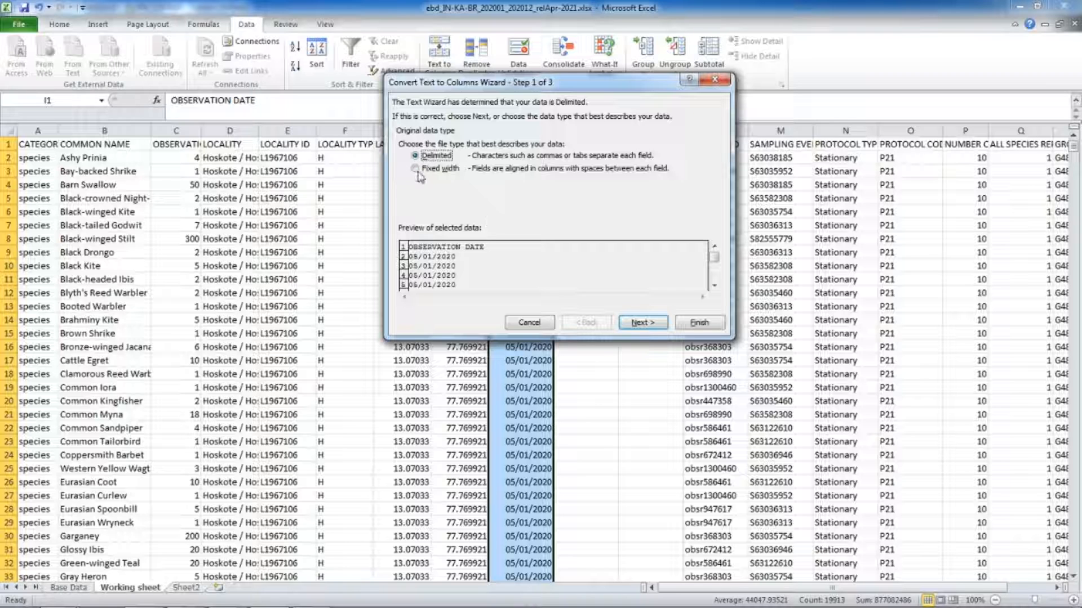
pyautogui.click(641, 322)
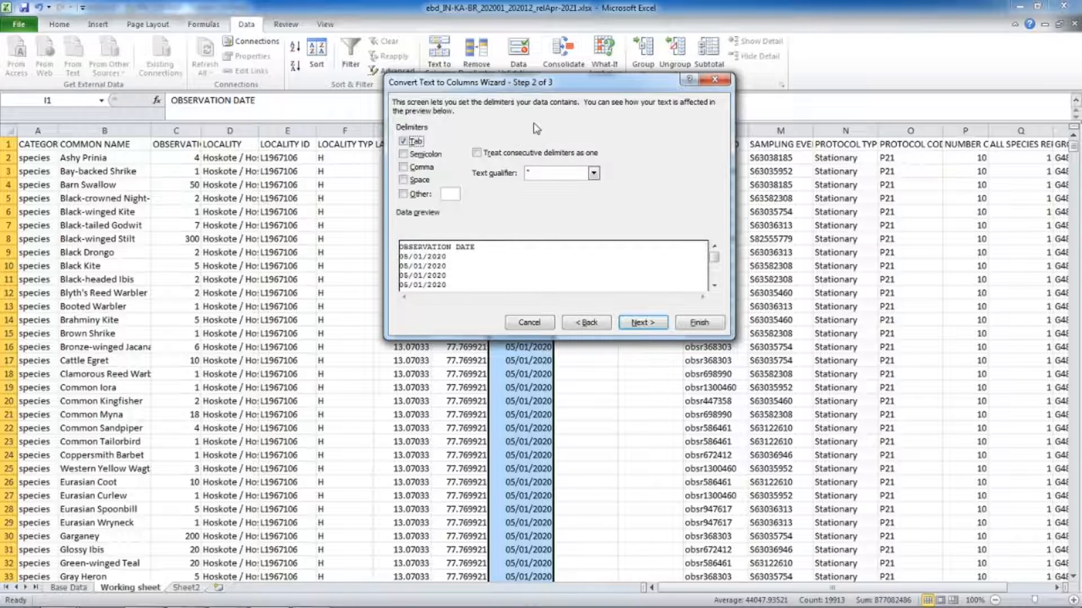
pyautogui.click(405, 194)
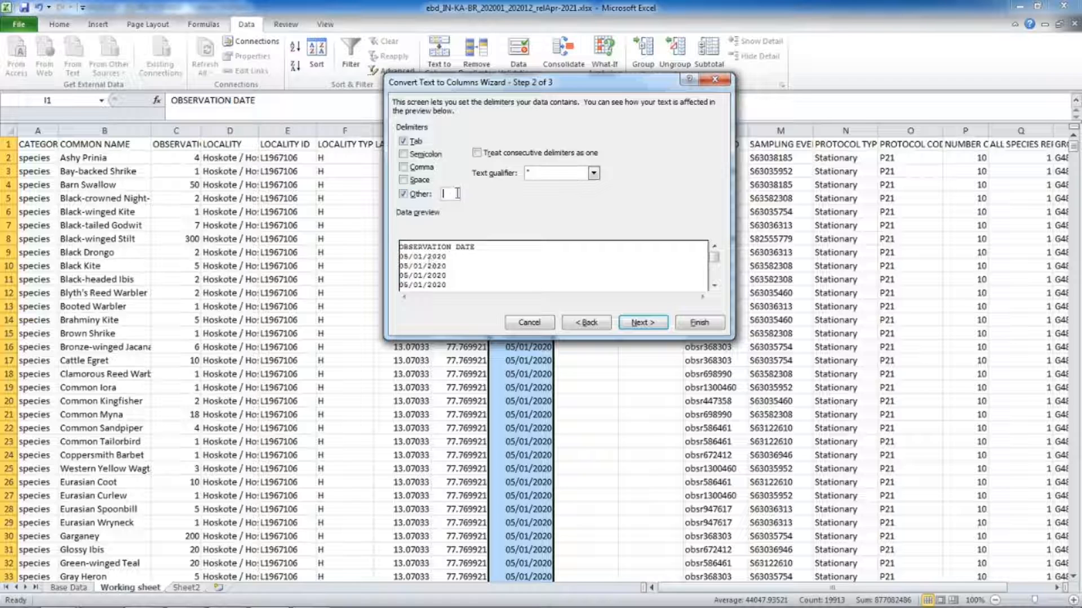
pyautogui.write('/')
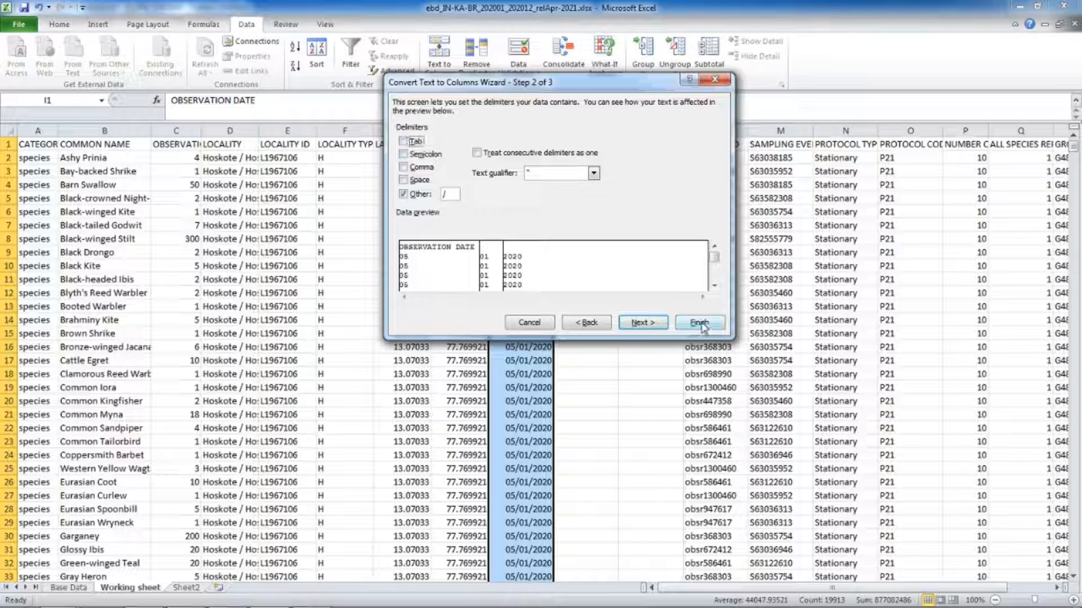
pyautogui.click(698, 323)
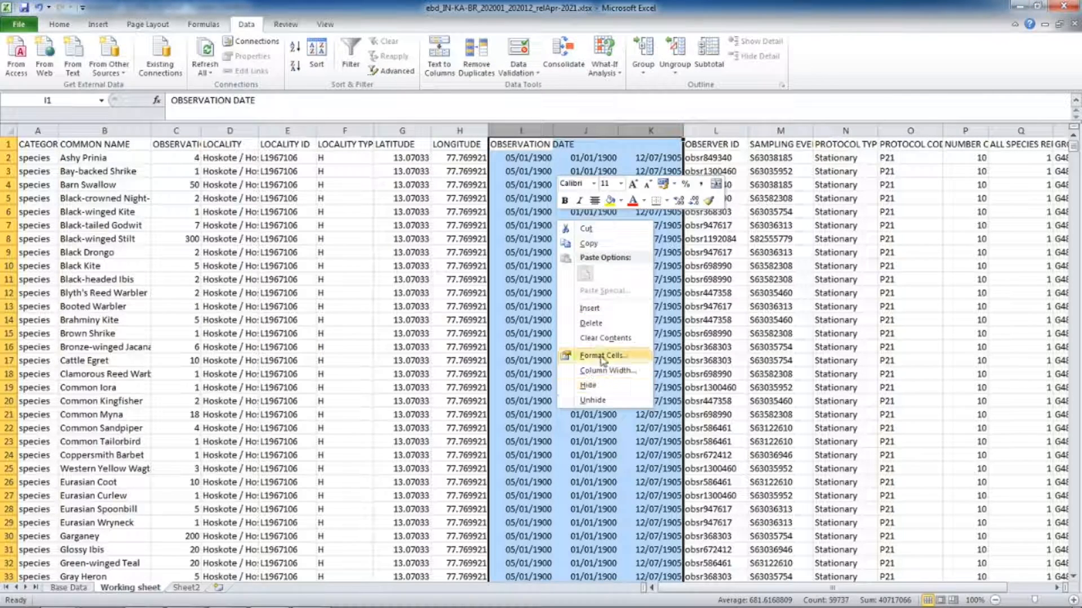
# Step: Format the split columns as General numbers and head them Month and Year
pyautogui.click(602, 355)
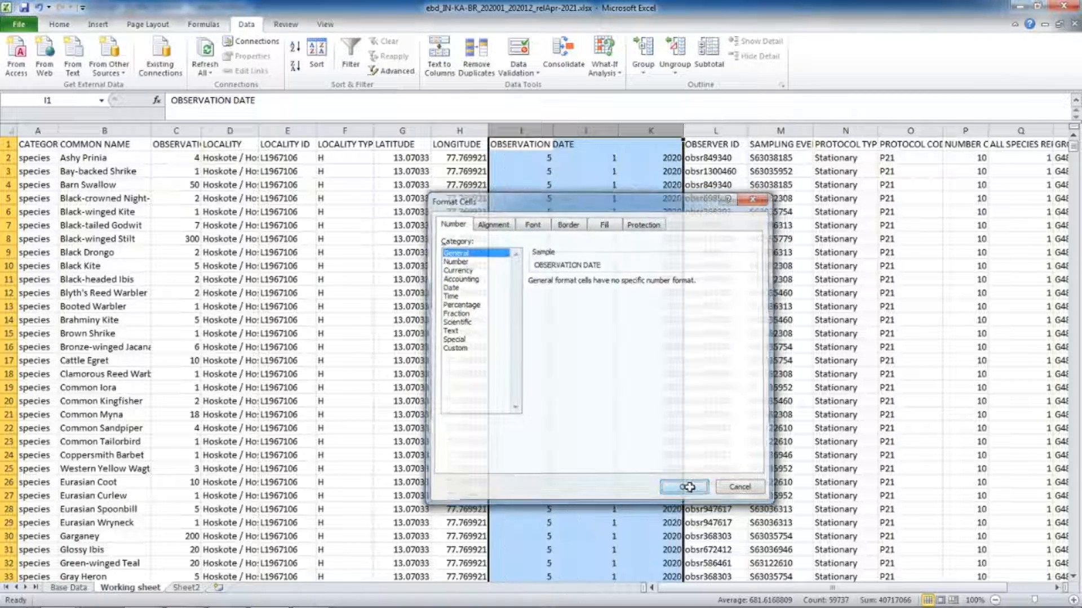
pyautogui.click(682, 486)
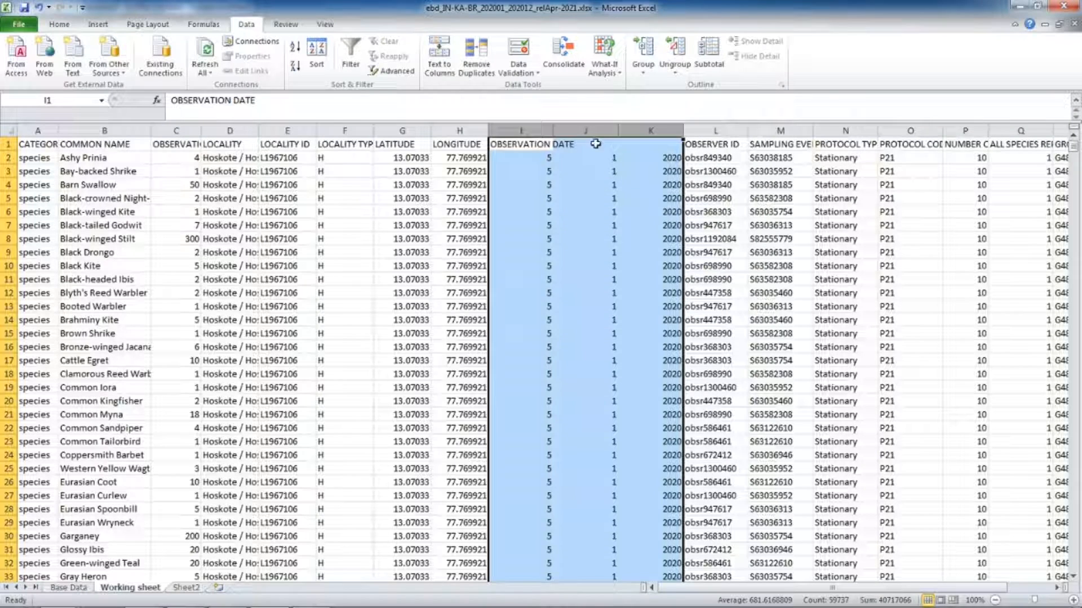
pyautogui.write('Month')
pyautogui.click(650, 144)
pyautogui.write('Year')
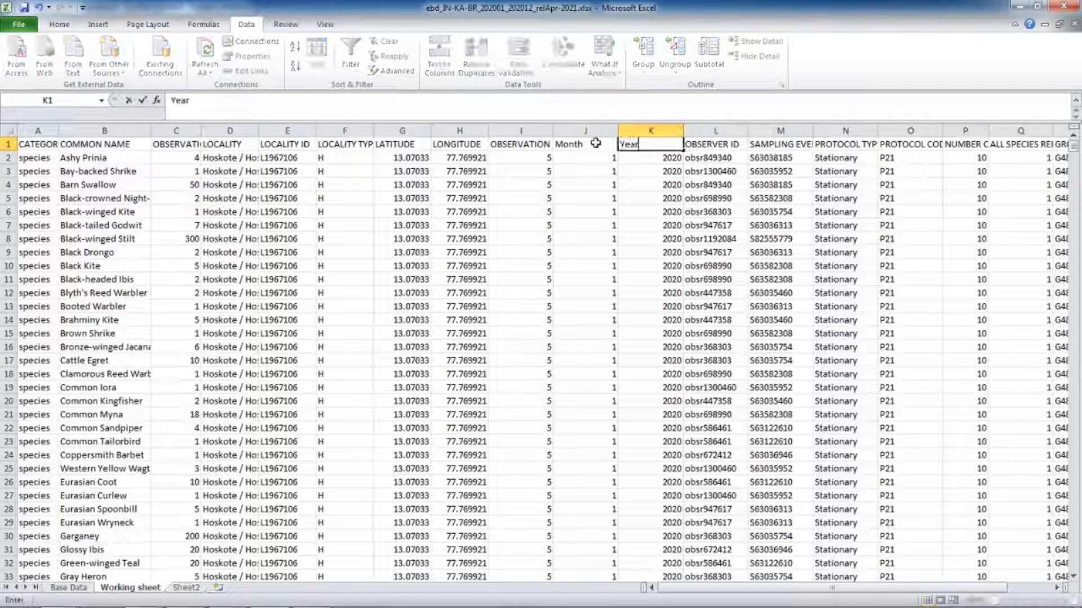
pyautogui.click(585, 157)
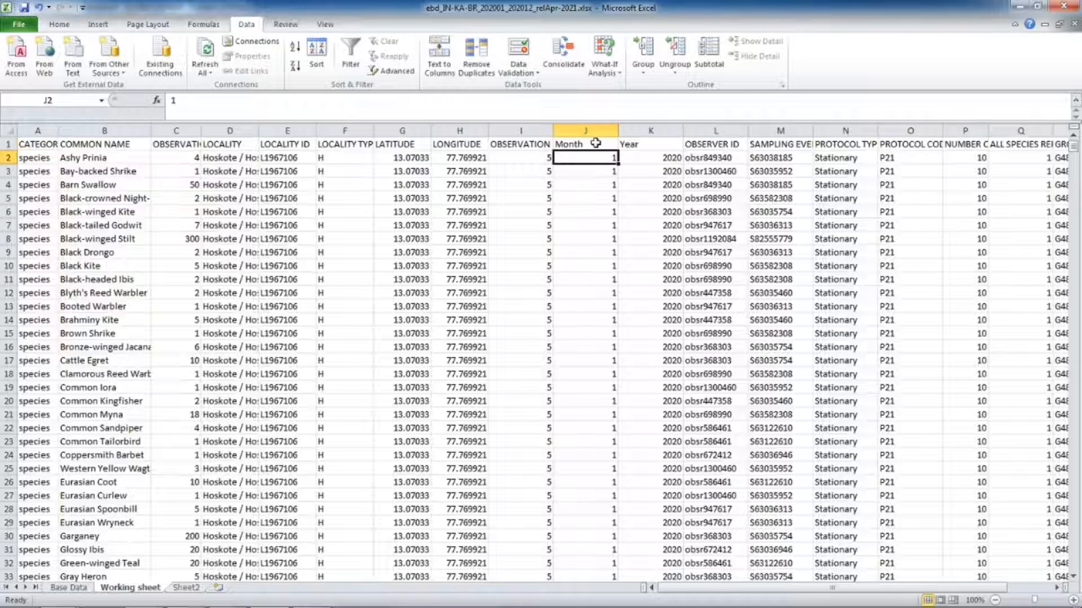
pyautogui.click(20, 54)
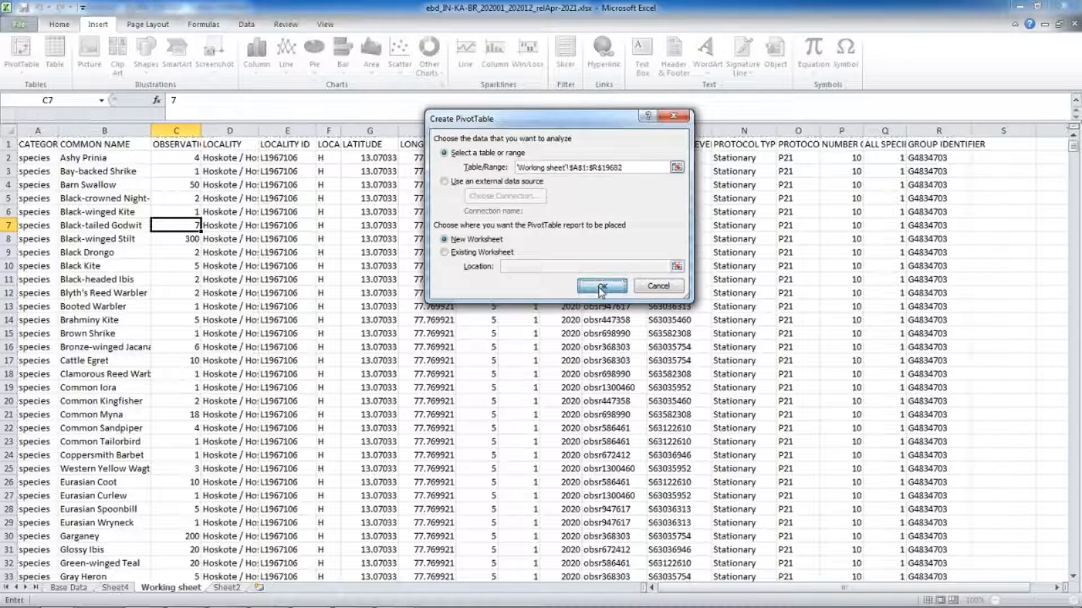
# Step: Create a new-sheet pivot with GROUP IDENTIFIER rows and Month 1–12 across the columns, starting a count formula above it
pyautogui.click(599, 285)
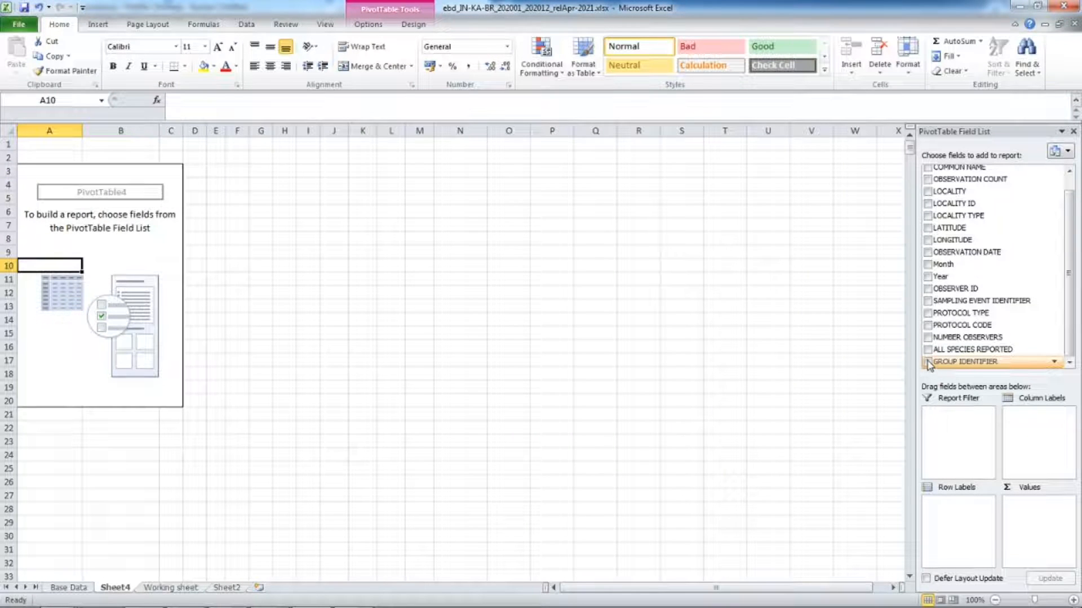
pyautogui.click(927, 361)
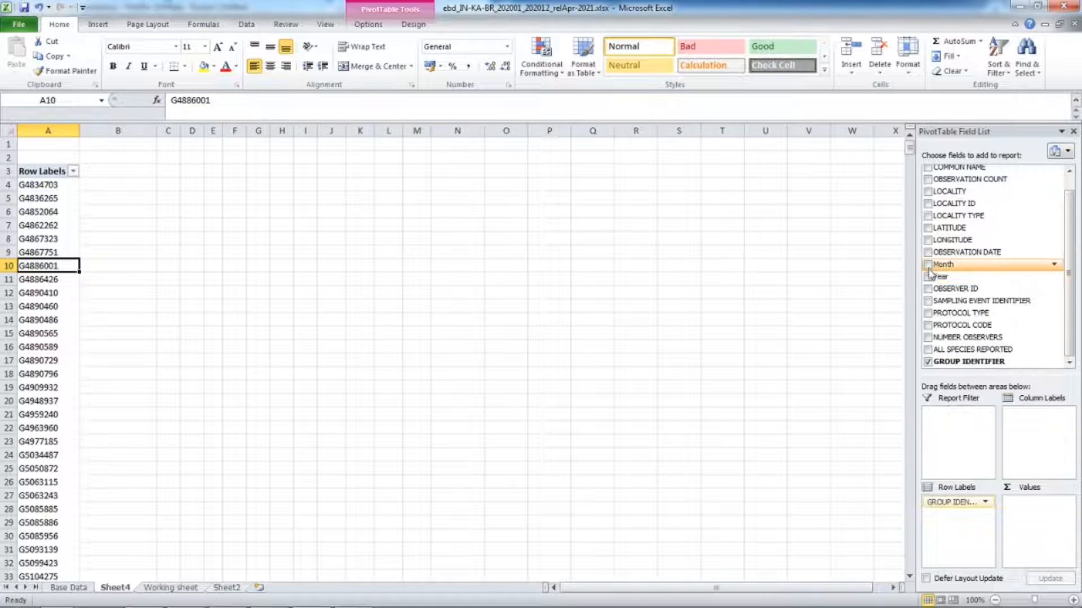
pyautogui.click(927, 264)
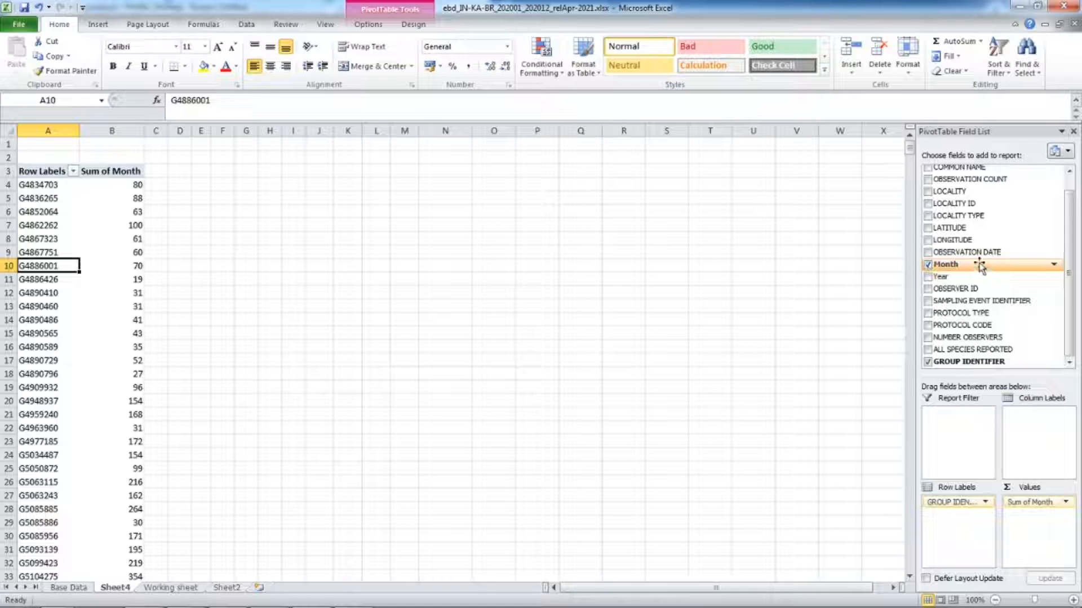
pyautogui.moveTo(945, 263); pyautogui.dragTo(1034, 413)
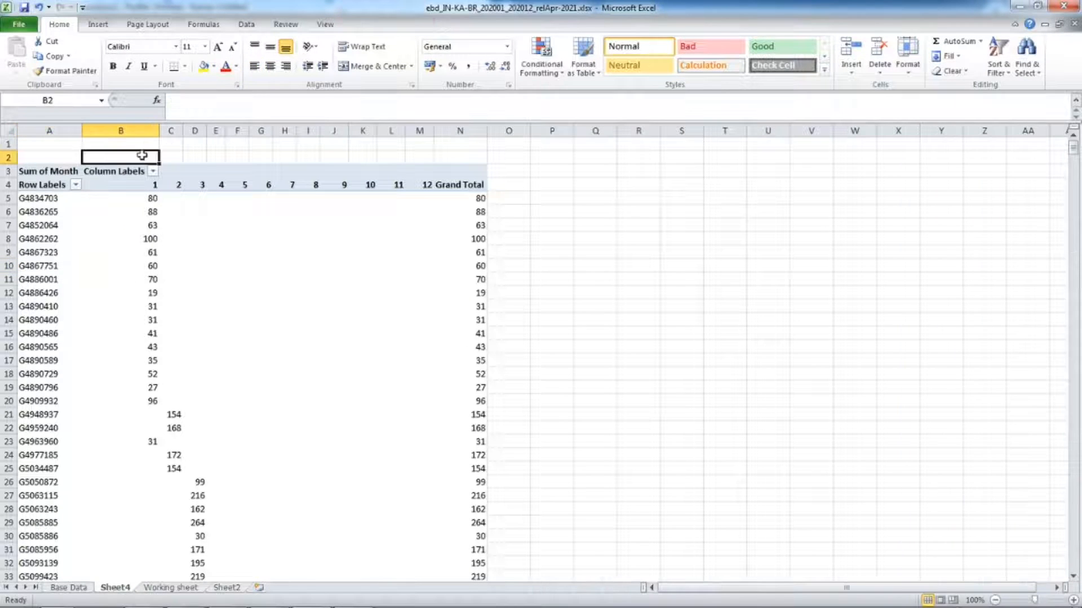
pyautogui.write('=counta(GETPIVOTDATA("Month",$A$3,"Month",1,"GROUP IDENTIFIER","G4834703')
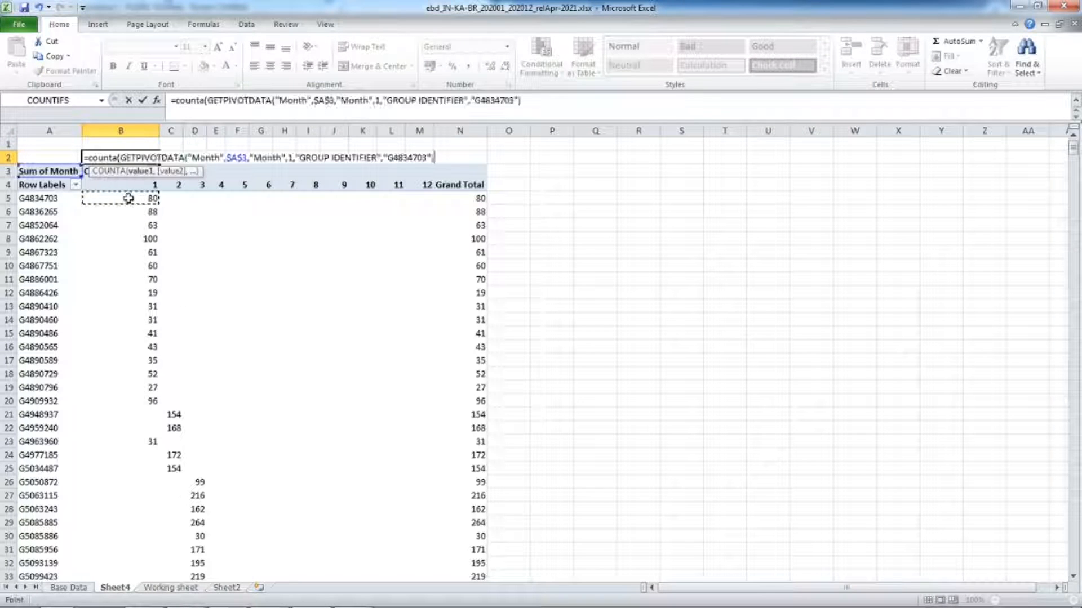
# Step: Enter COUNTA of the January column in B2, fill it across all twelve months, and copy the row of counts
pyautogui.moveTo(121, 198); pyautogui.dragTo(120, 428)
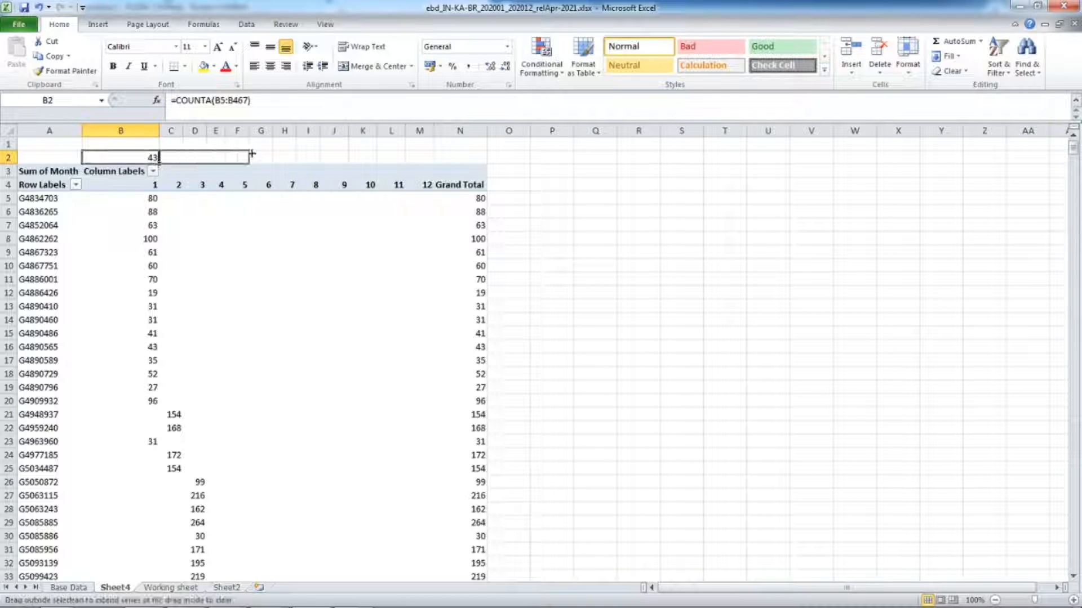
pyautogui.moveTo(250, 157); pyautogui.dragTo(423, 157)
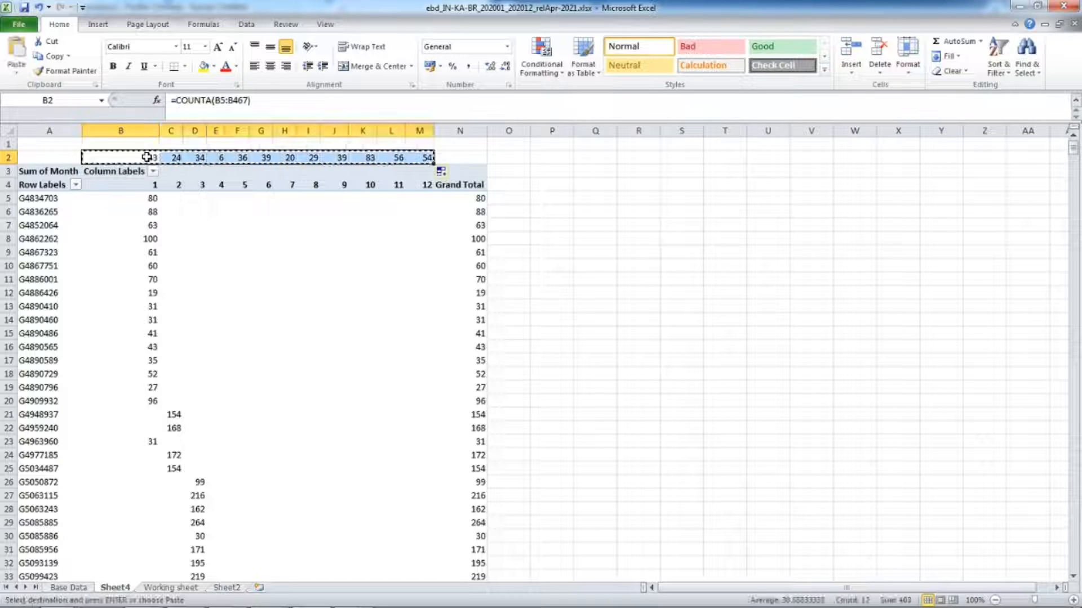
pyautogui.rightClick(120, 146)
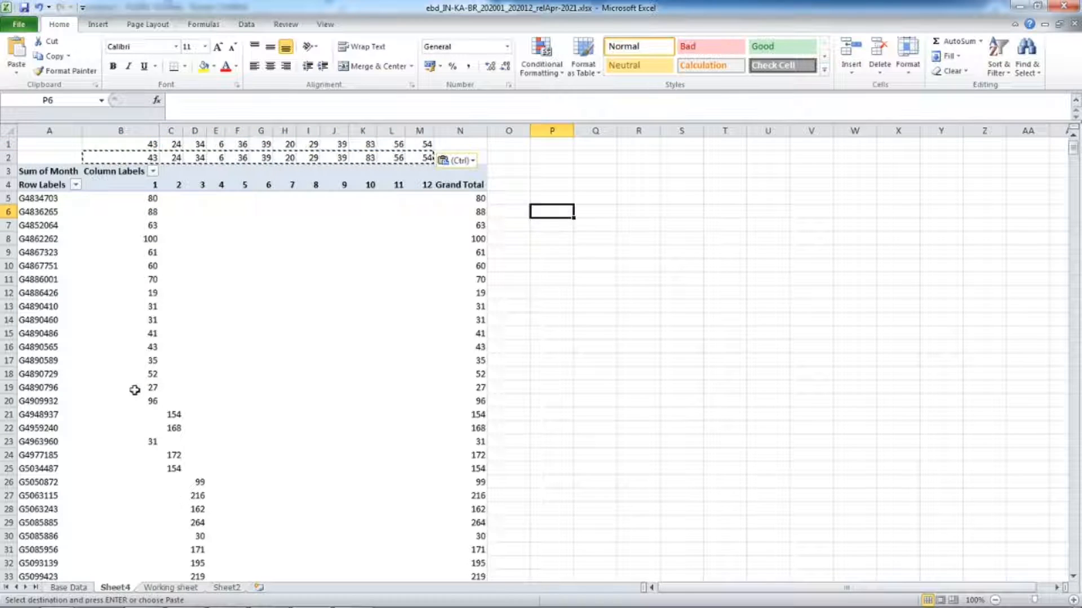
pyautogui.moveTo(88, 348)
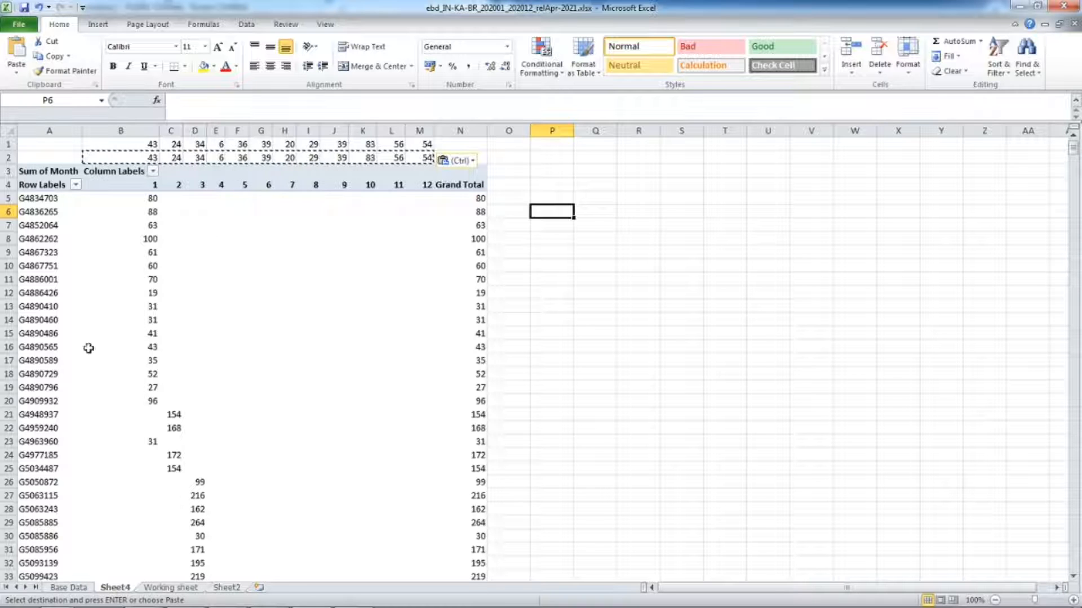
pyautogui.moveTo(656, 262)
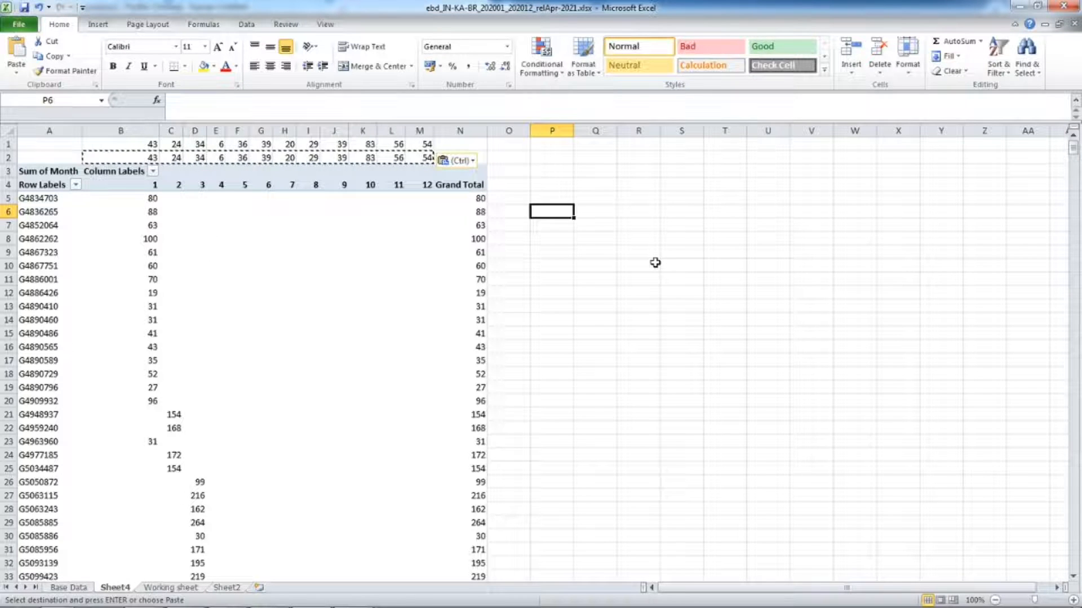
# Step: Swap GROUP IDENTIFIER for COMMON NAME as the pivot's row field so species names are listed
pyautogui.click(49, 333)
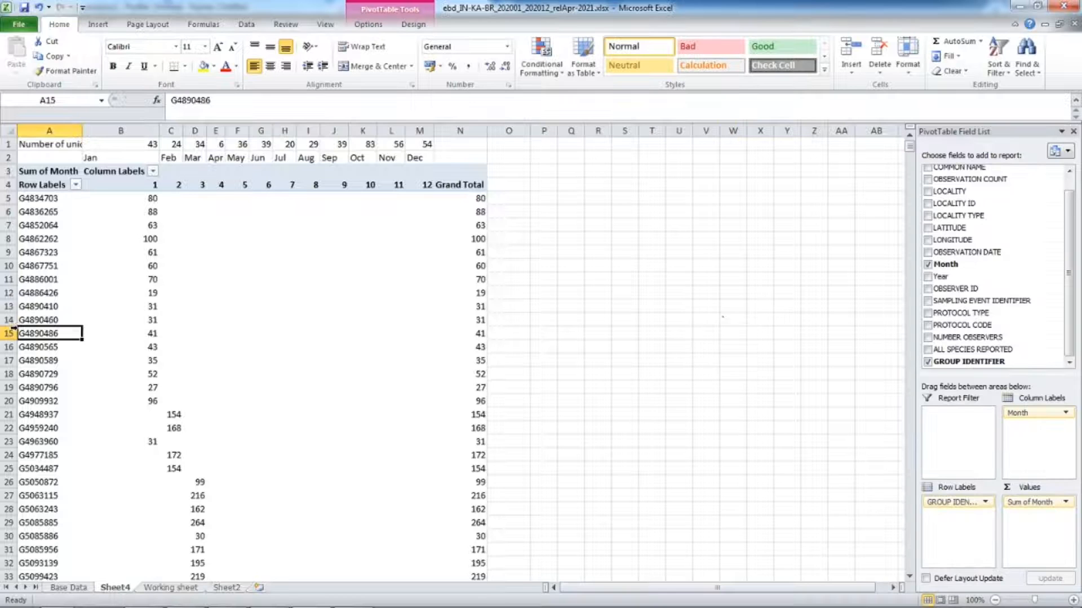
pyautogui.click(967, 362)
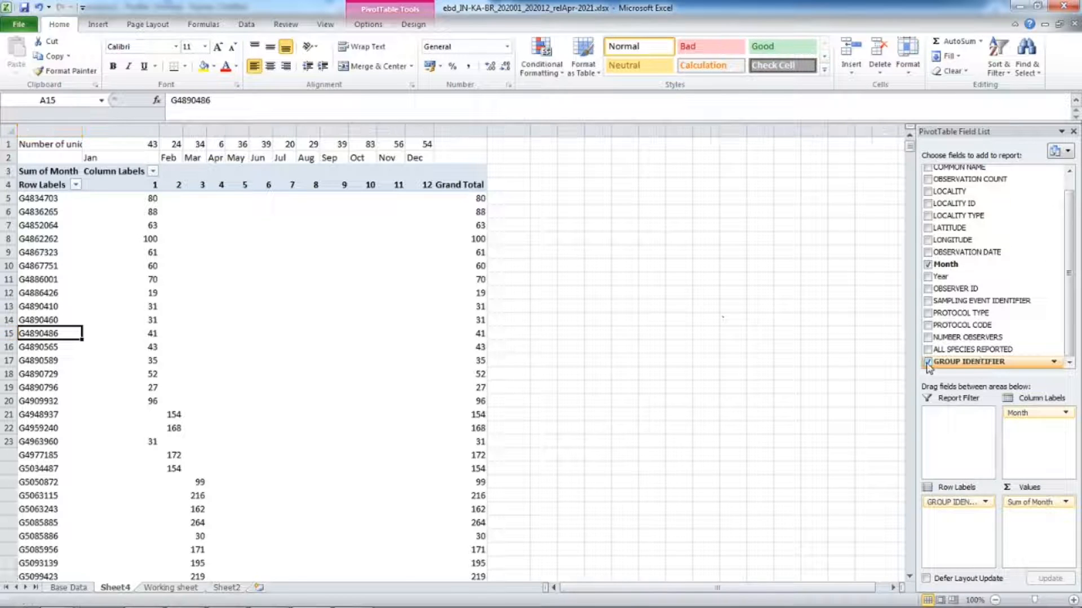
pyautogui.click(927, 361)
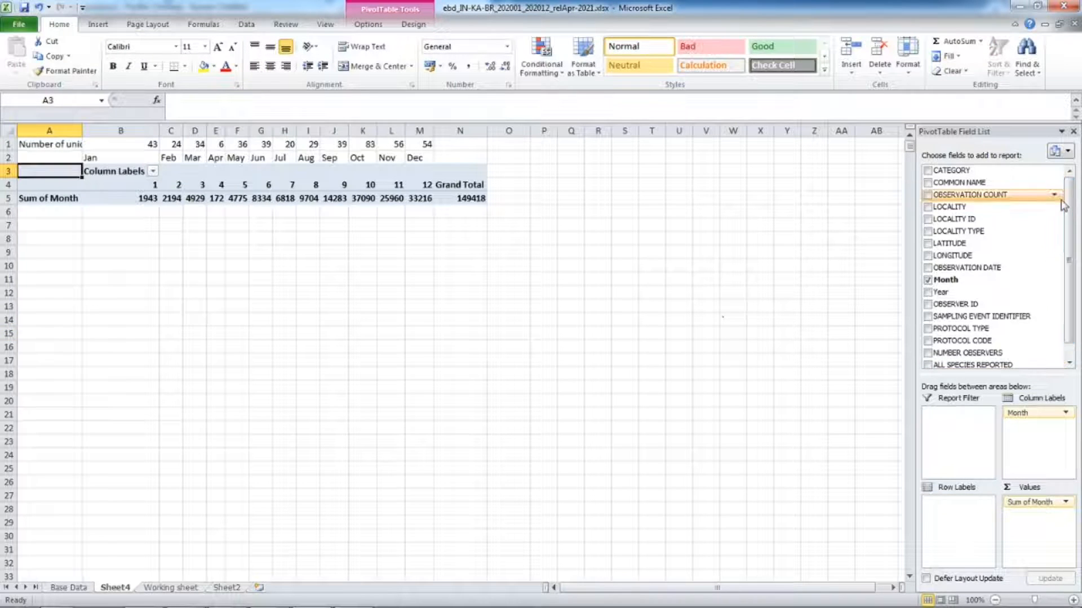
pyautogui.click(927, 183)
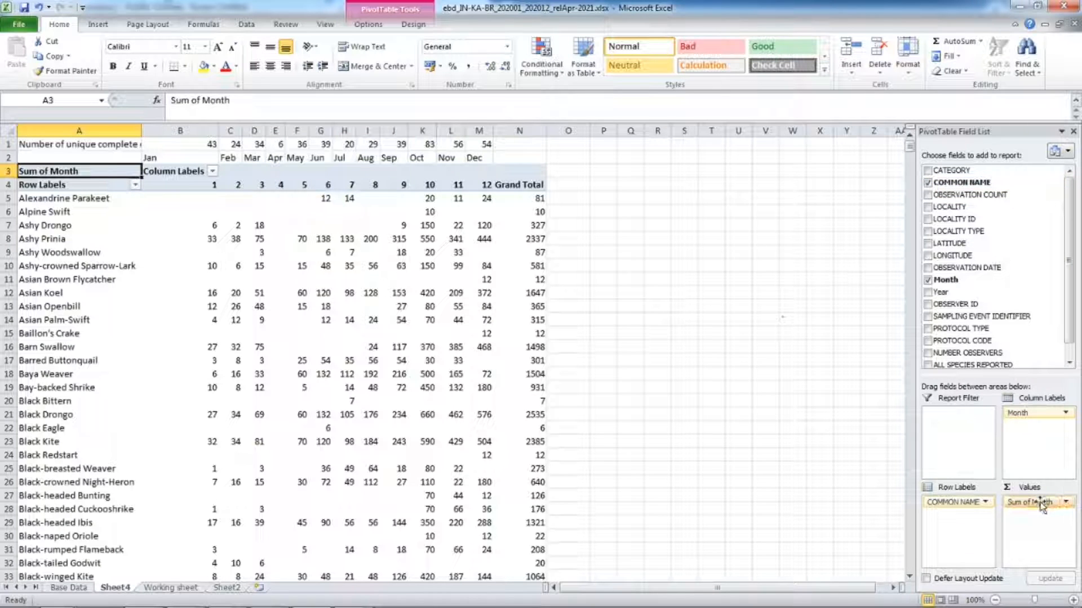
# Step: Summarise the pivot's Month values by Count instead of Sum
pyautogui.click(1062, 502)
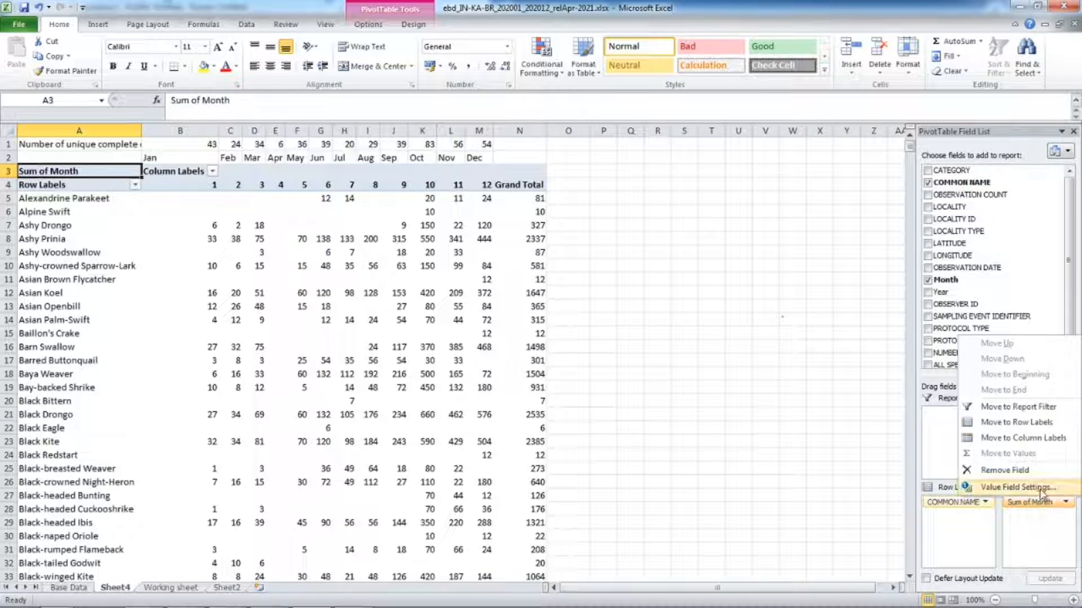
pyautogui.click(1015, 488)
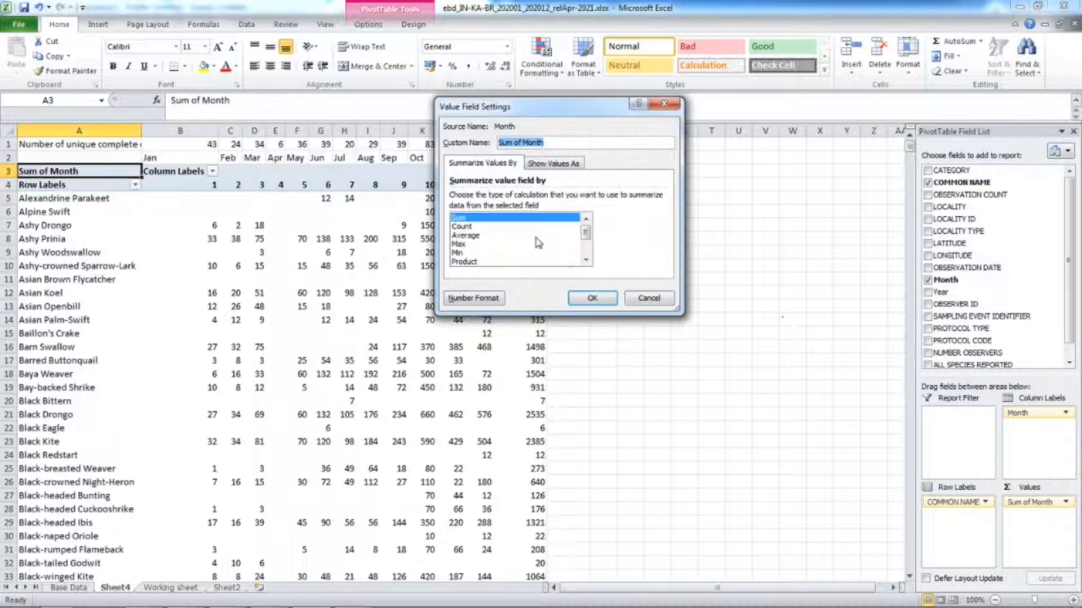
pyautogui.click(462, 226)
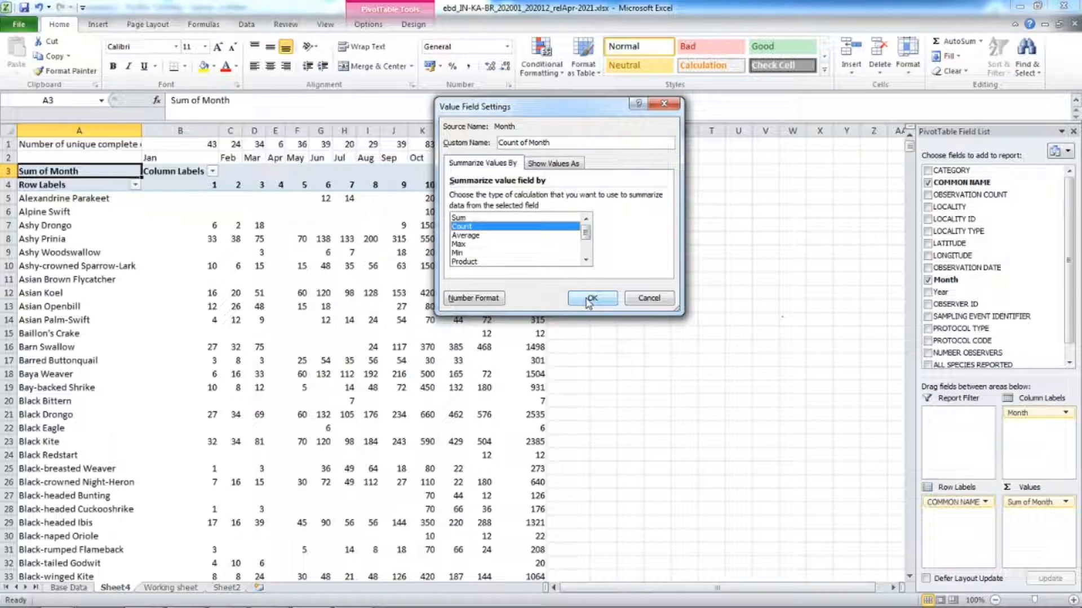
pyautogui.click(591, 298)
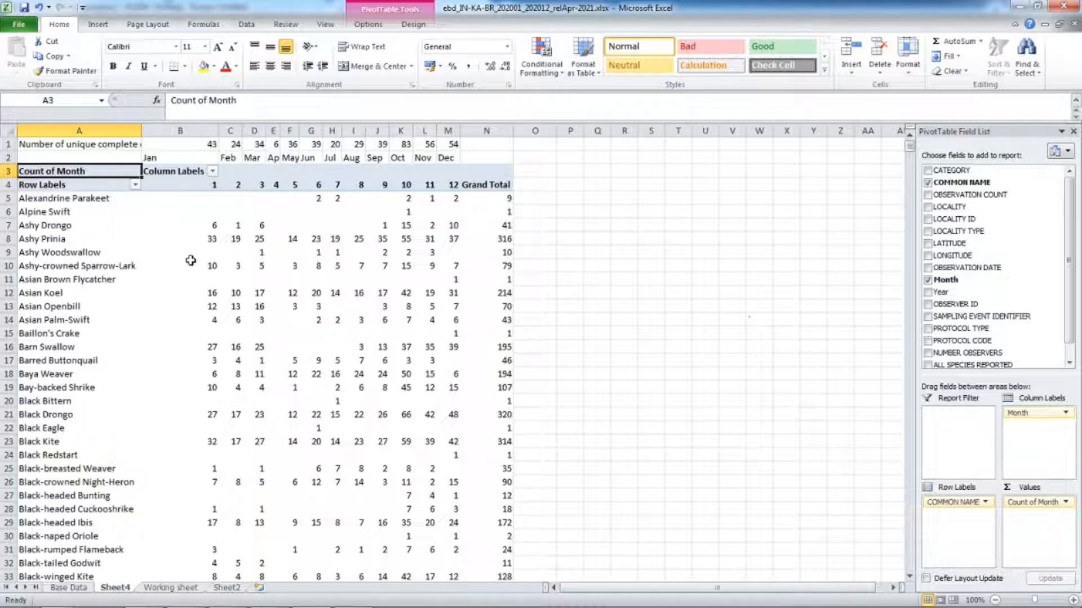
pyautogui.moveTo(415, 297)
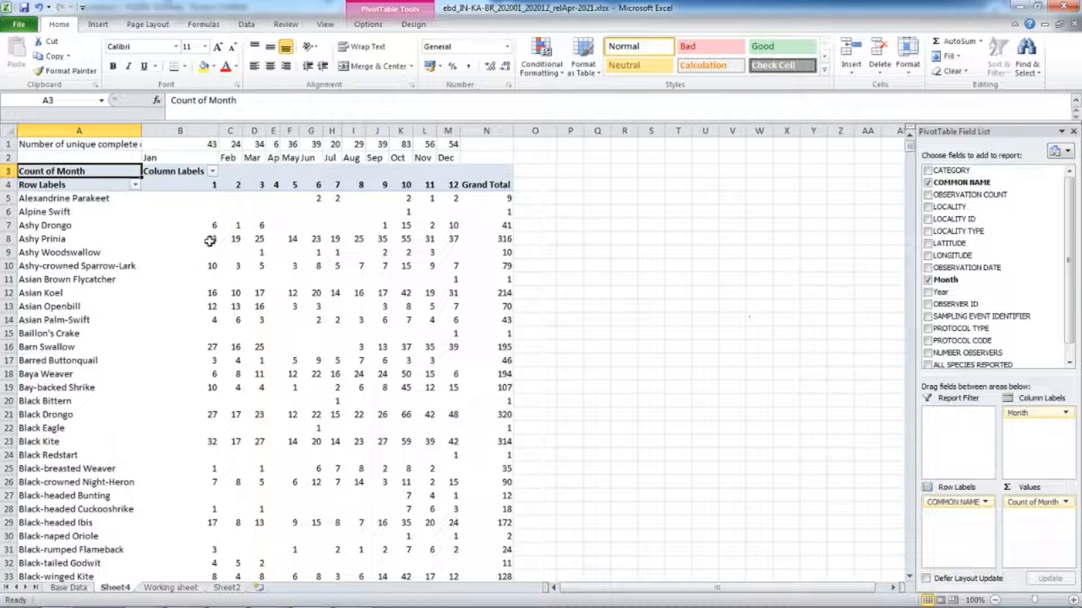
pyautogui.moveTo(210, 239)
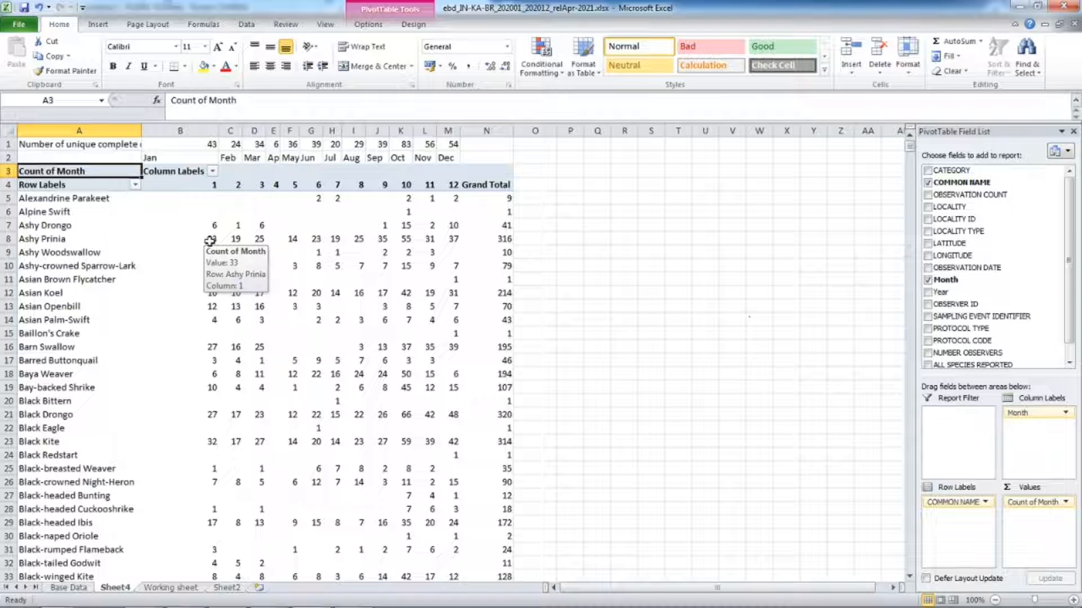
pyautogui.moveTo(609, 232)
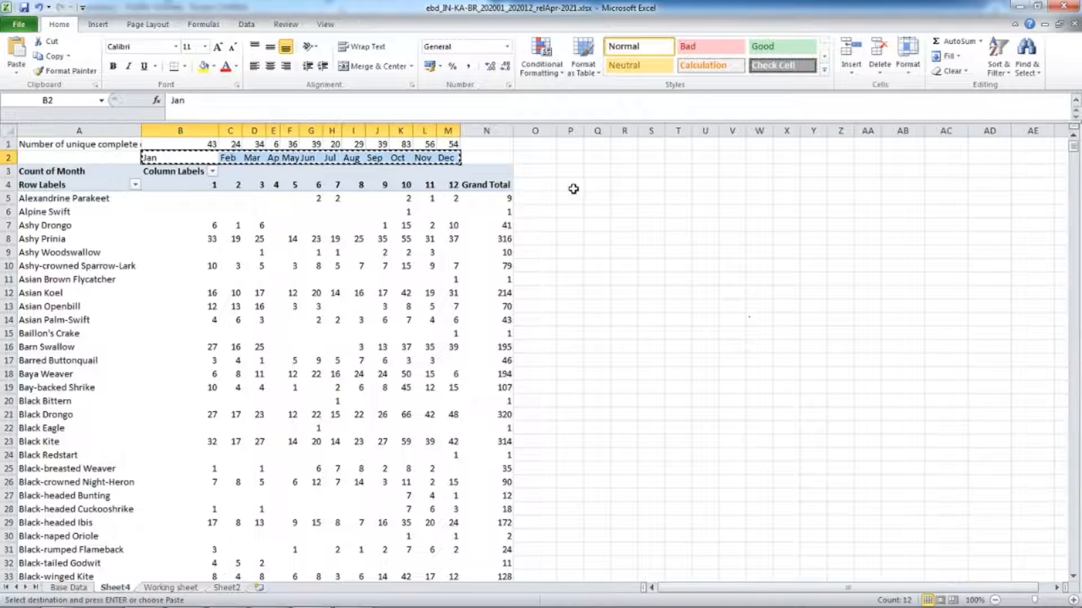
# Step: Paste the Jan–Dec month labels into row 4 starting at P4, beside the pivot
pyautogui.click(570, 183)
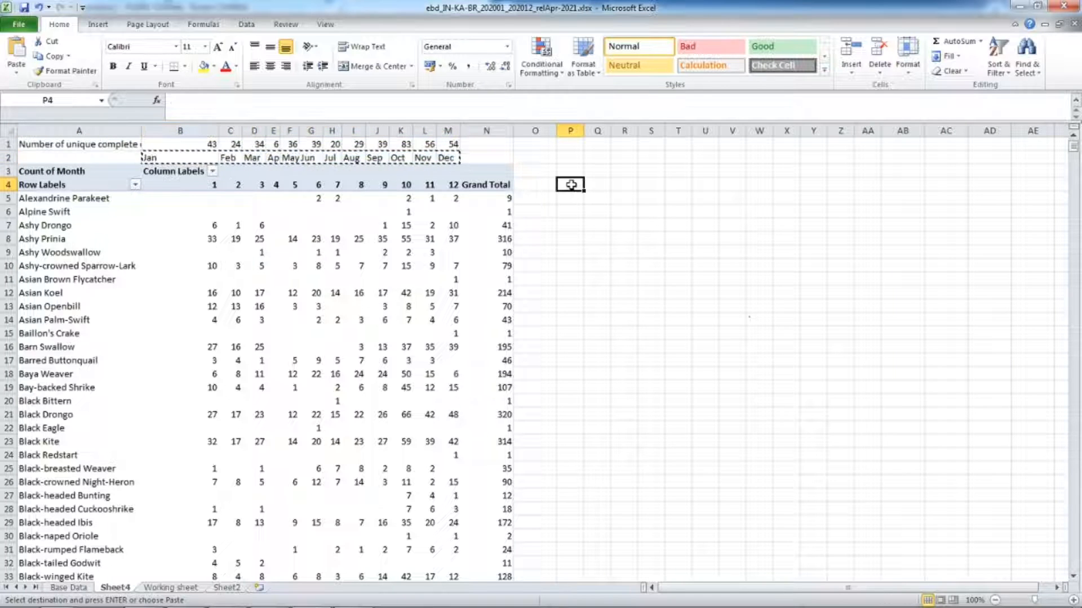
pyautogui.press('ctrl+v')
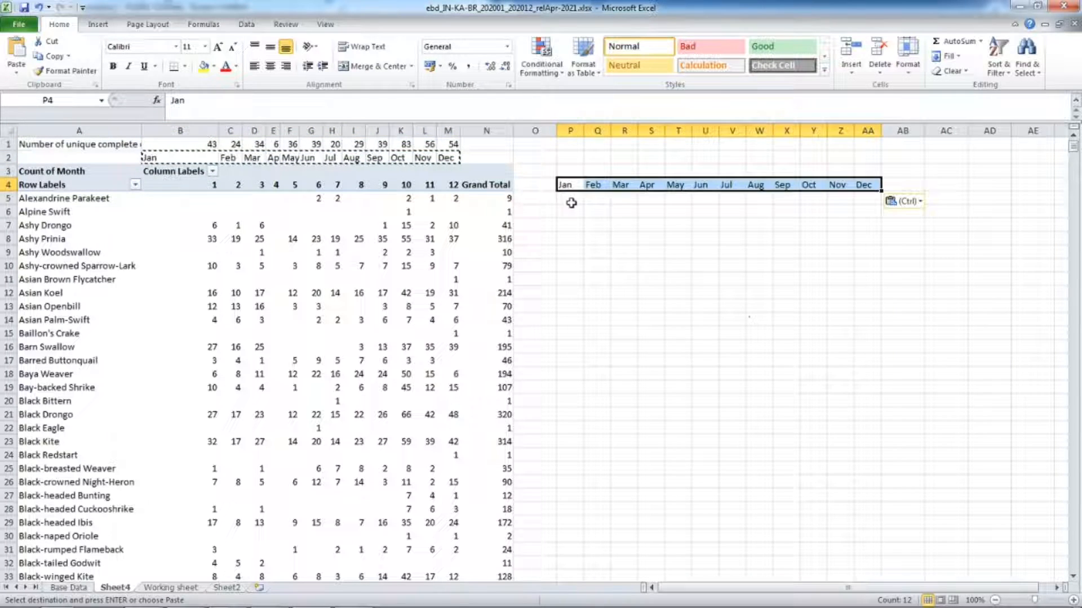
pyautogui.click(570, 198)
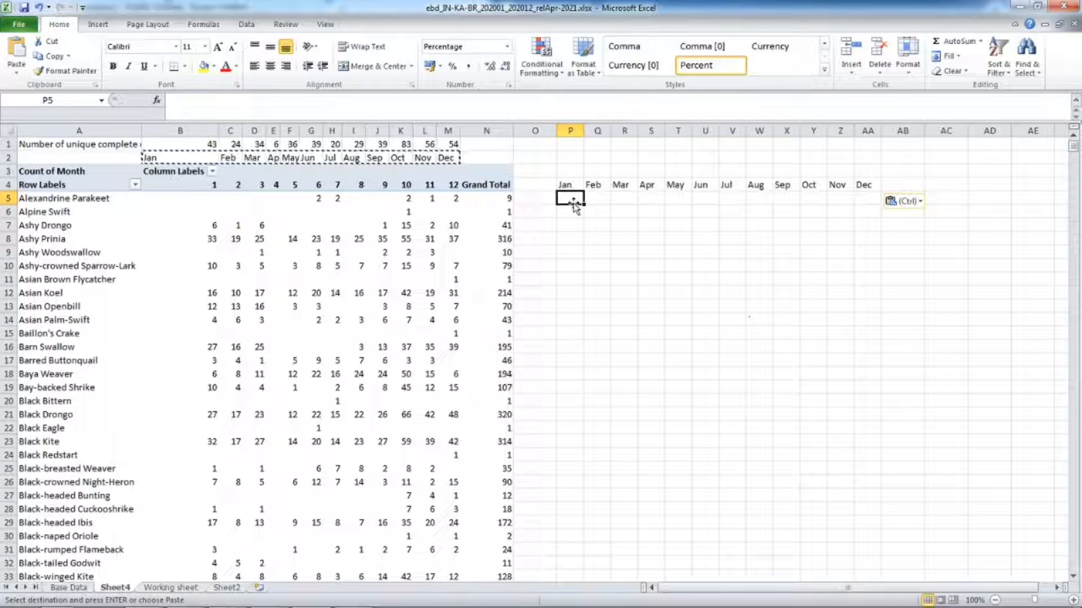
# Step: Enter P5 as Alexandrine Parakeet's January pivot count divided by January's checklist total in B1
pyautogui.write('=')
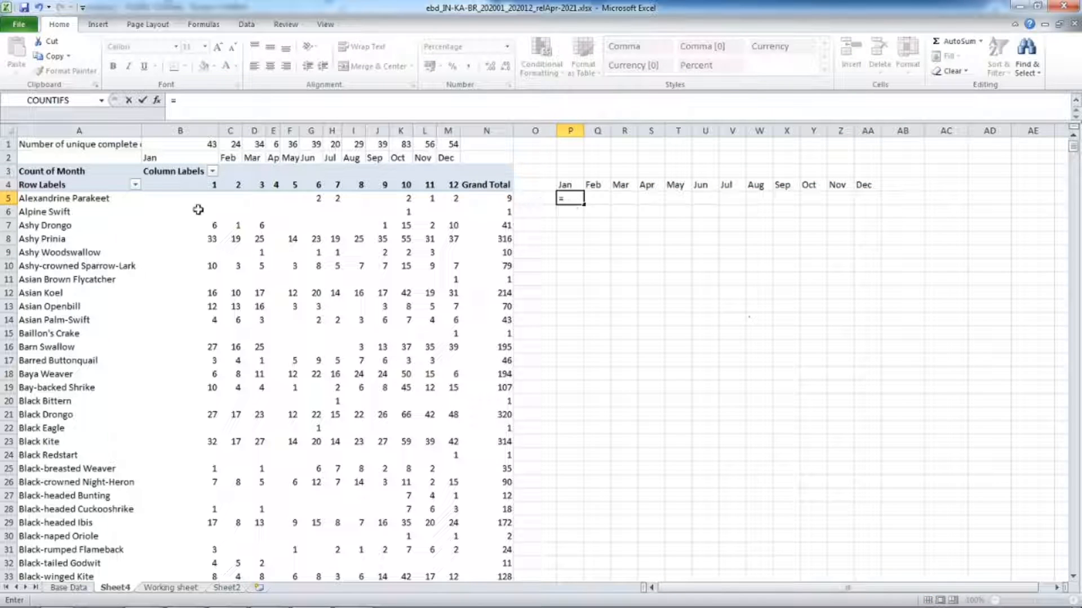
pyautogui.click(179, 199)
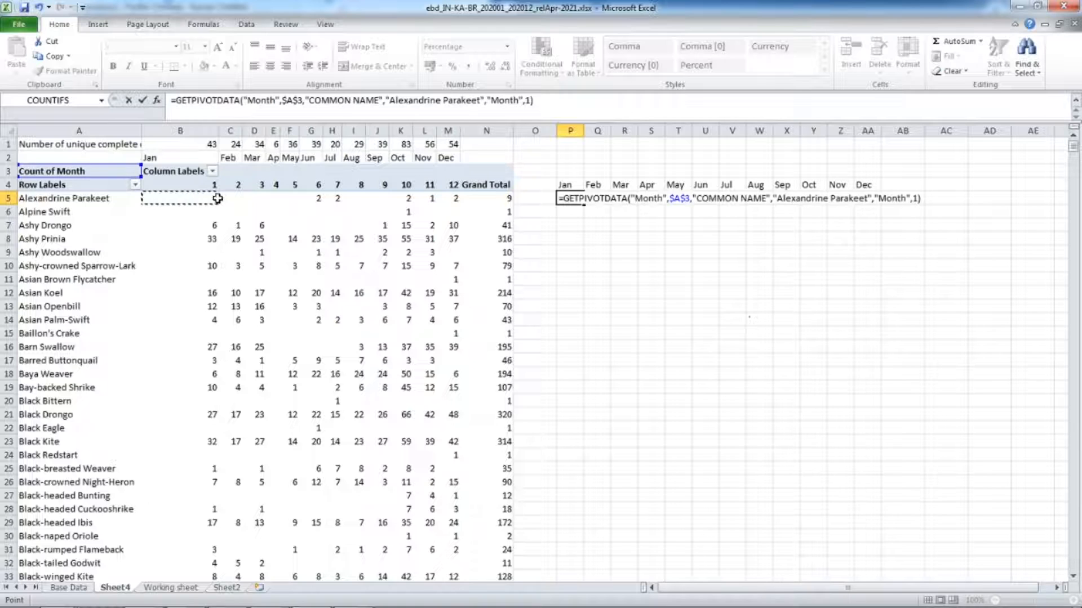
pyautogui.write('/')
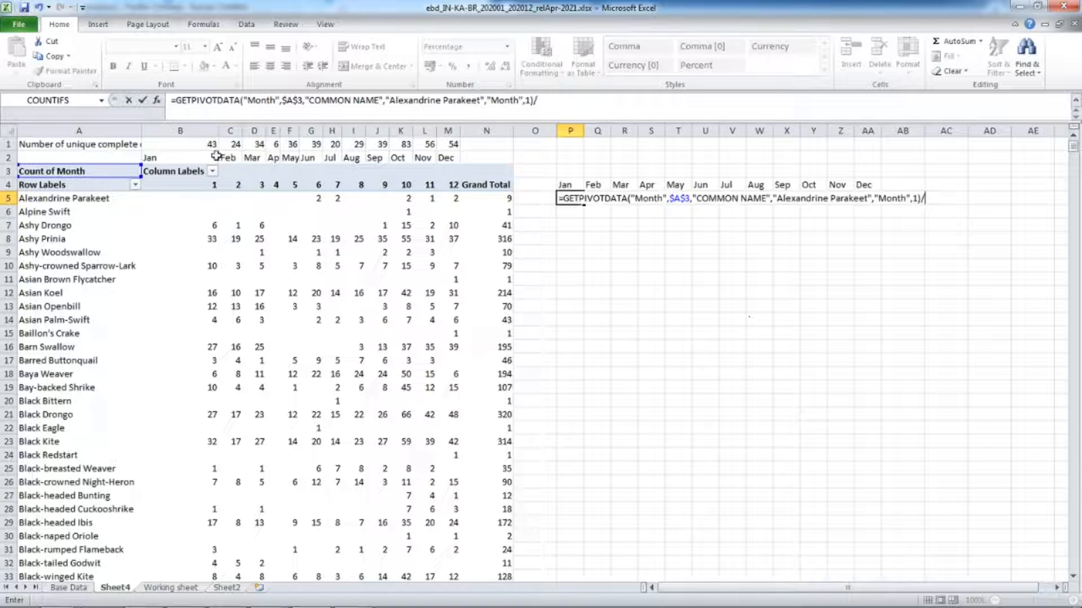
pyautogui.click(180, 144)
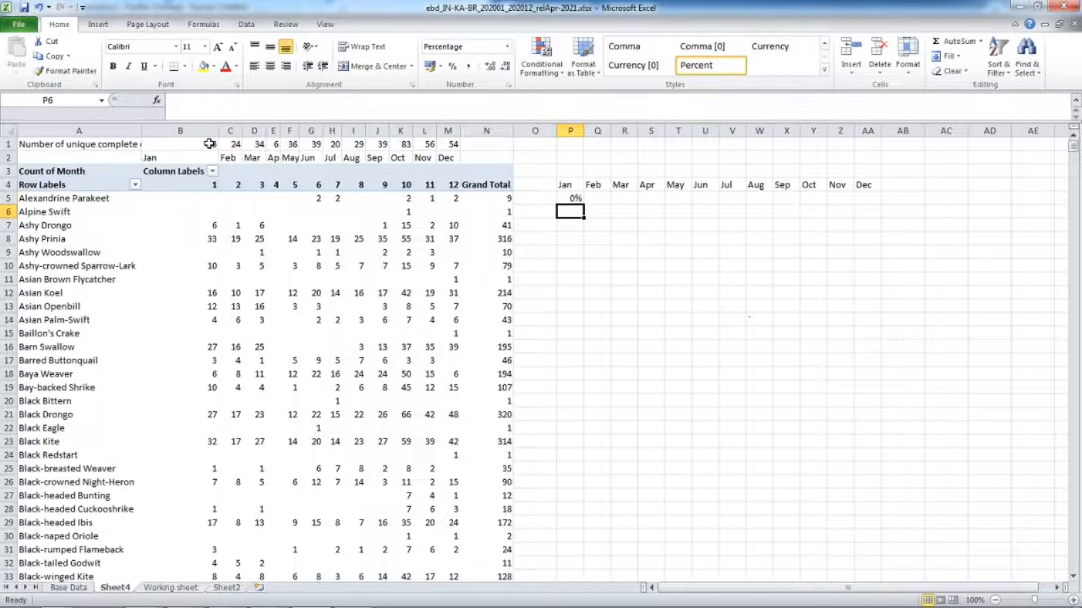
pyautogui.click(570, 199)
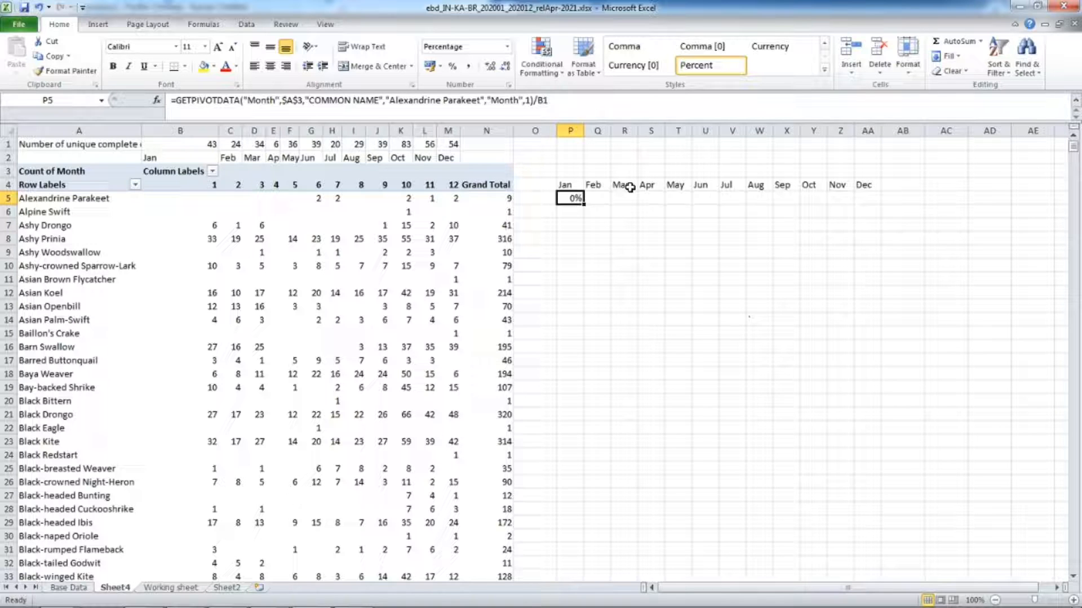
# Step: Replace the fixed species name in the GETPIVOTDATA formula with cell A5 so it adjusts when copied
pyautogui.doubleClick(570, 198)
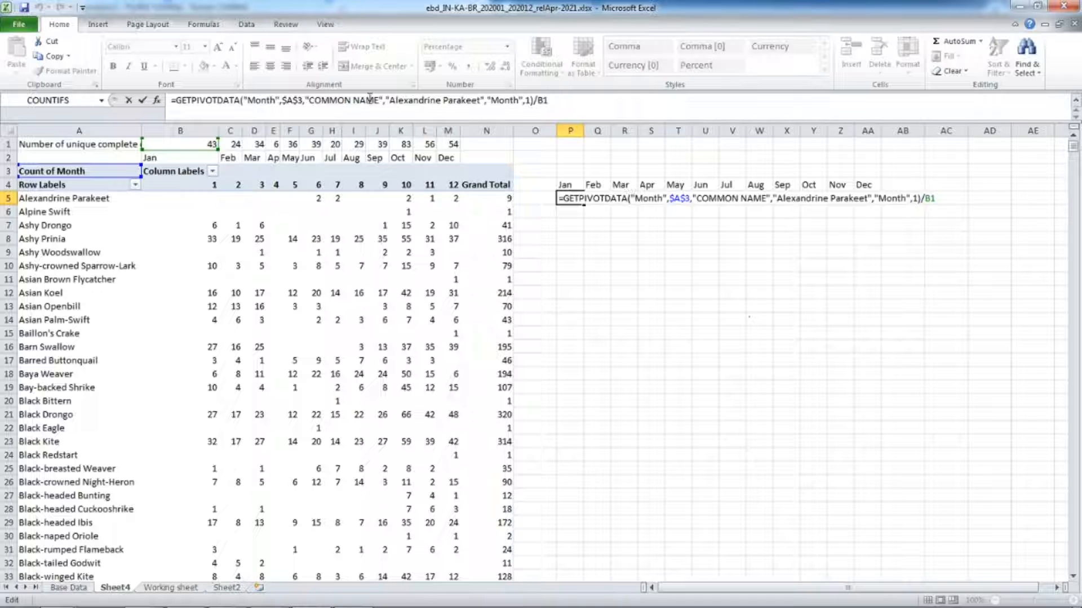
pyautogui.doubleClick(423, 100)
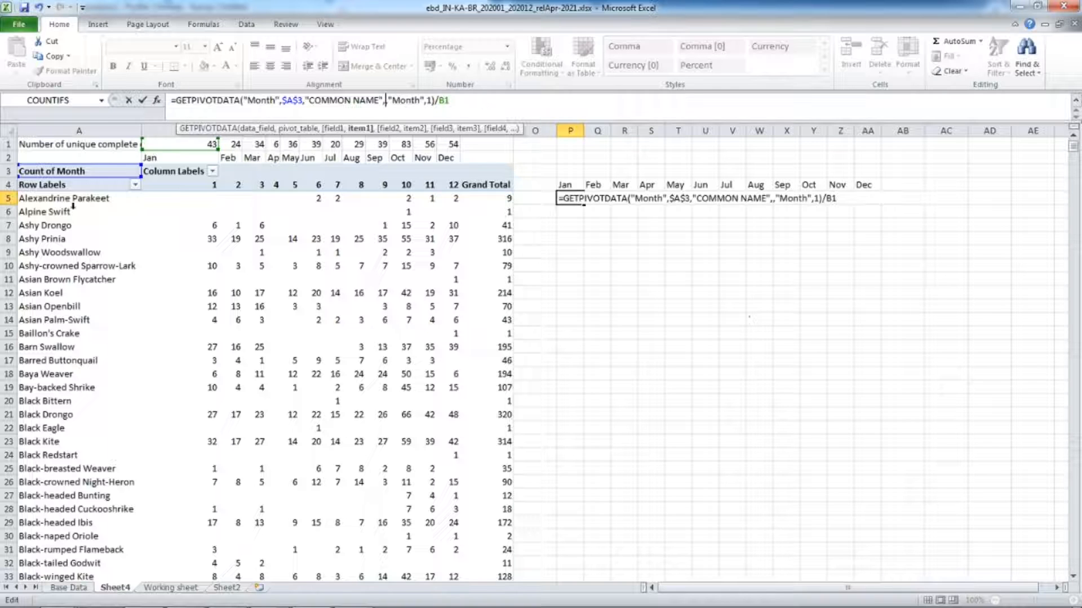
pyautogui.click(78, 198)
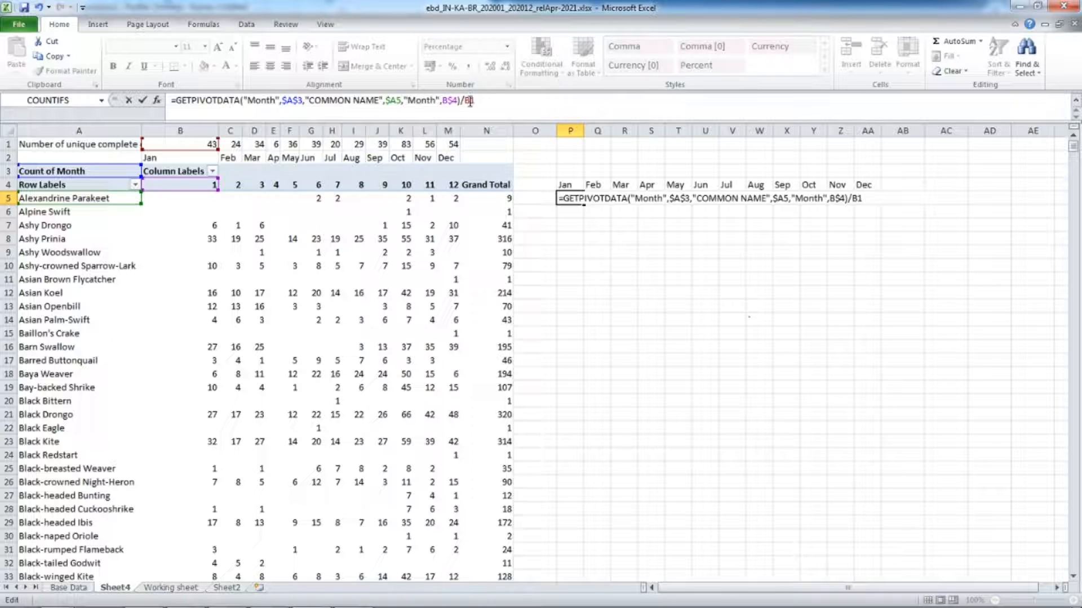
pyautogui.press('F4')
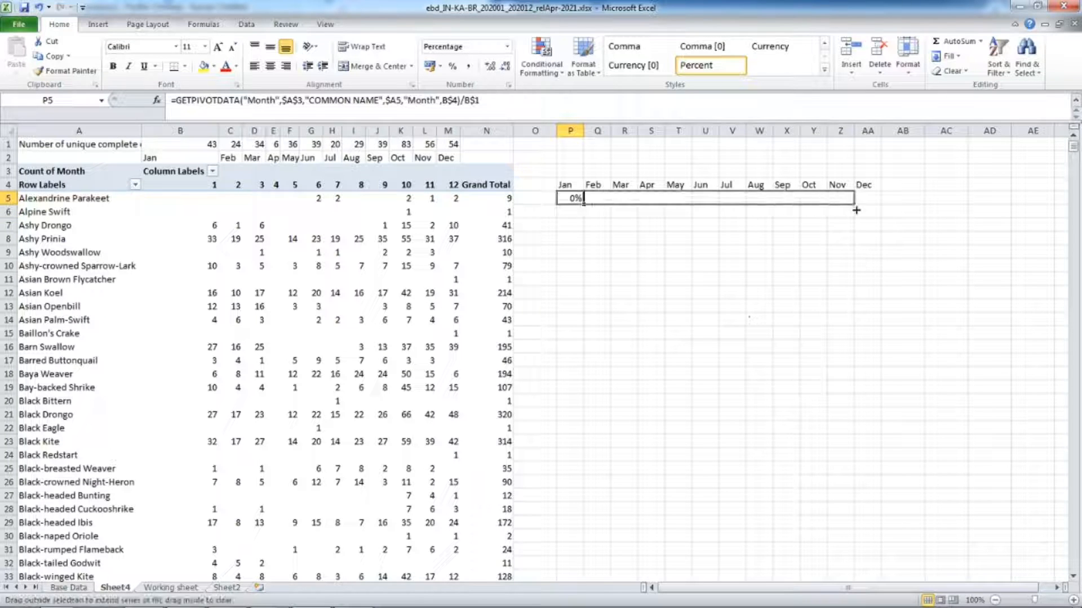
# Step: Fill the P5 percentage formula across Jan–Dec and down through every species row
pyautogui.moveTo(582, 198); pyautogui.dragTo(874, 198)
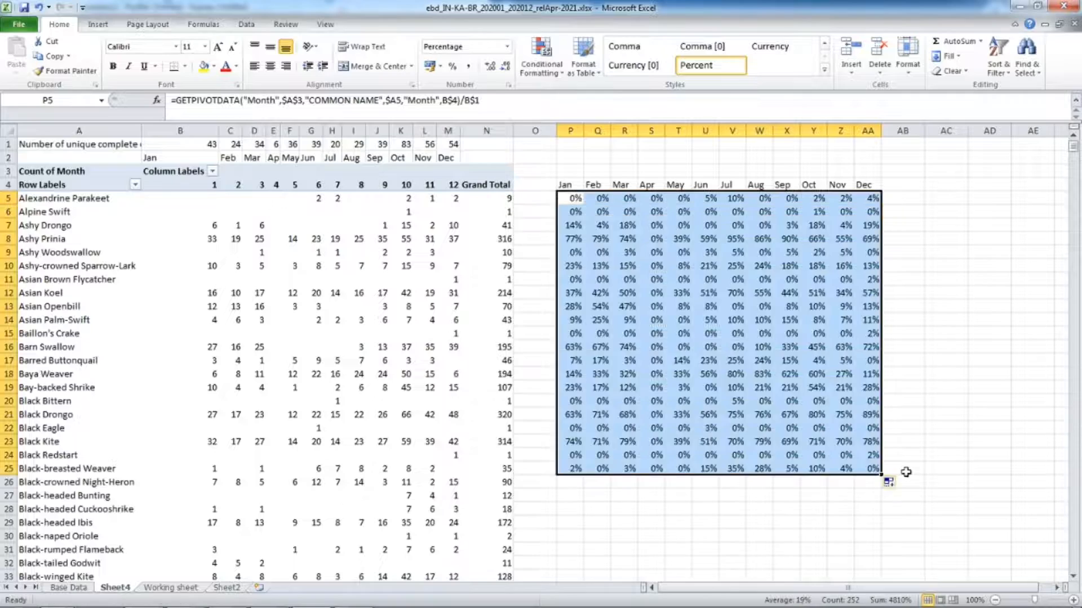
pyautogui.scroll(-3)
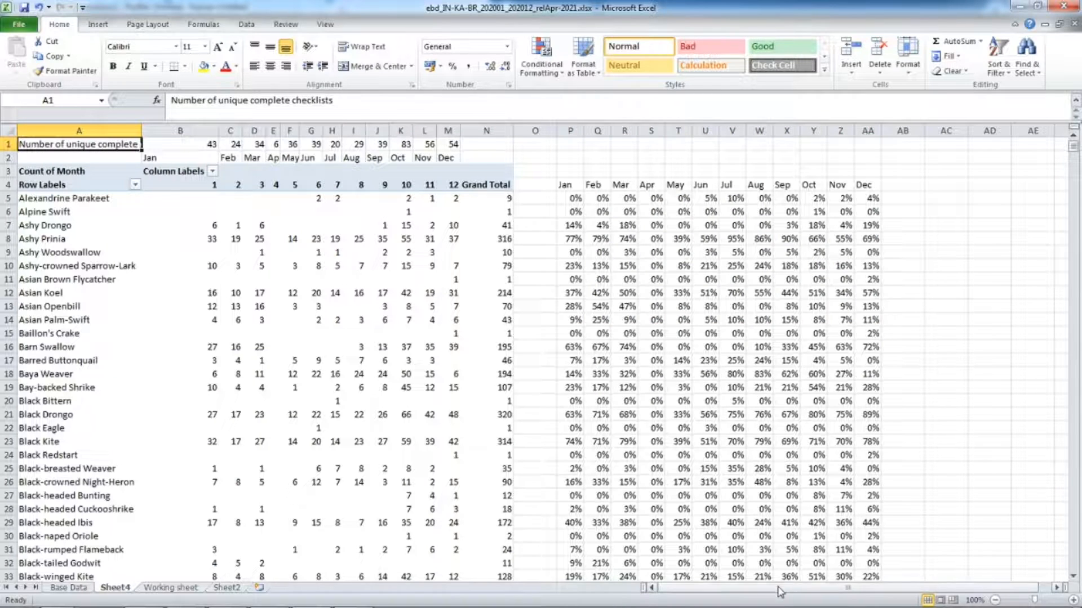
# Step: Insert a 2-D line chart sourced from Ashy Drongo's monthly percentages in P7:AA7
pyautogui.click(285, 55)
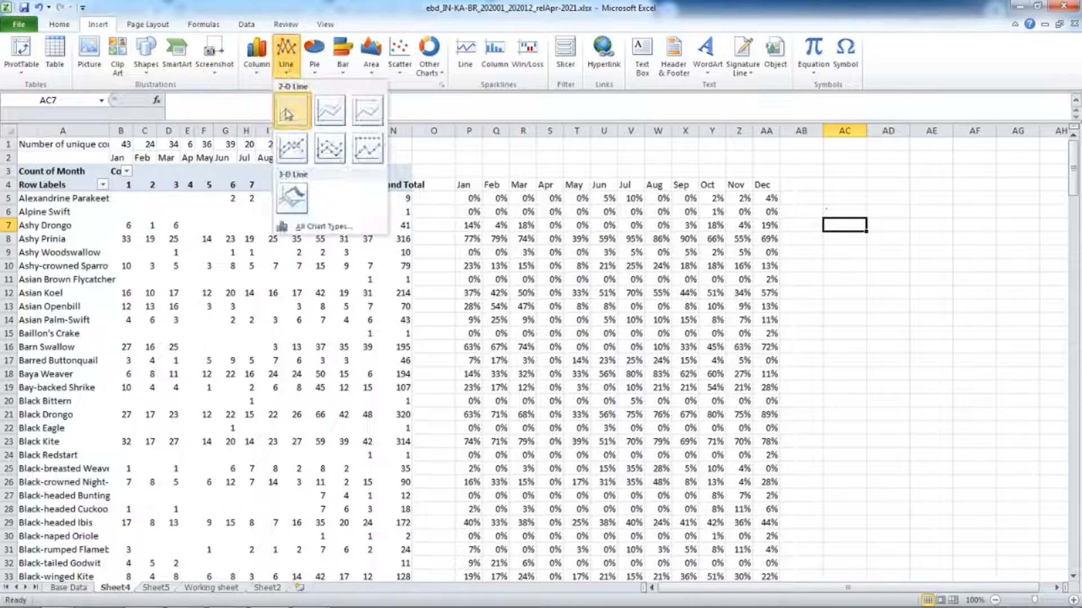
pyautogui.click(291, 111)
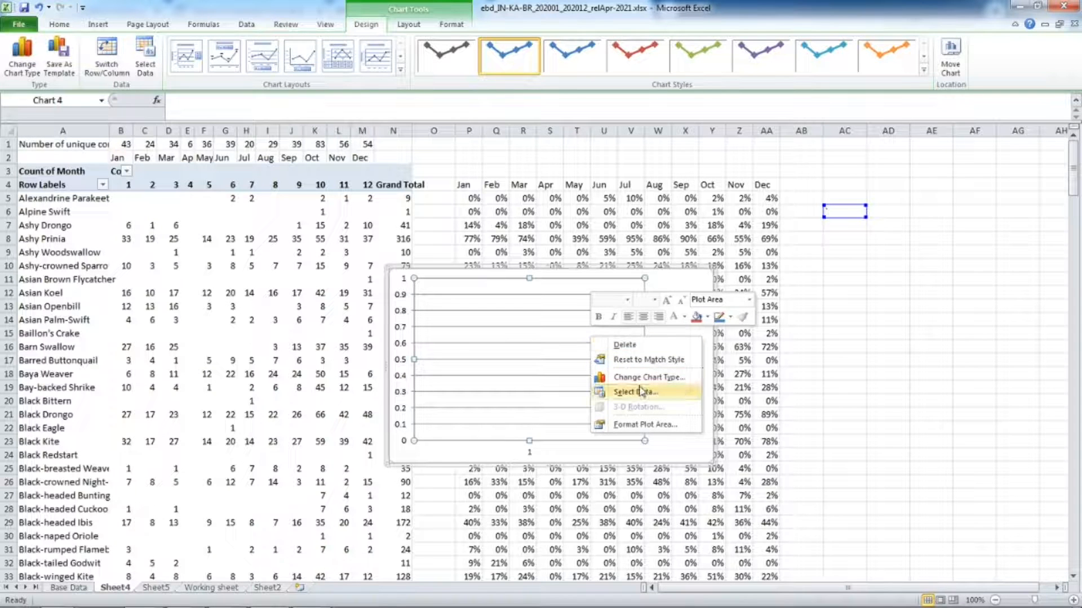
pyautogui.click(635, 391)
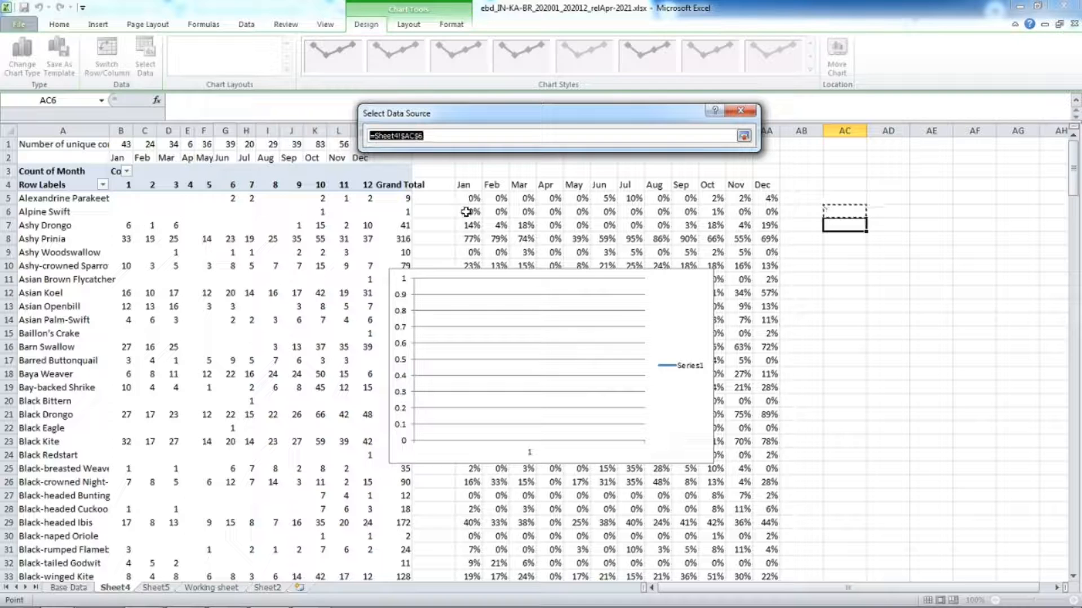
pyautogui.moveTo(463, 225); pyautogui.dragTo(772, 225)
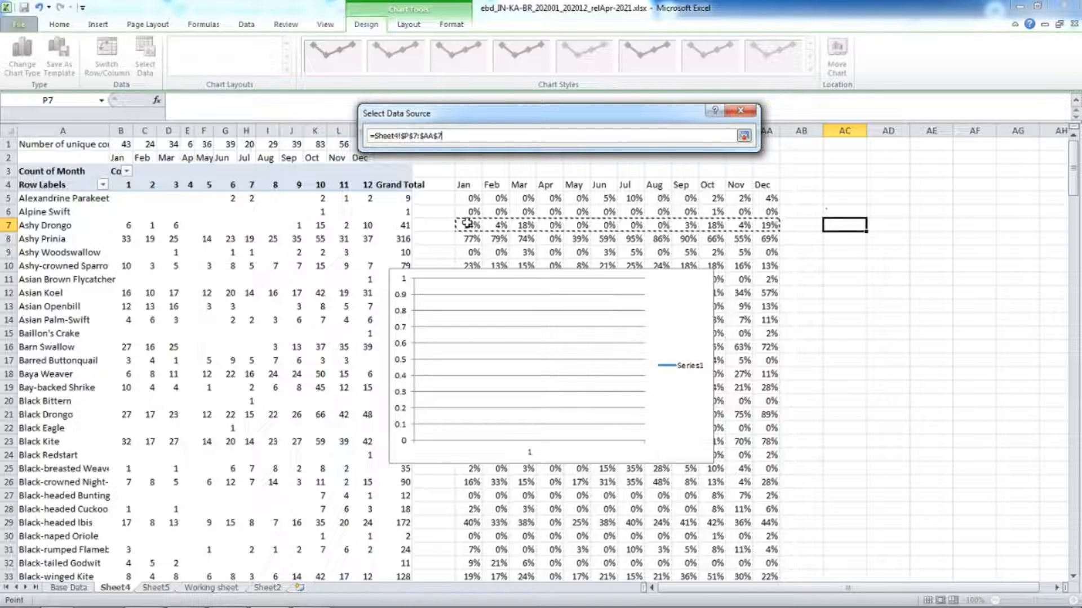
pyautogui.click(744, 135)
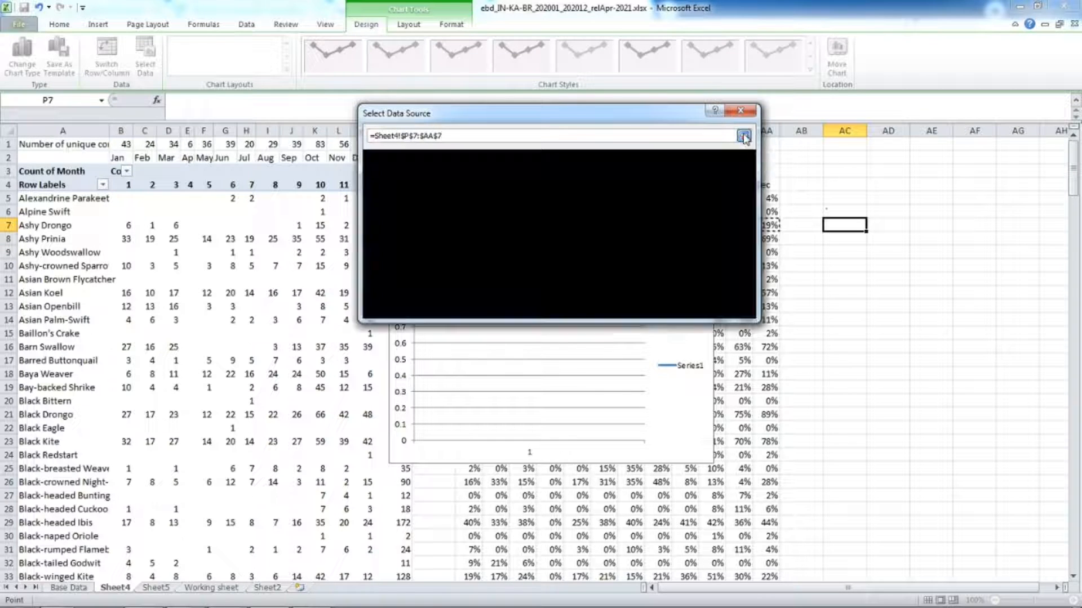
pyautogui.click(743, 137)
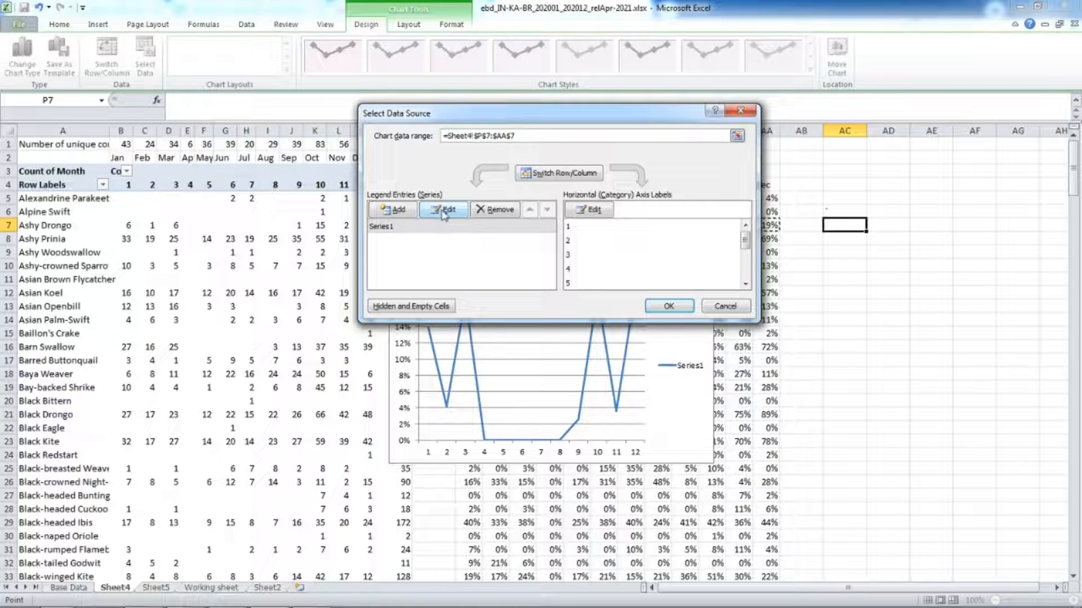
# Step: Name the series from A7 (Ashy Drongo) and use the Jan–Dec month names as horizontal axis labels
pyautogui.click(444, 209)
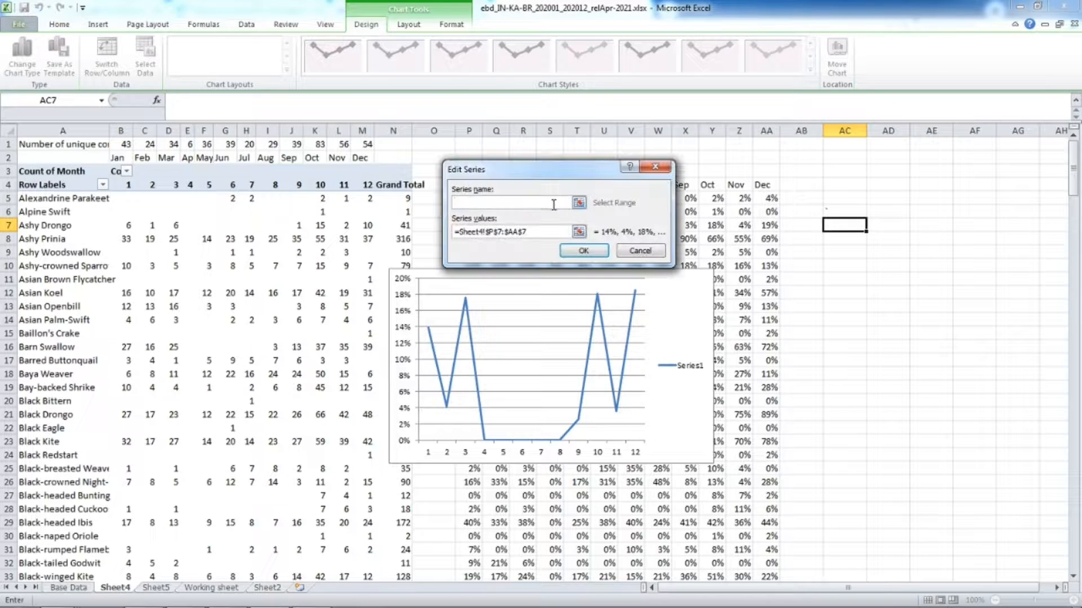
pyautogui.click(44, 225)
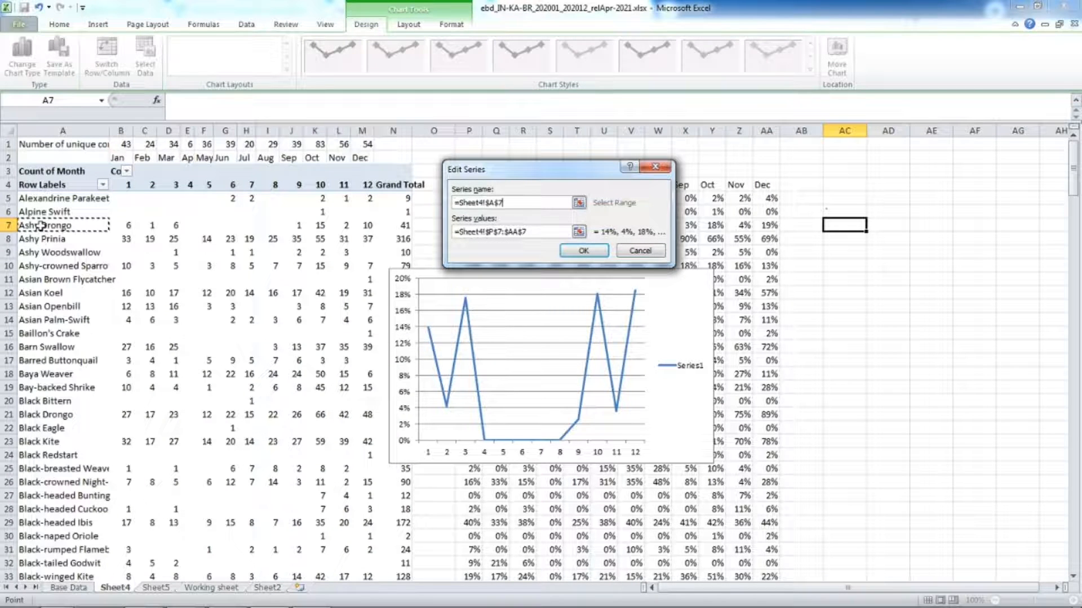
pyautogui.click(582, 250)
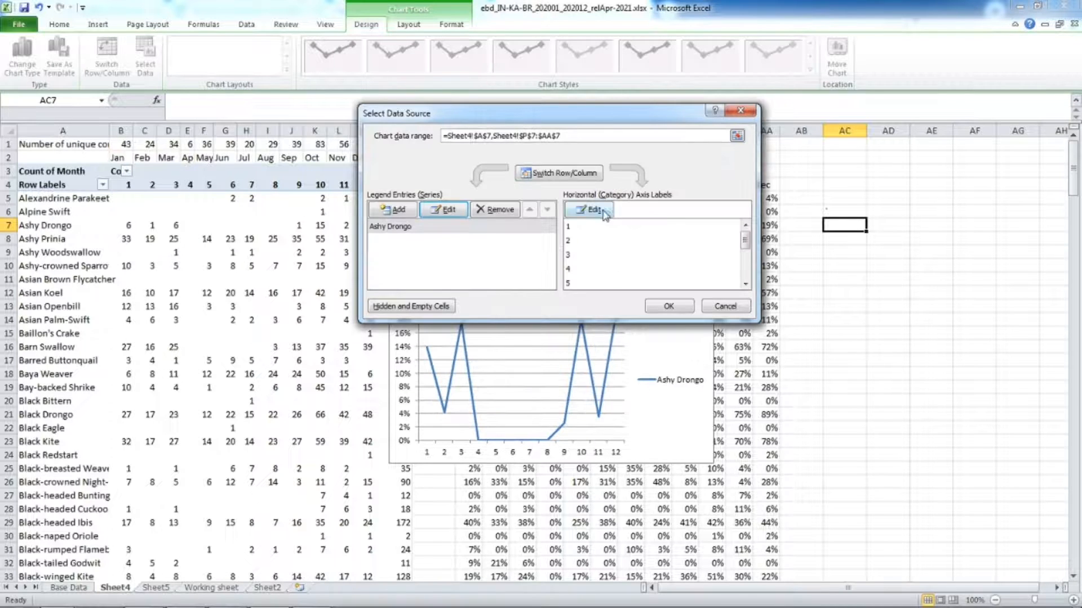
pyautogui.click(588, 209)
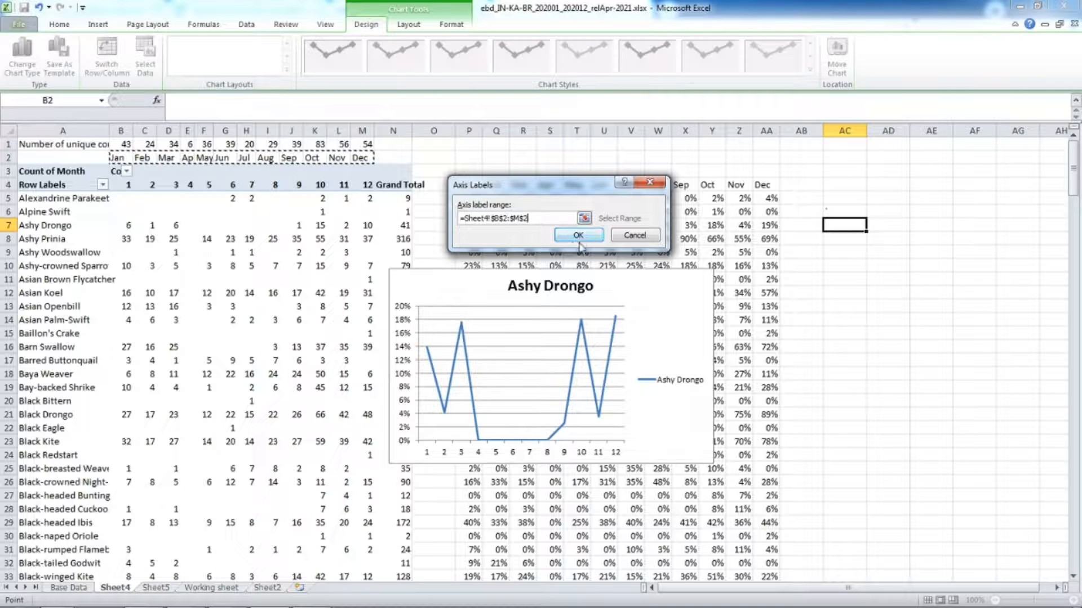
pyautogui.click(578, 234)
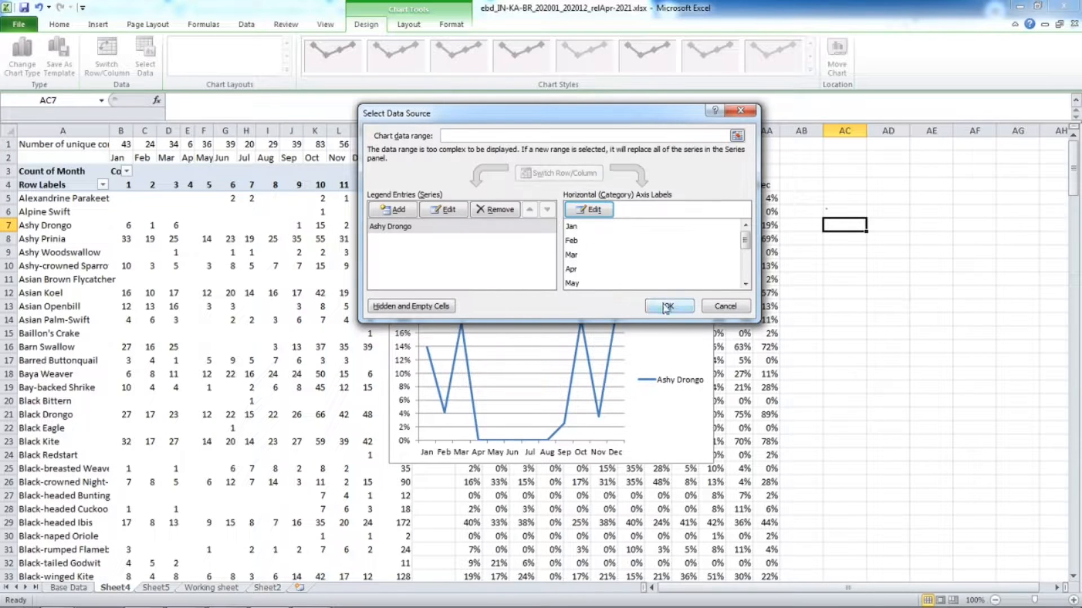
pyautogui.click(666, 307)
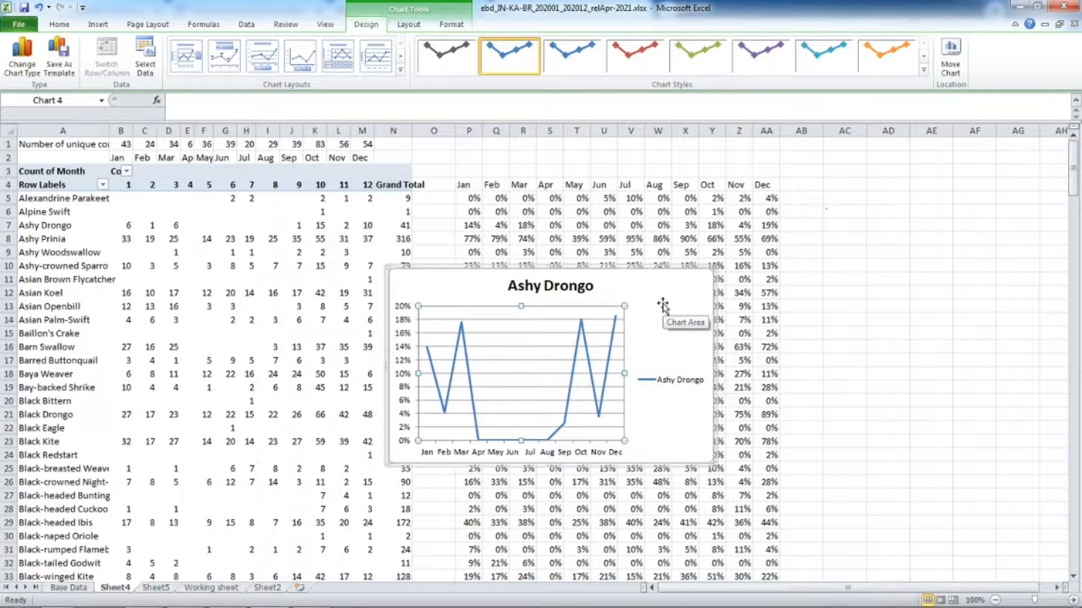